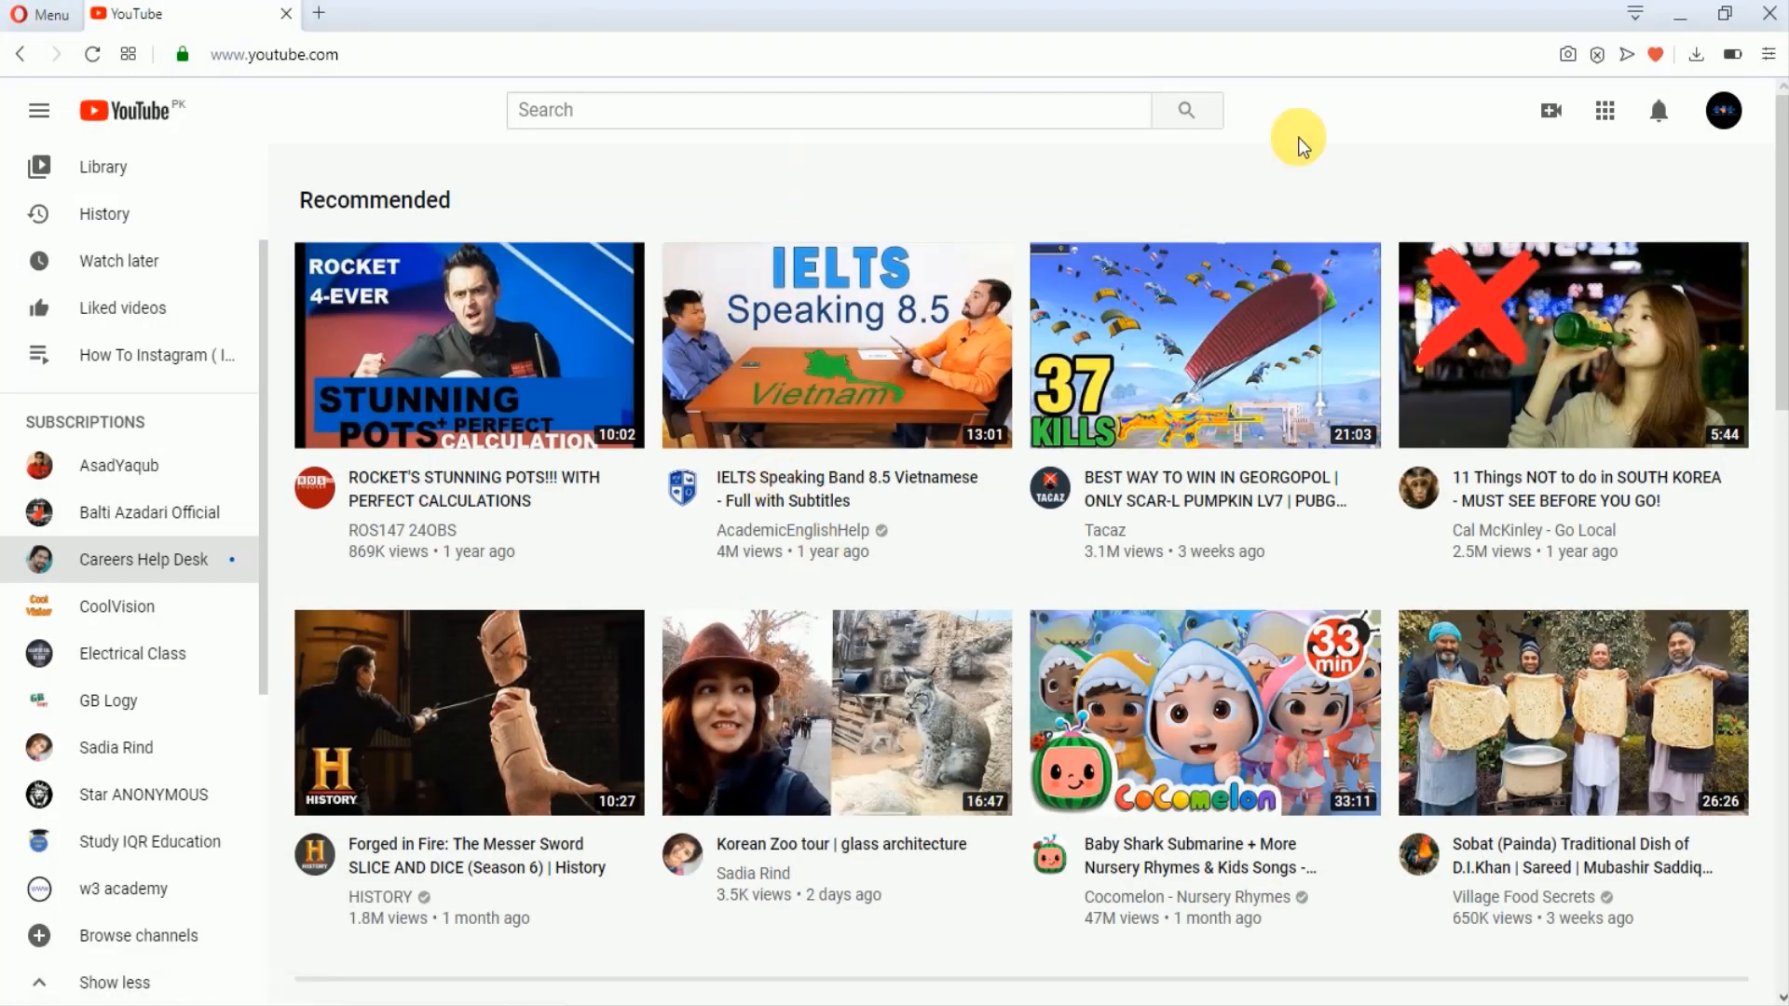
pyautogui.moveTo(1723, 111)
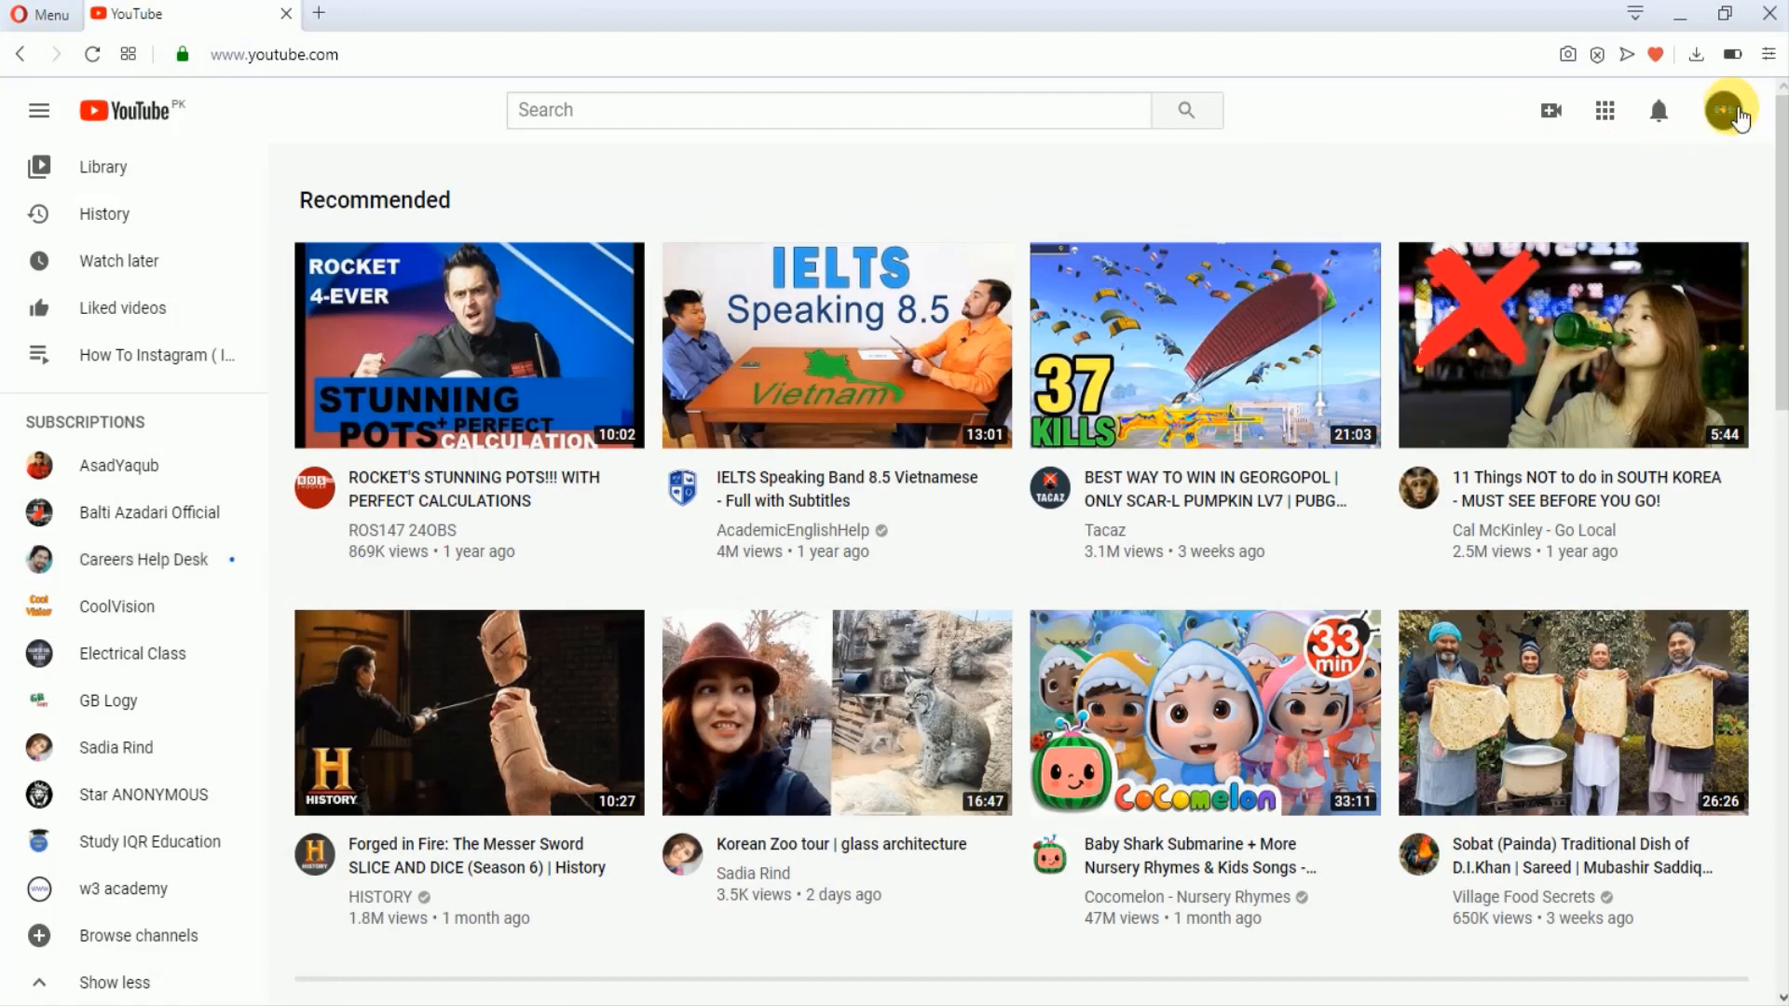
# Open YouTube Studio from the profile avatar's account menu.
pyautogui.click(1724, 110)
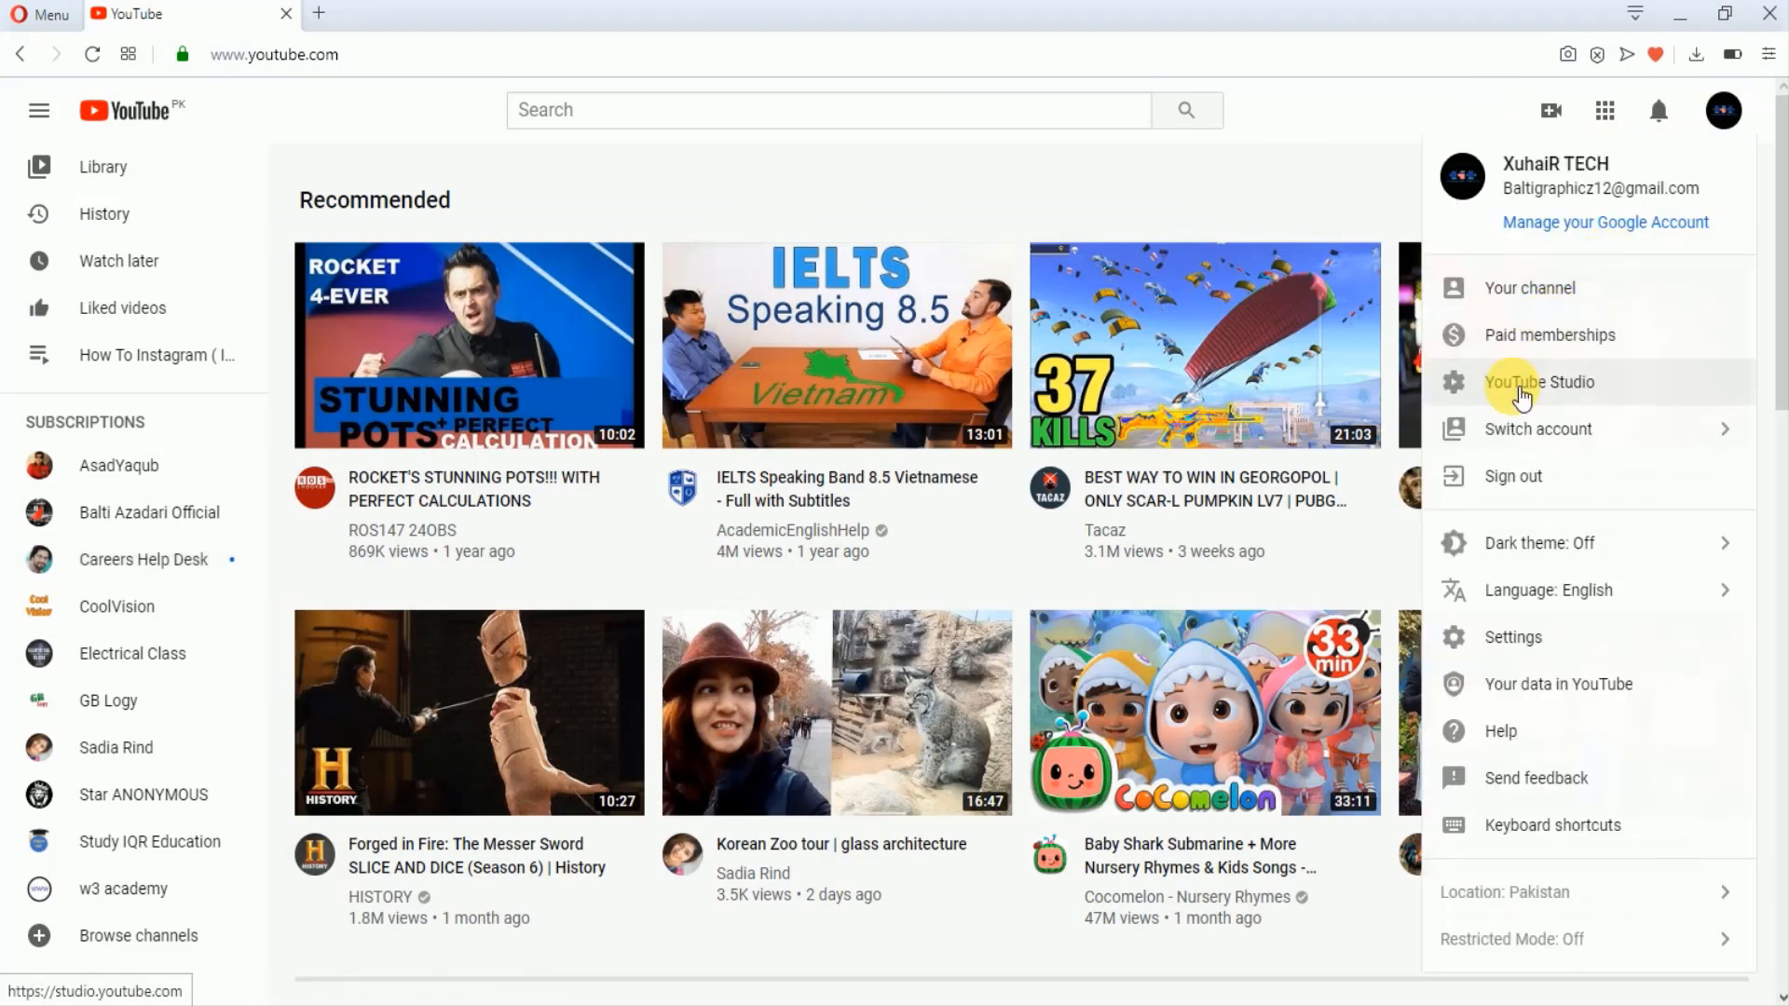
pyautogui.click(1540, 382)
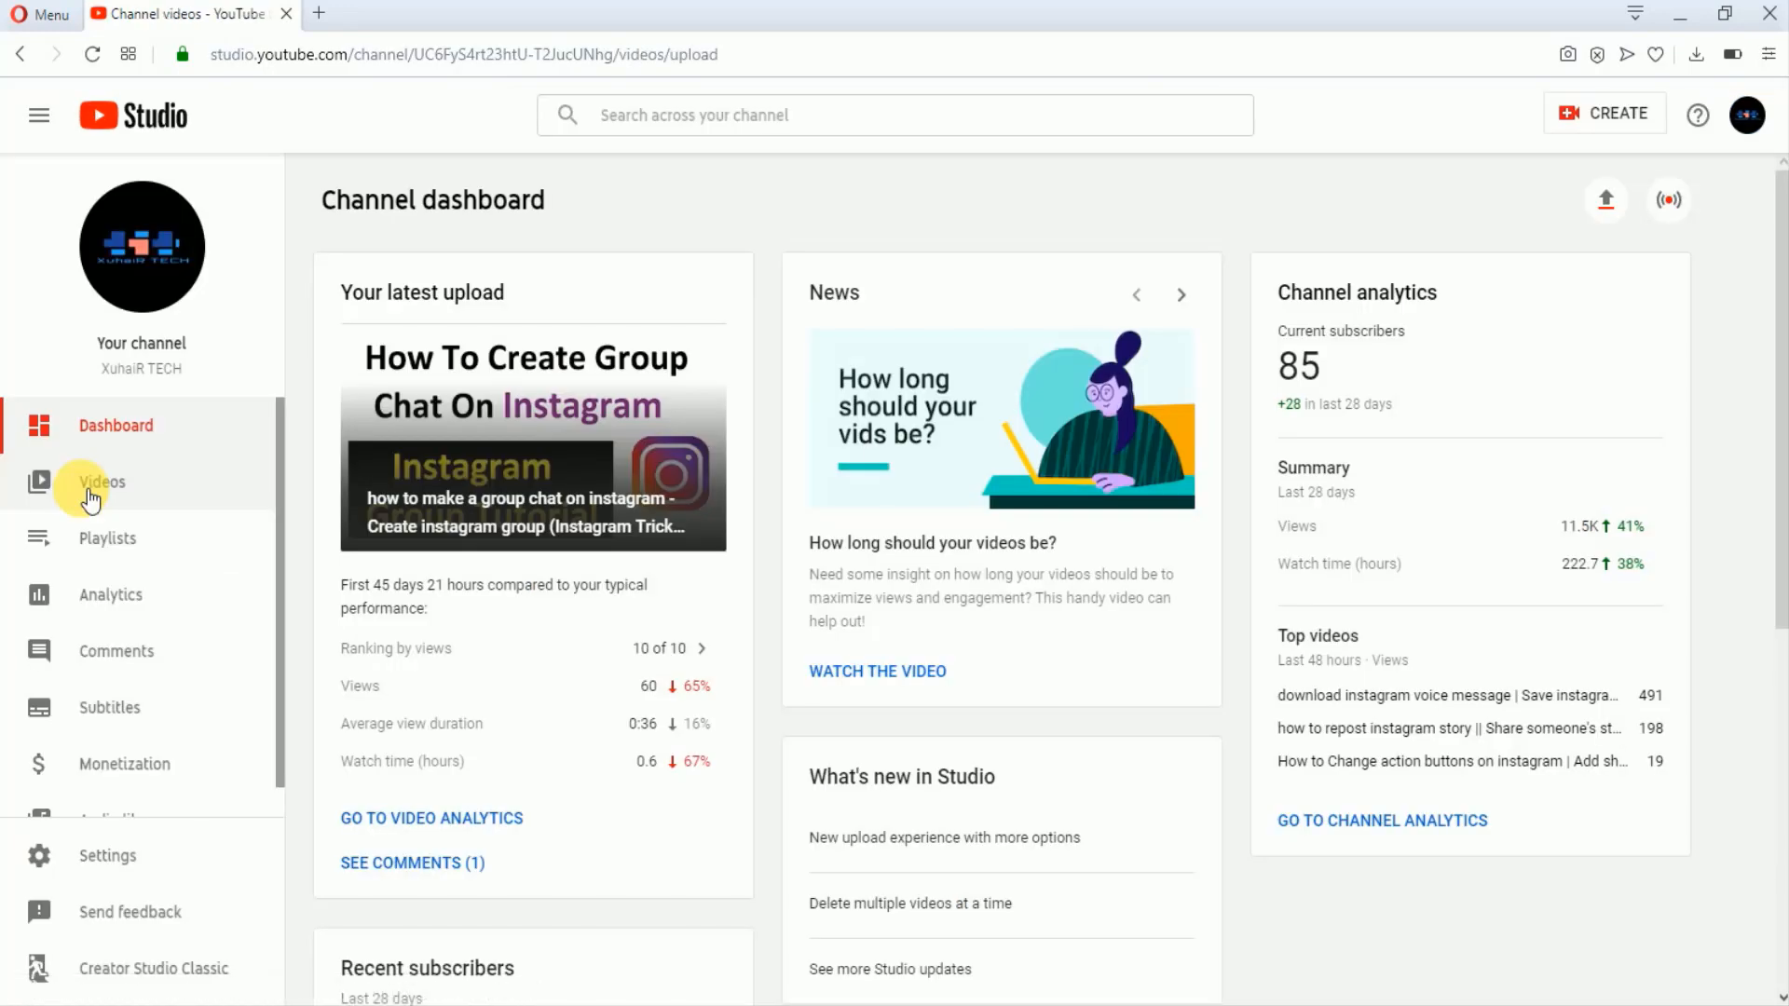
# Show the channel's uploads and scroll down to the older Instagram tutorial videos.
pyautogui.click(101, 482)
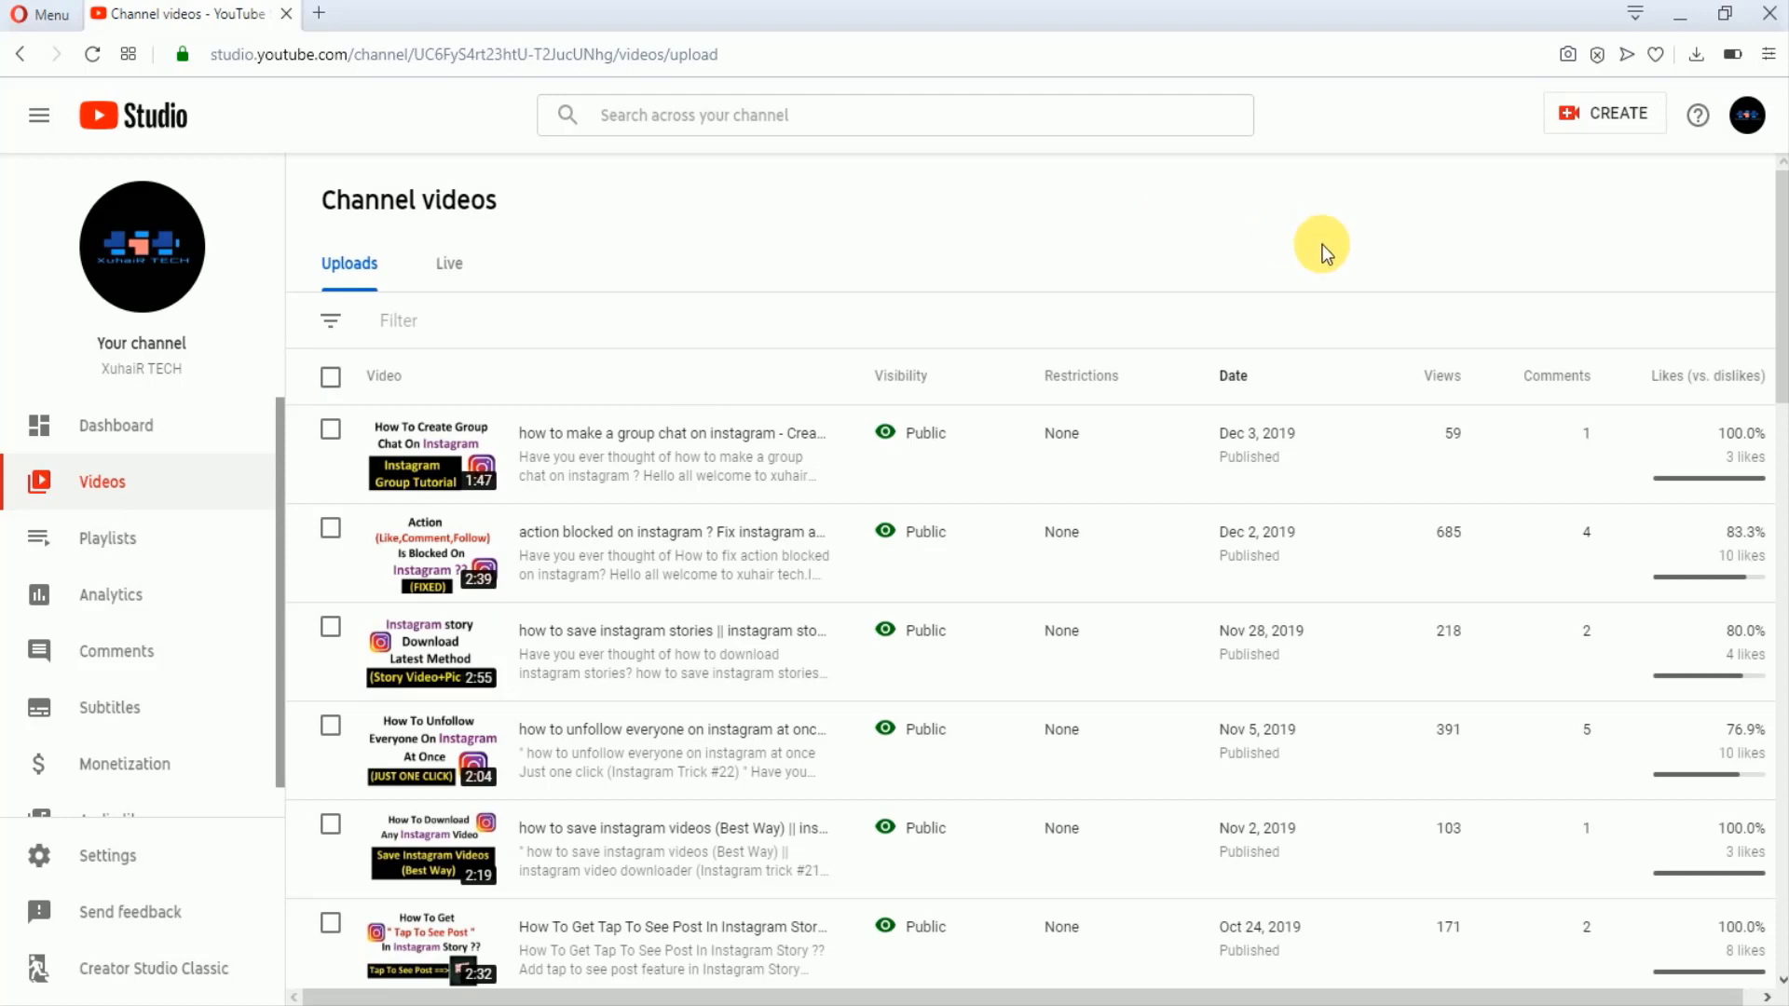
pyautogui.moveTo(1442, 233)
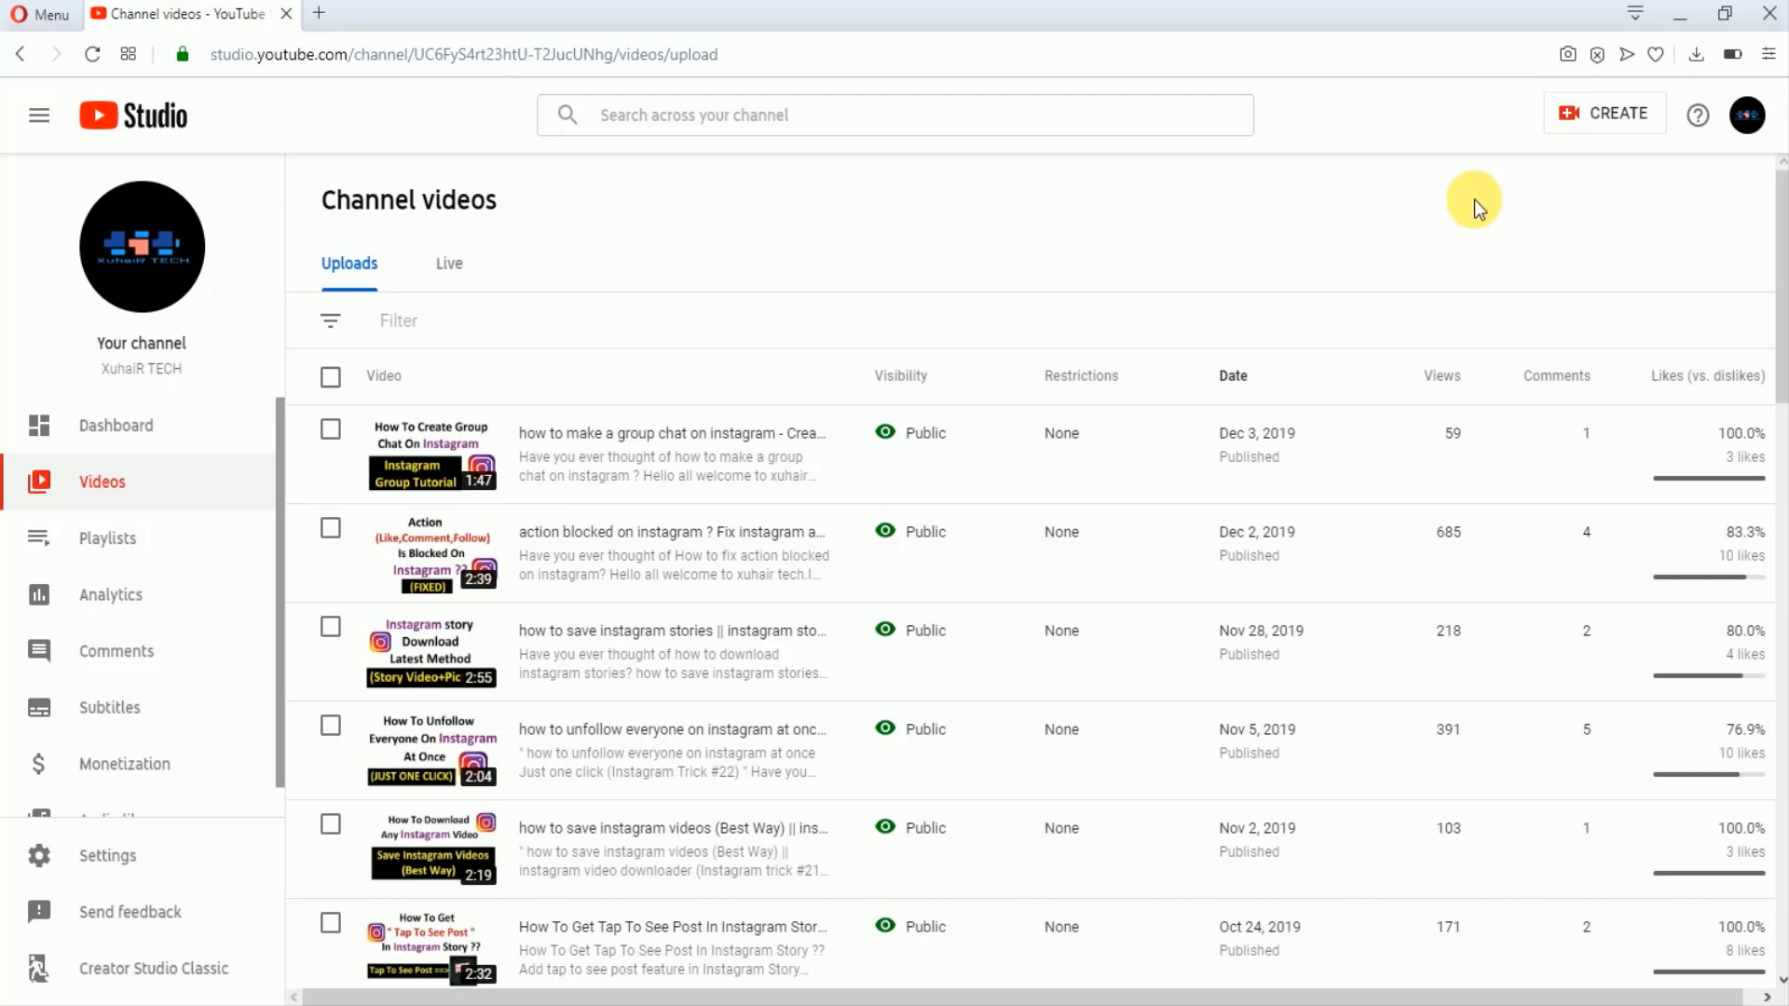
pyautogui.moveTo(1764, 214)
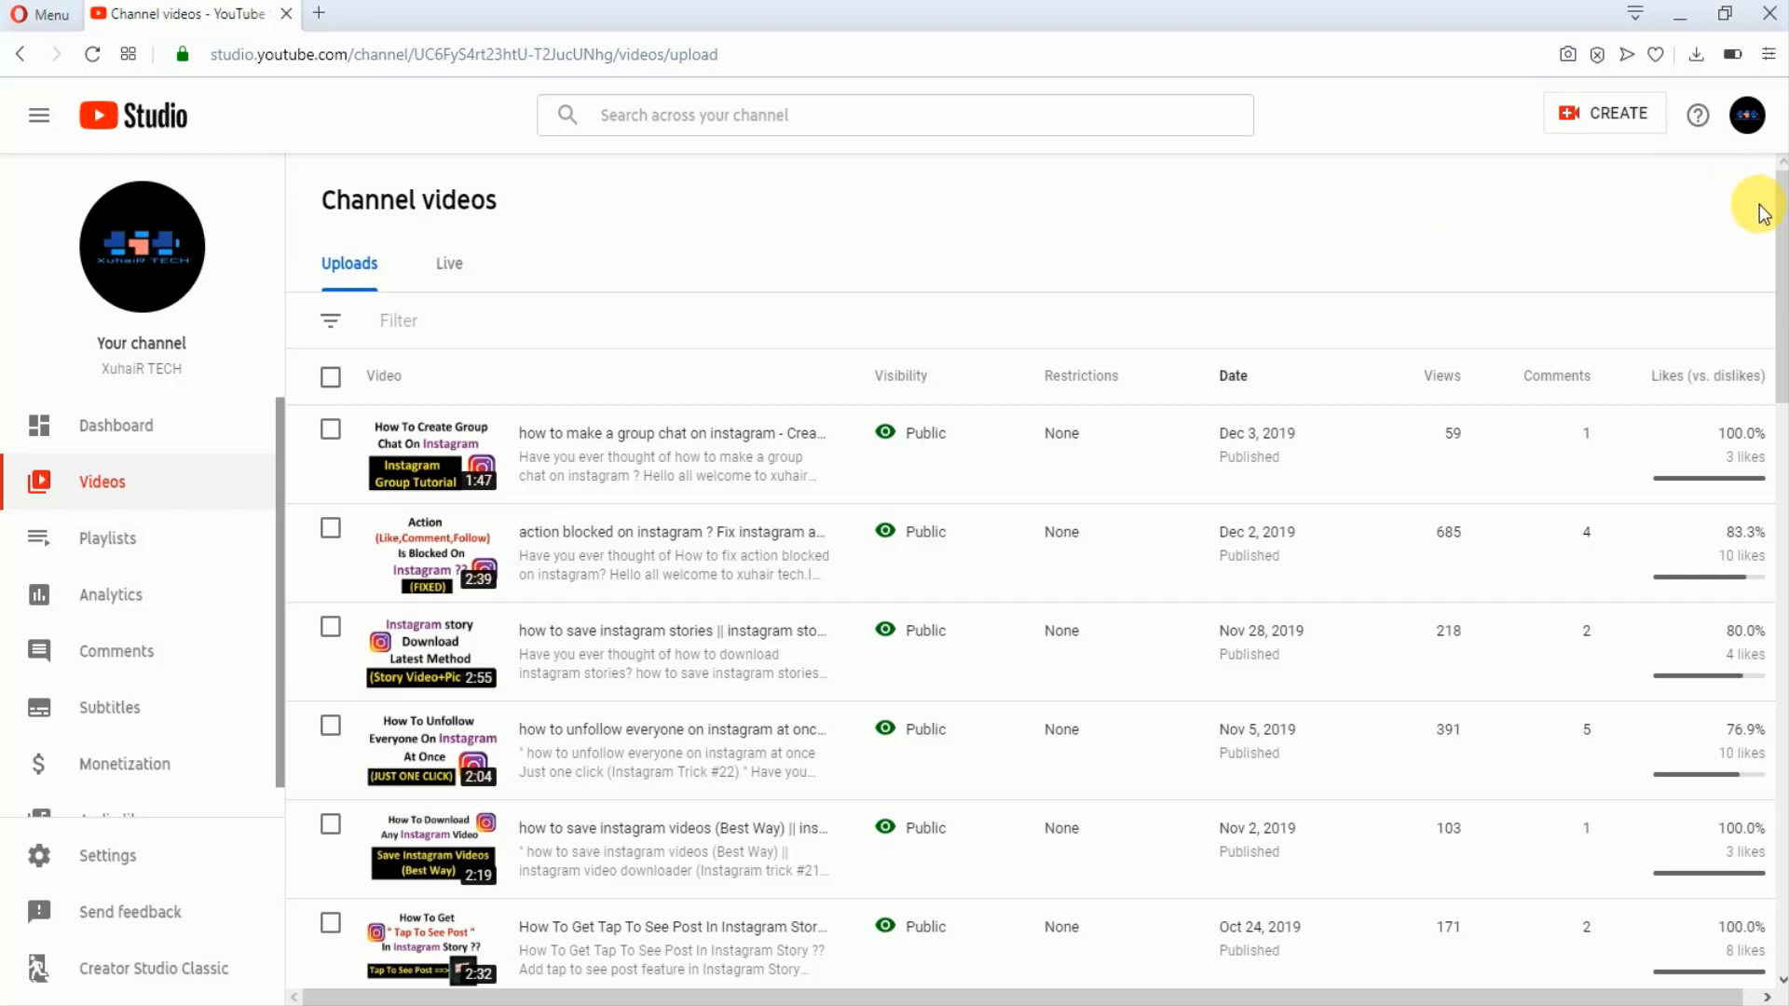
pyautogui.moveTo(1572, 238)
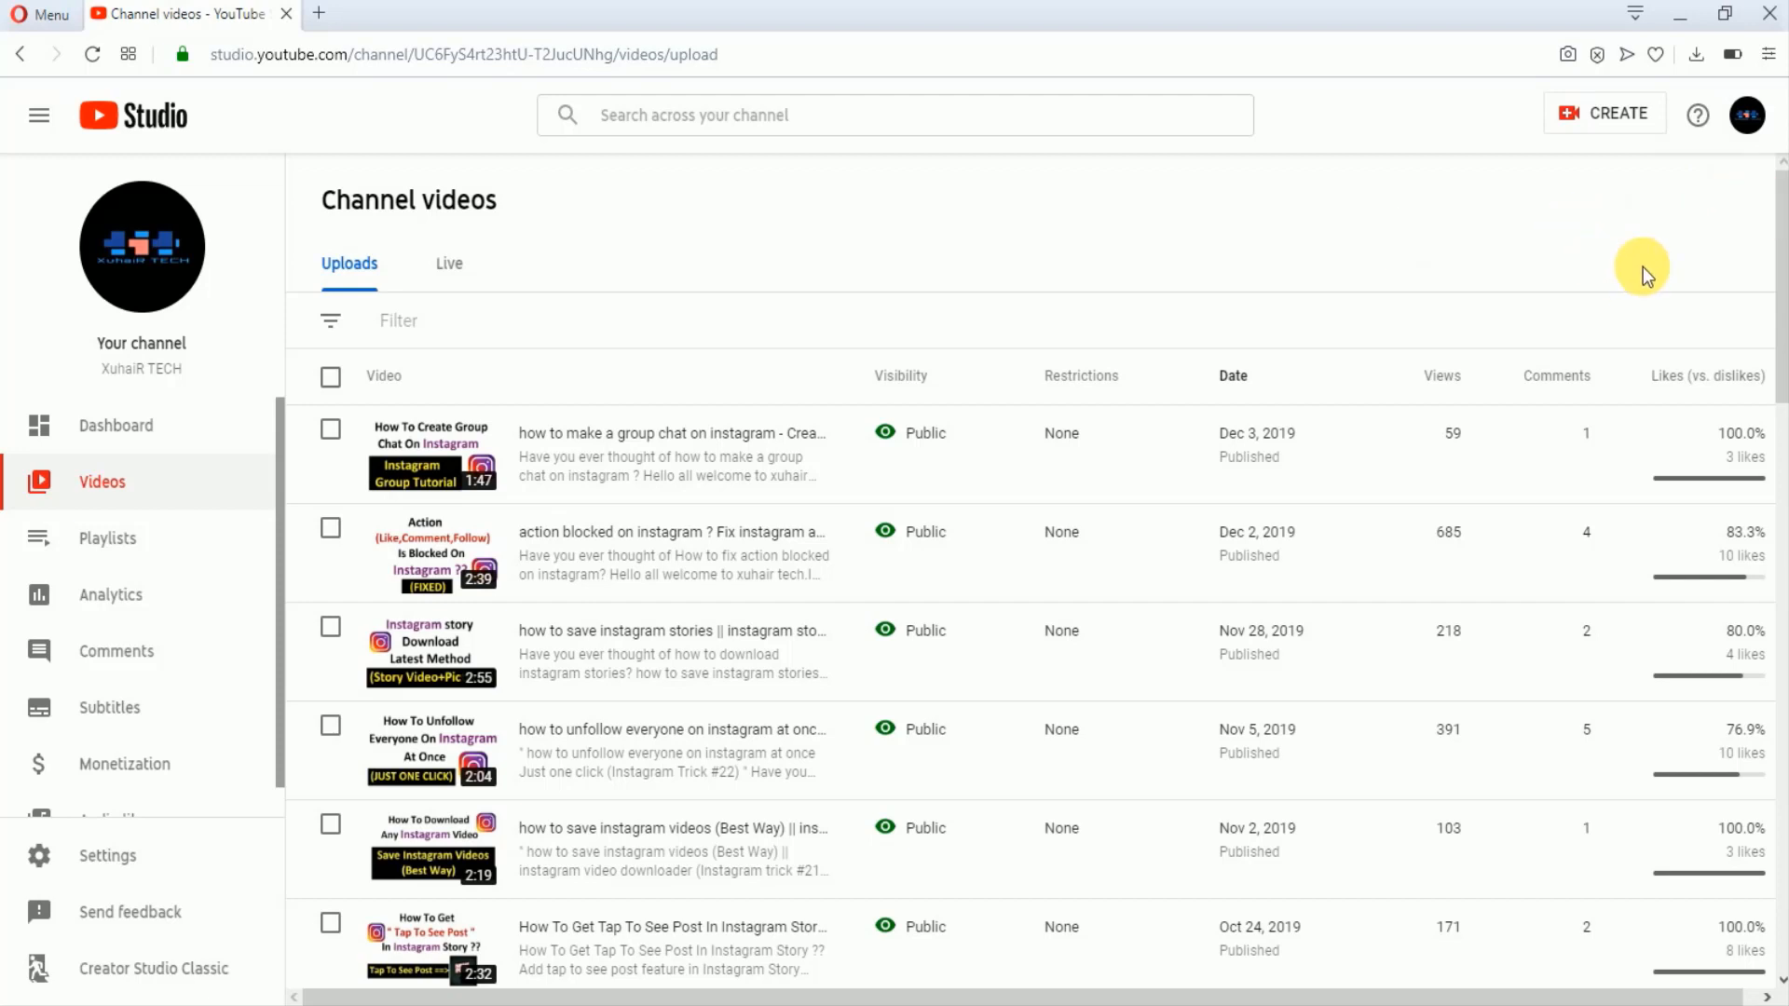
pyautogui.scroll(-3)
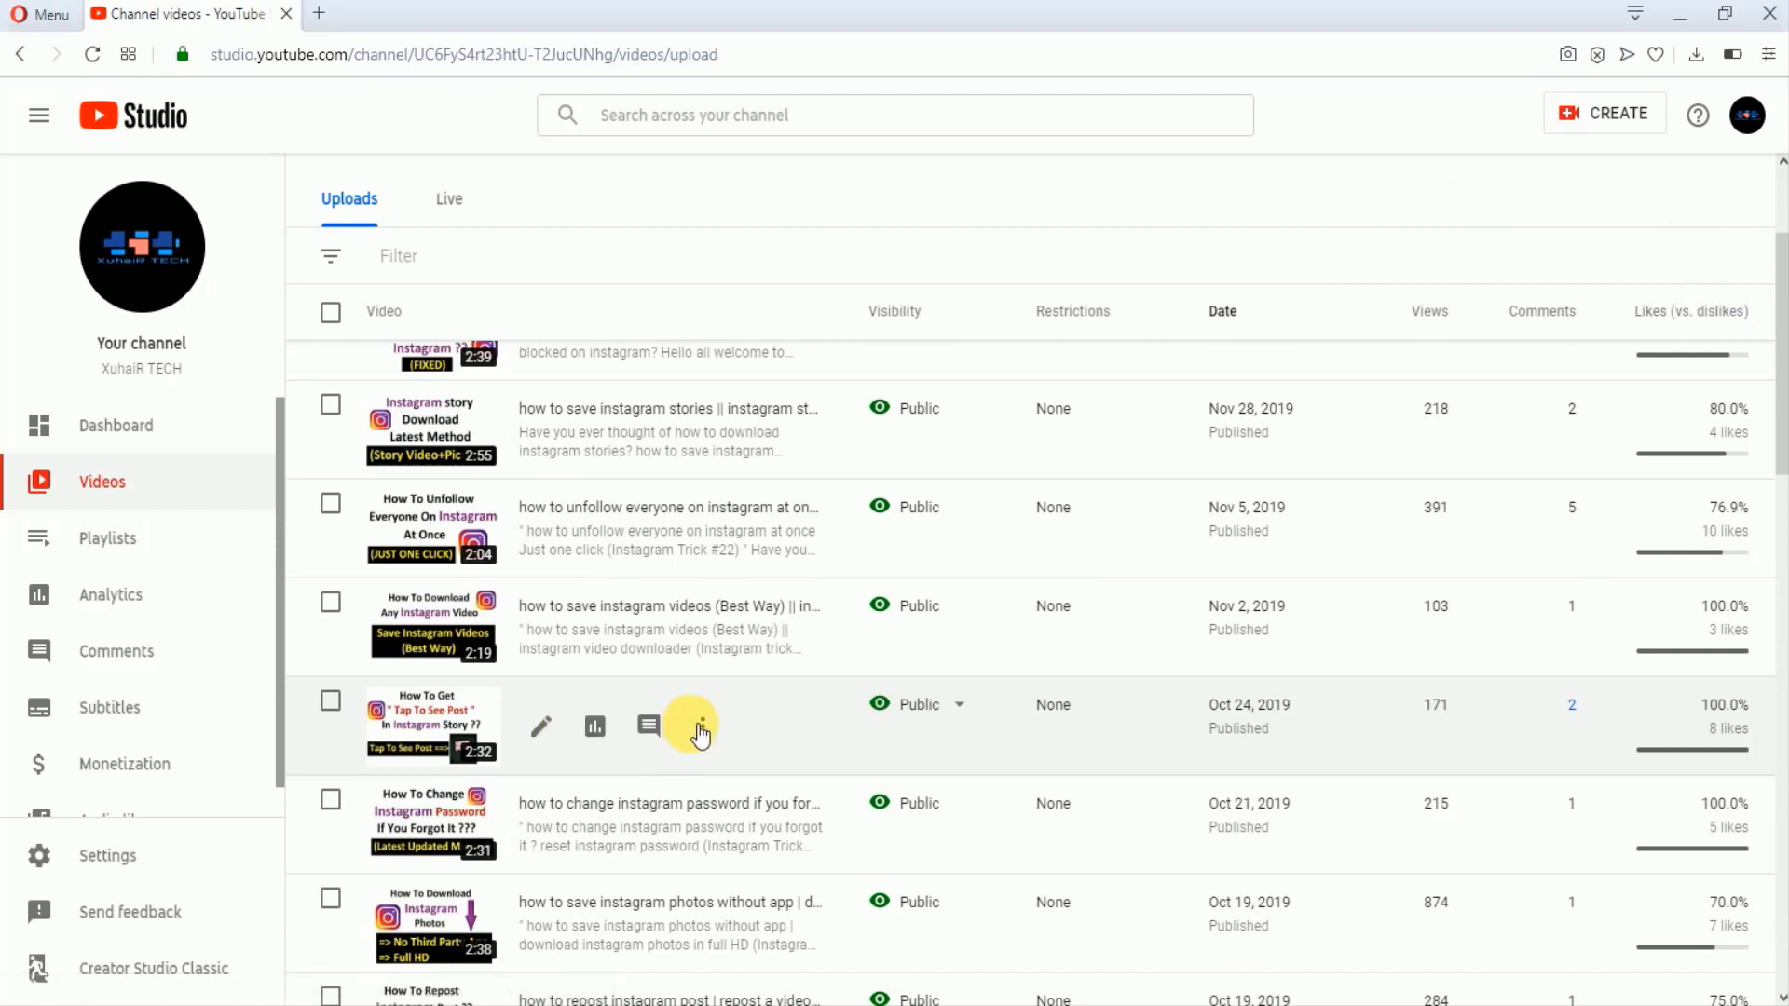
# Choose Promote from the options of the 'How To Get Tap To See Post' video.
pyautogui.click(700, 727)
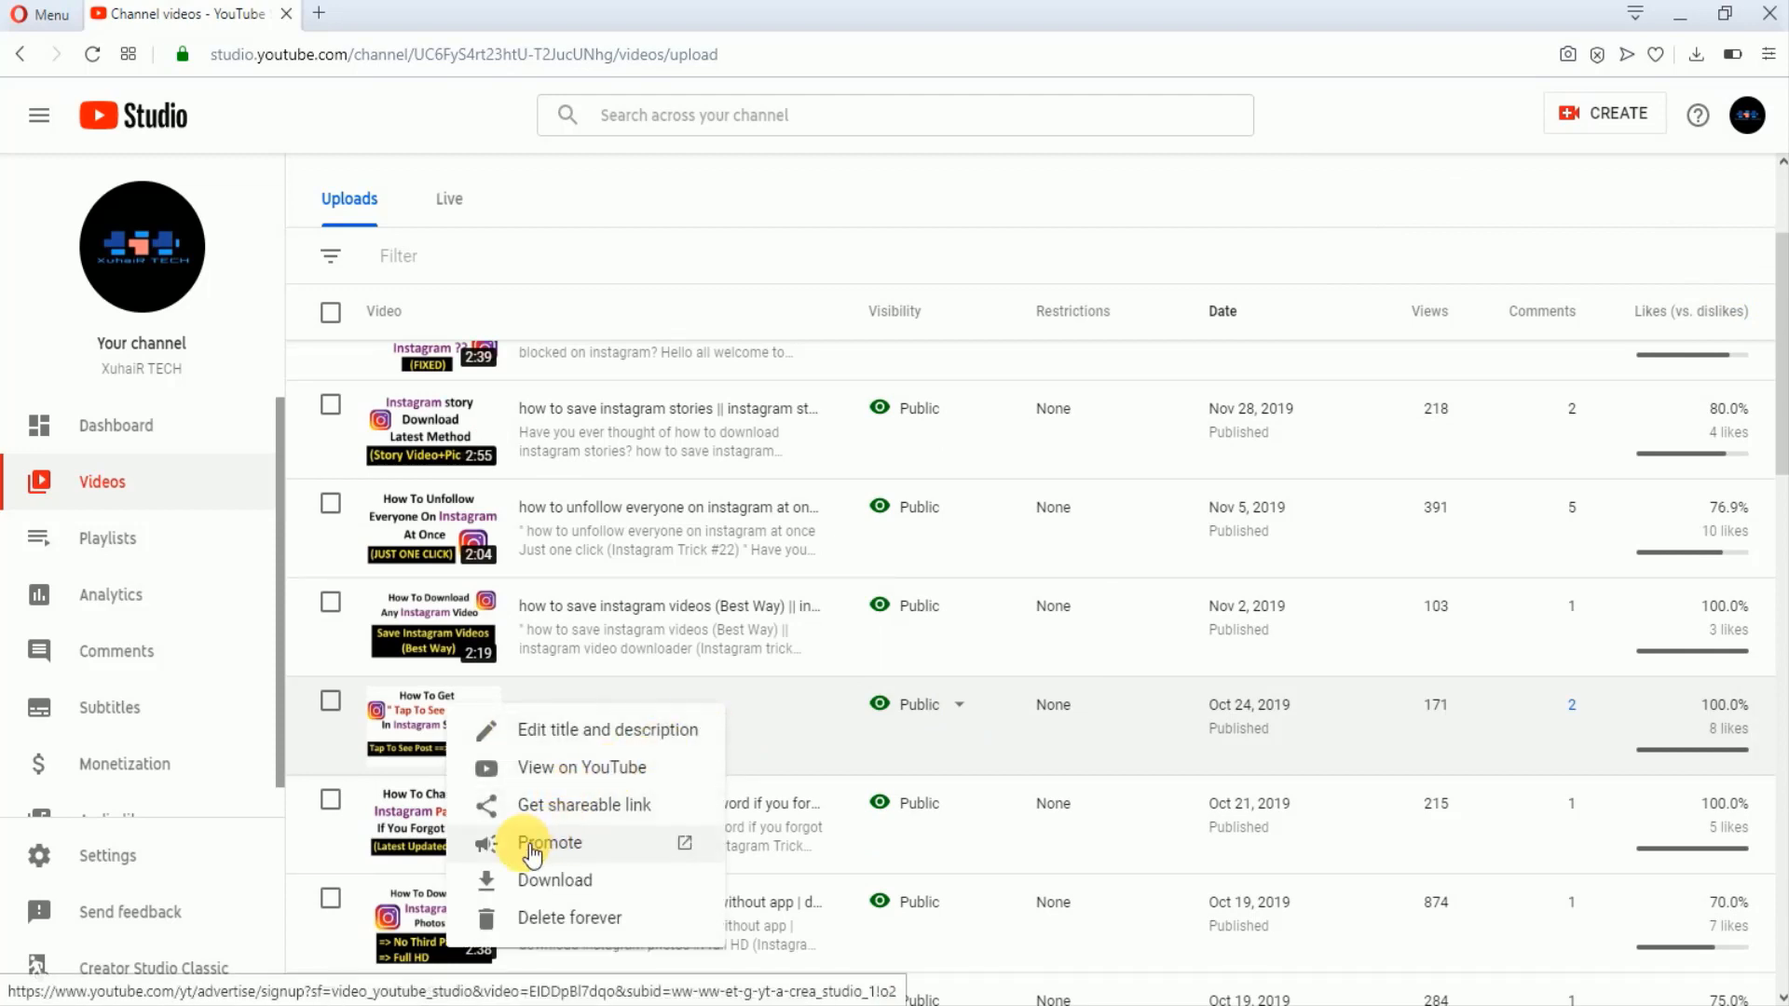
pyautogui.moveTo(559, 850)
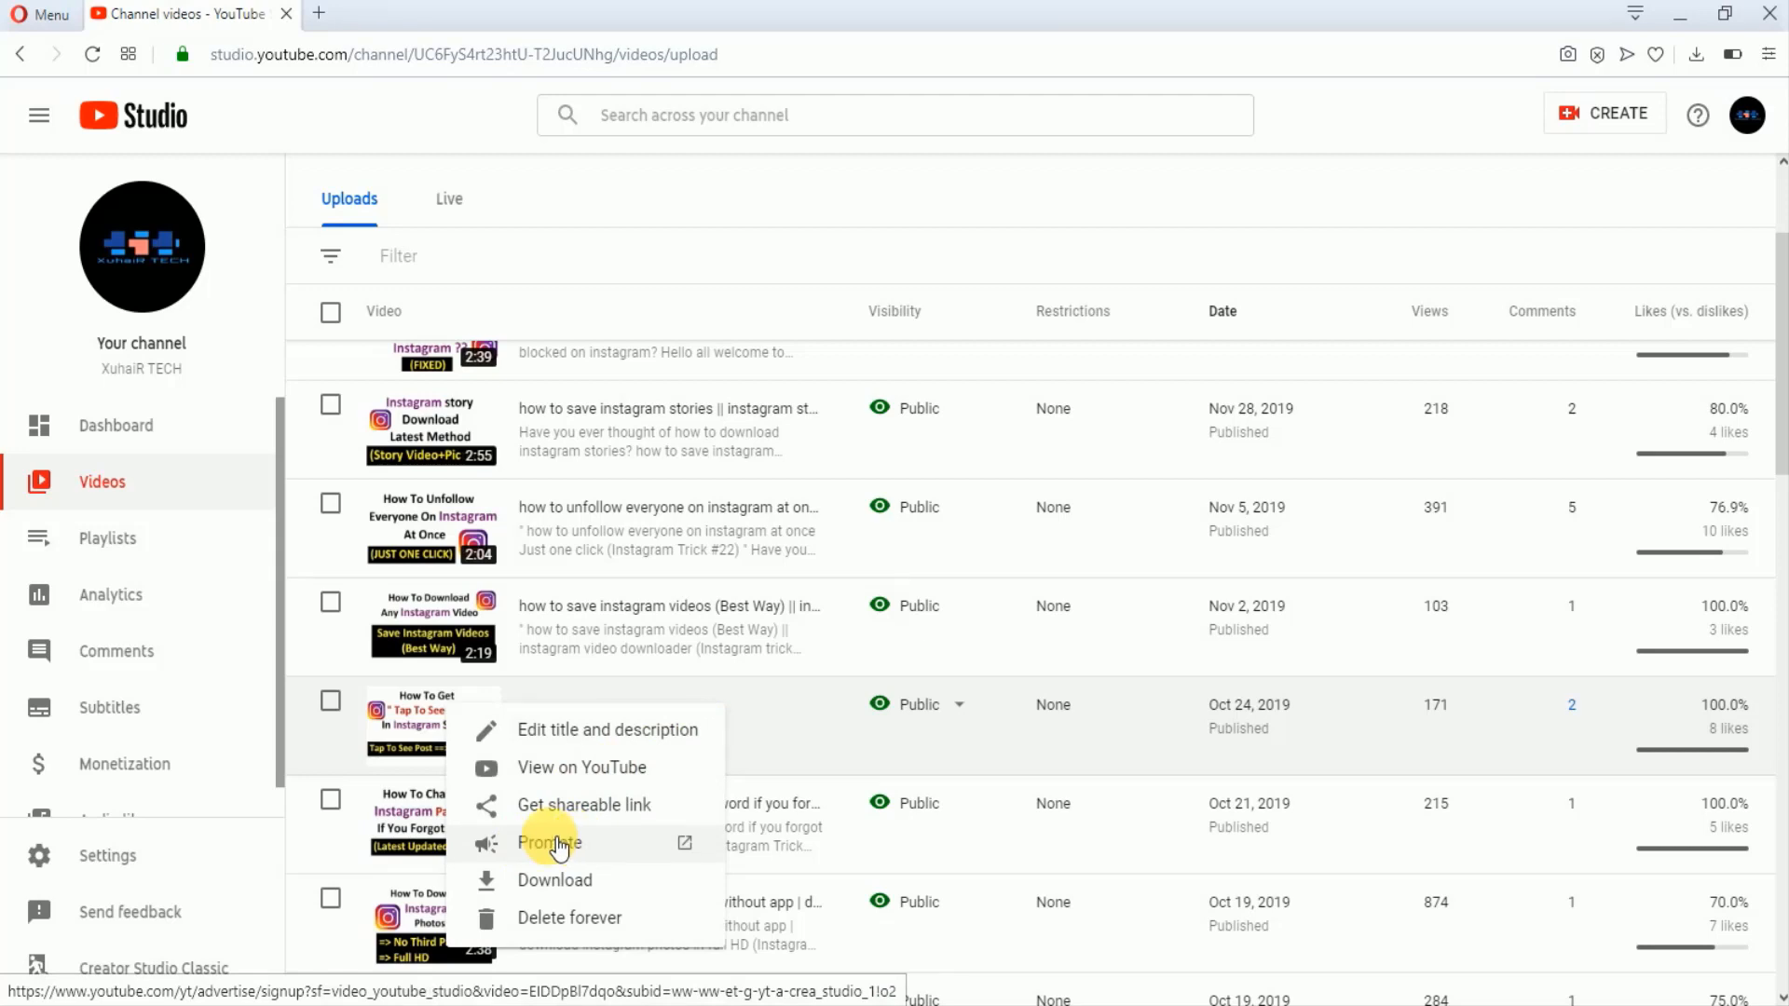
pyautogui.click(550, 843)
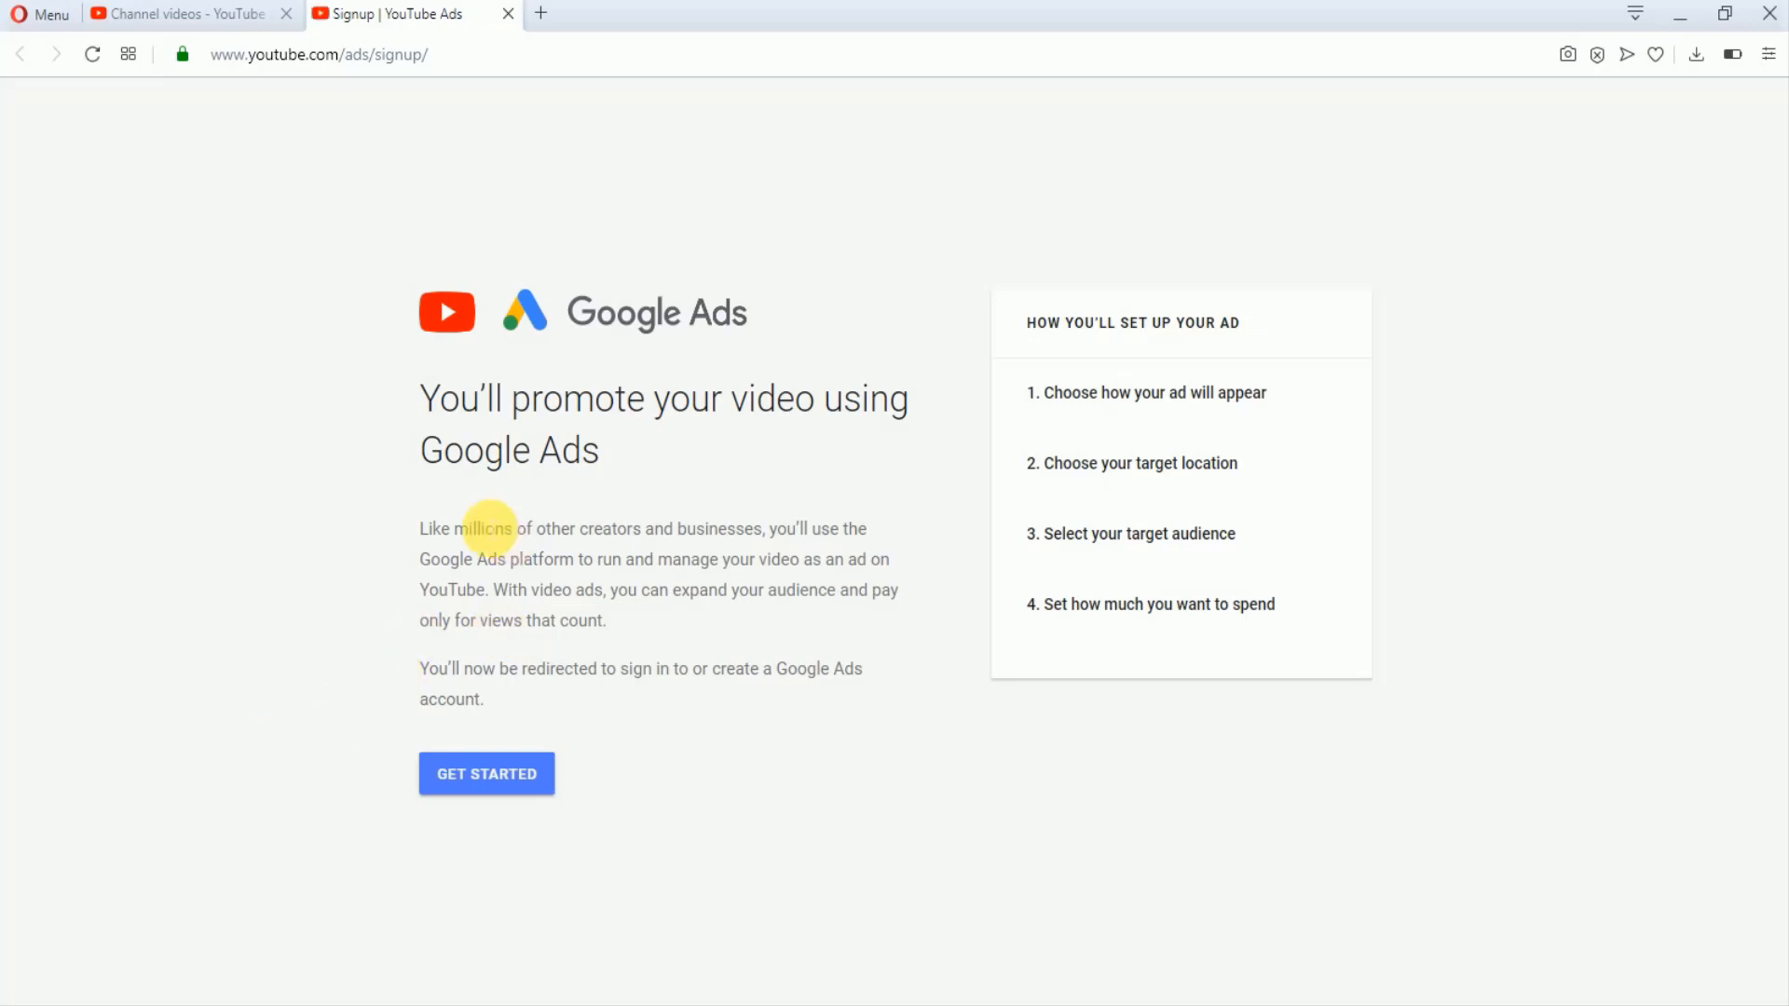
pyautogui.moveTo(645, 357)
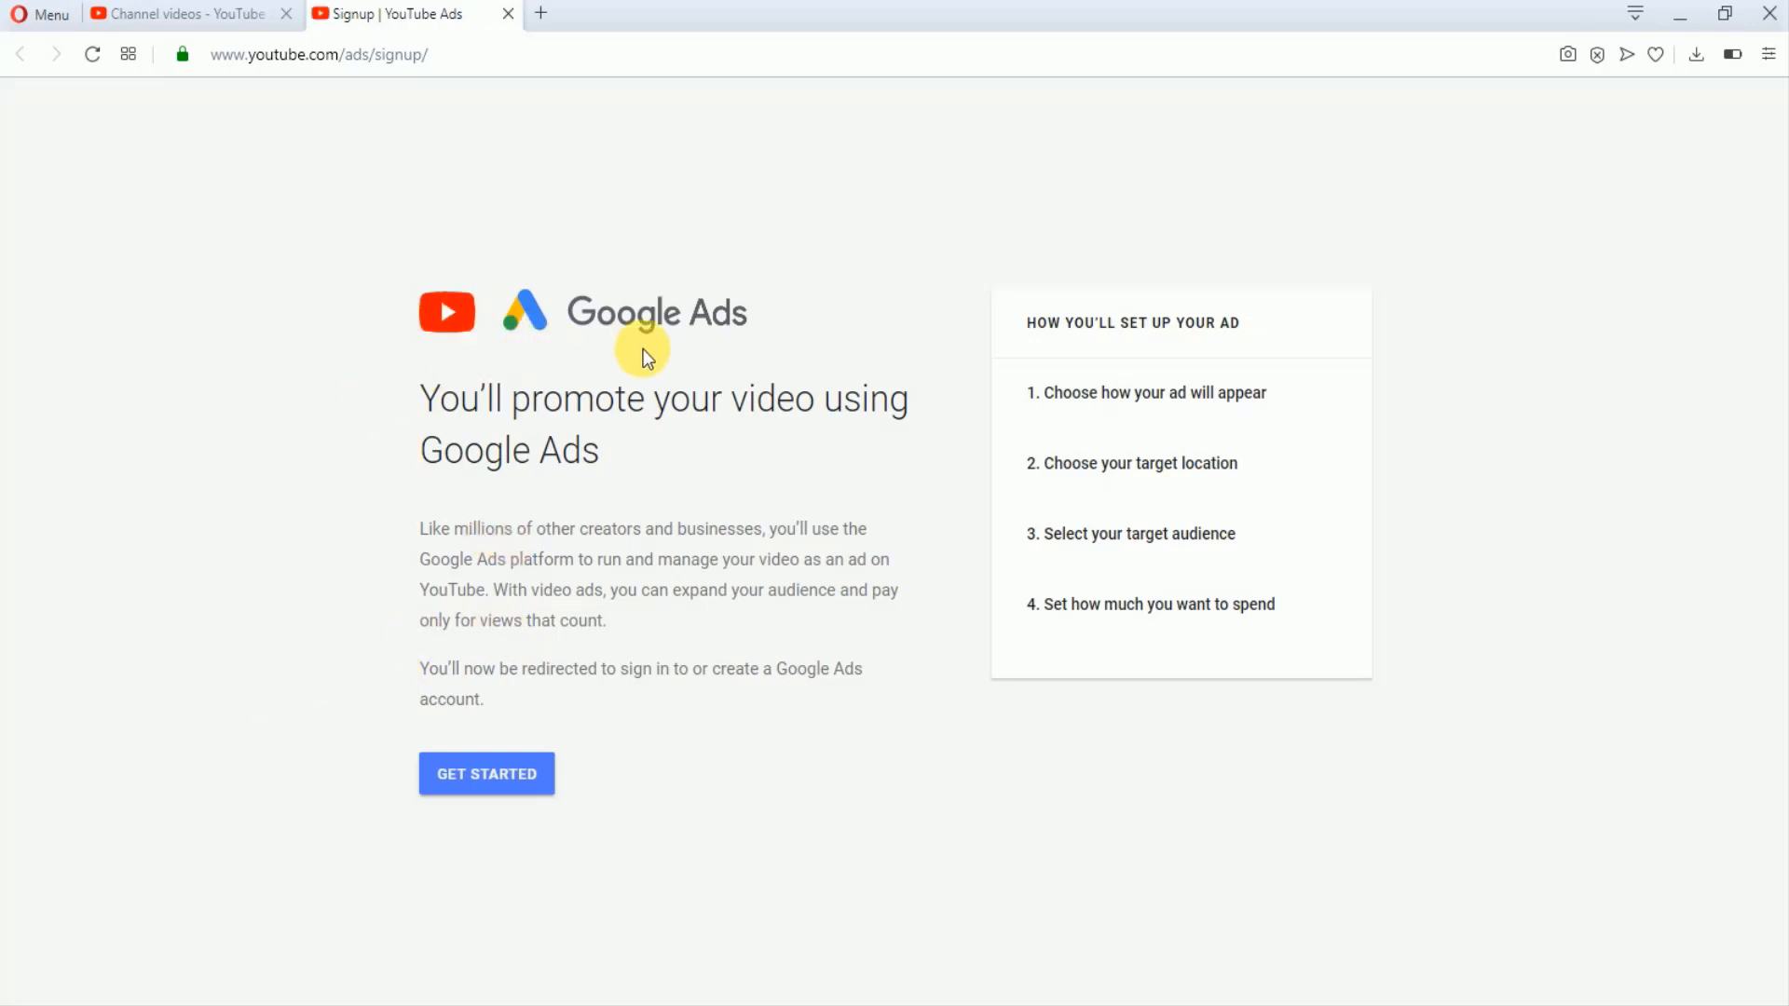
pyautogui.moveTo(487, 773)
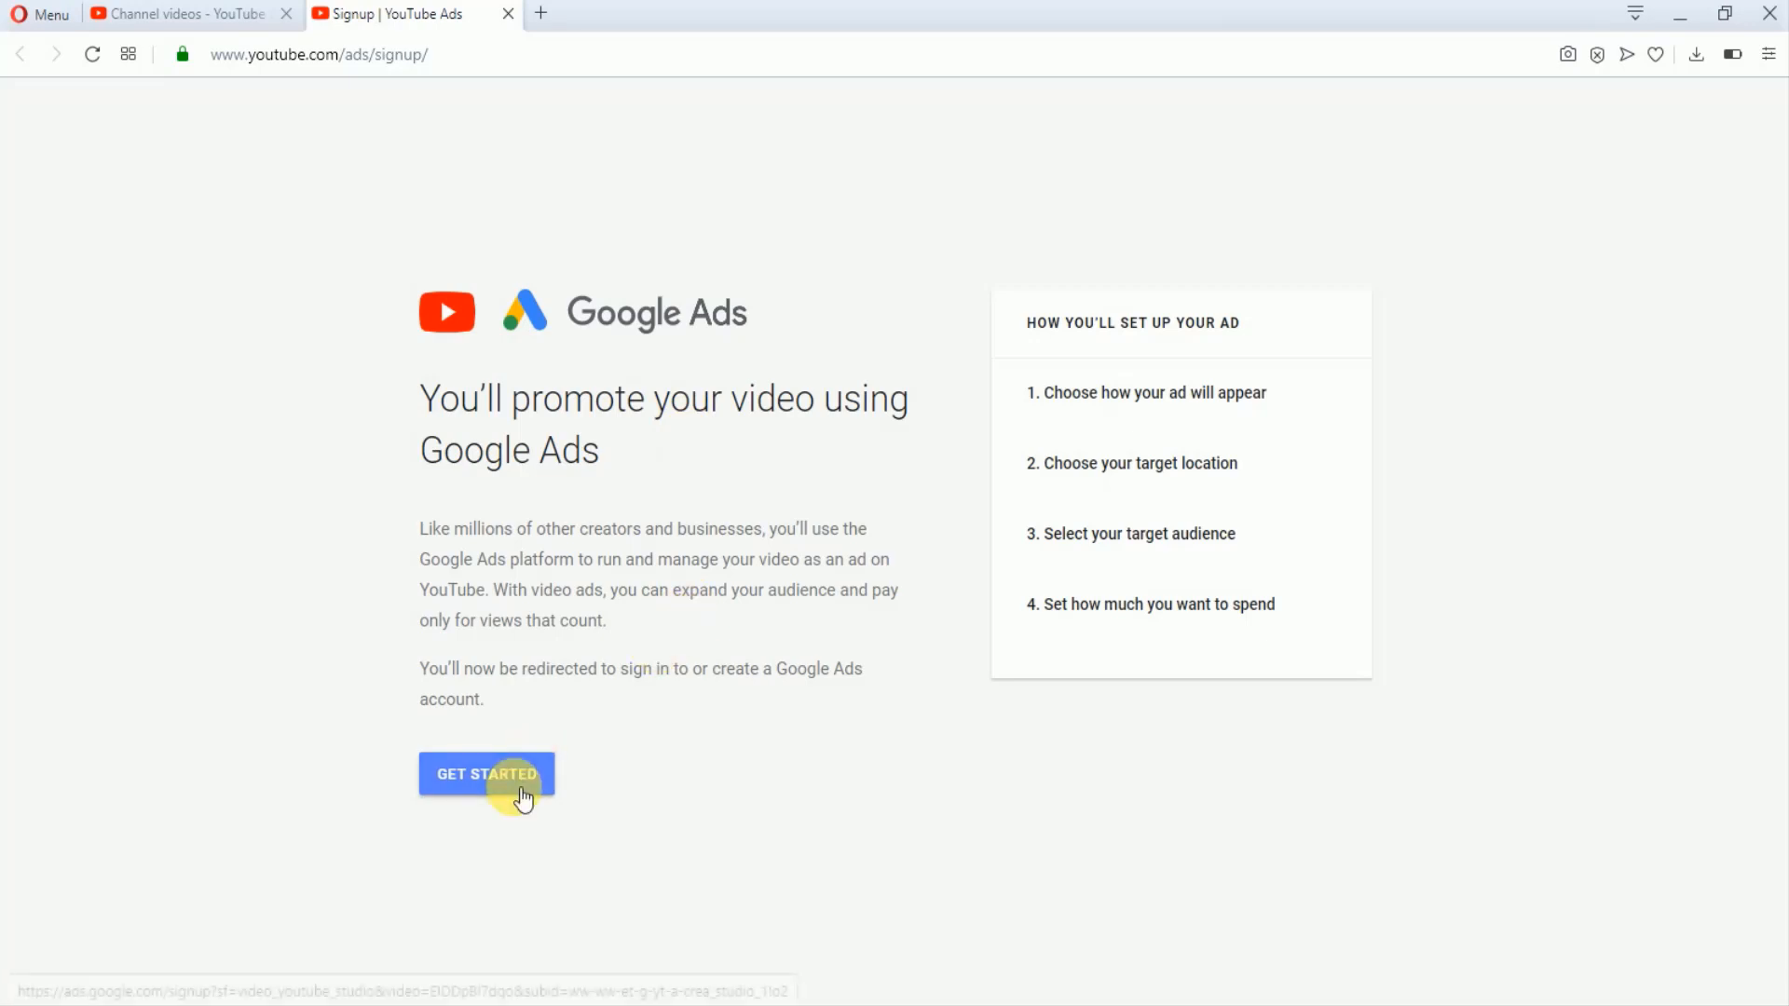
# Get started on the YouTube Ads signup to reach the 'Create a video campaign' setup.
pyautogui.click(486, 773)
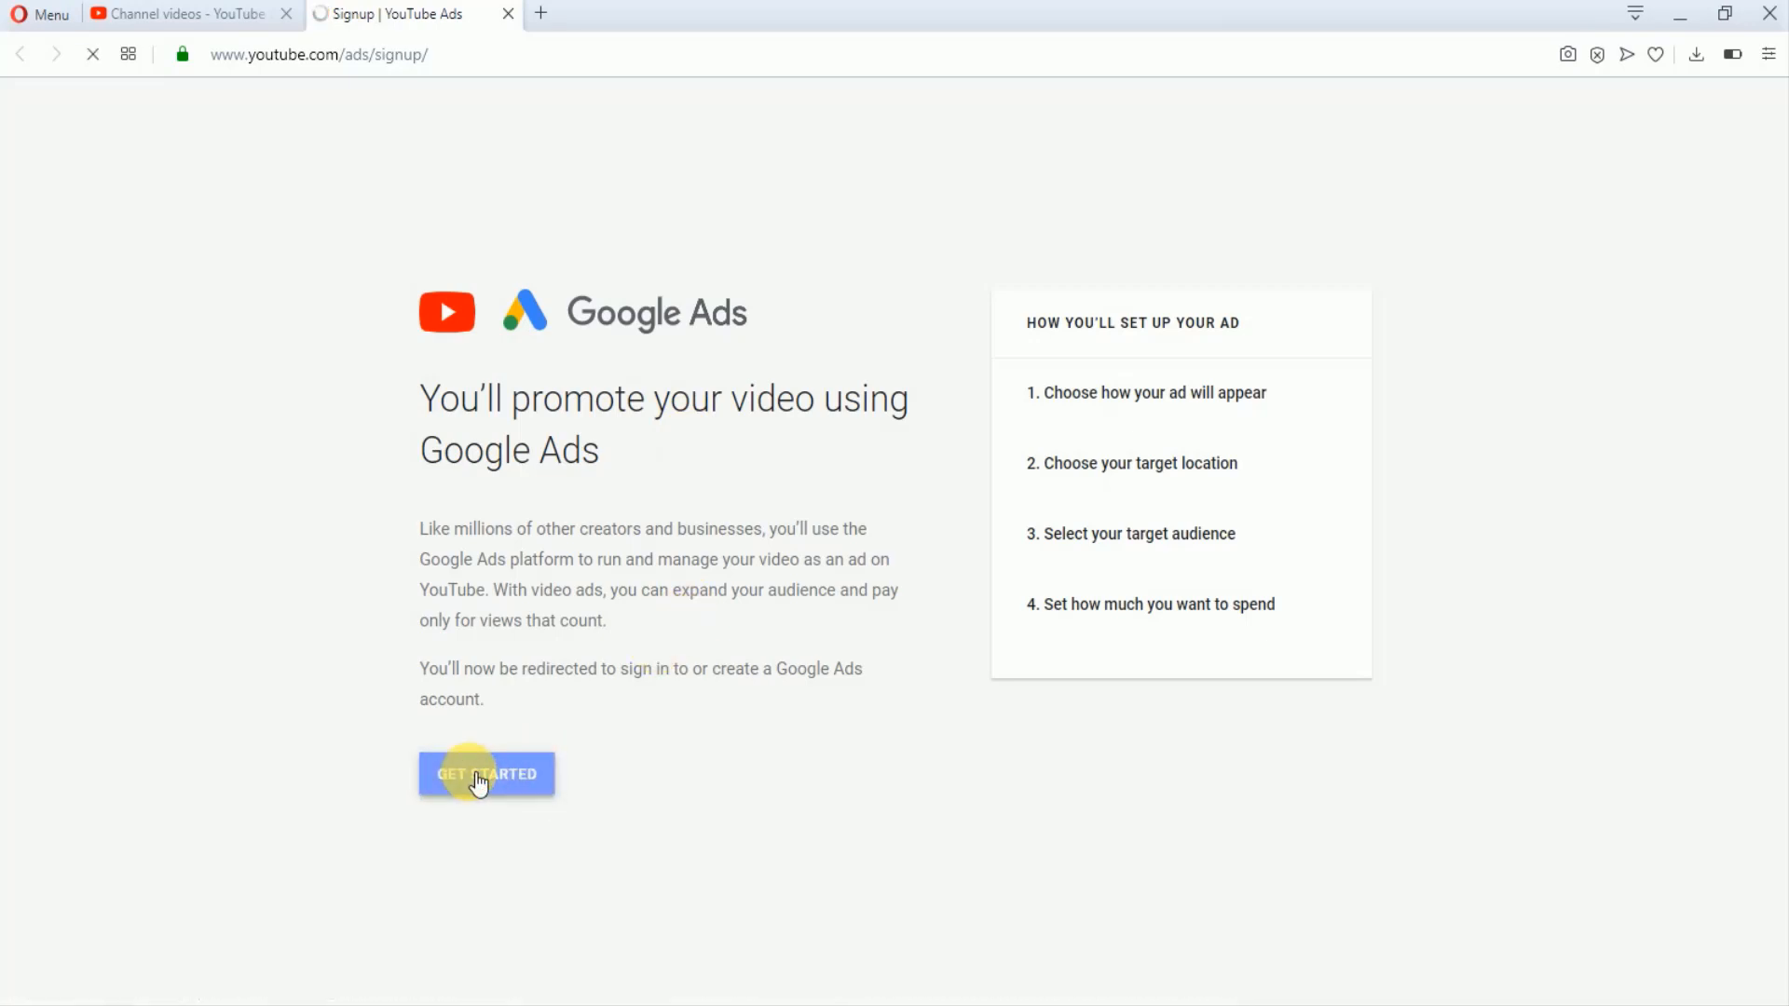
pyautogui.click(487, 773)
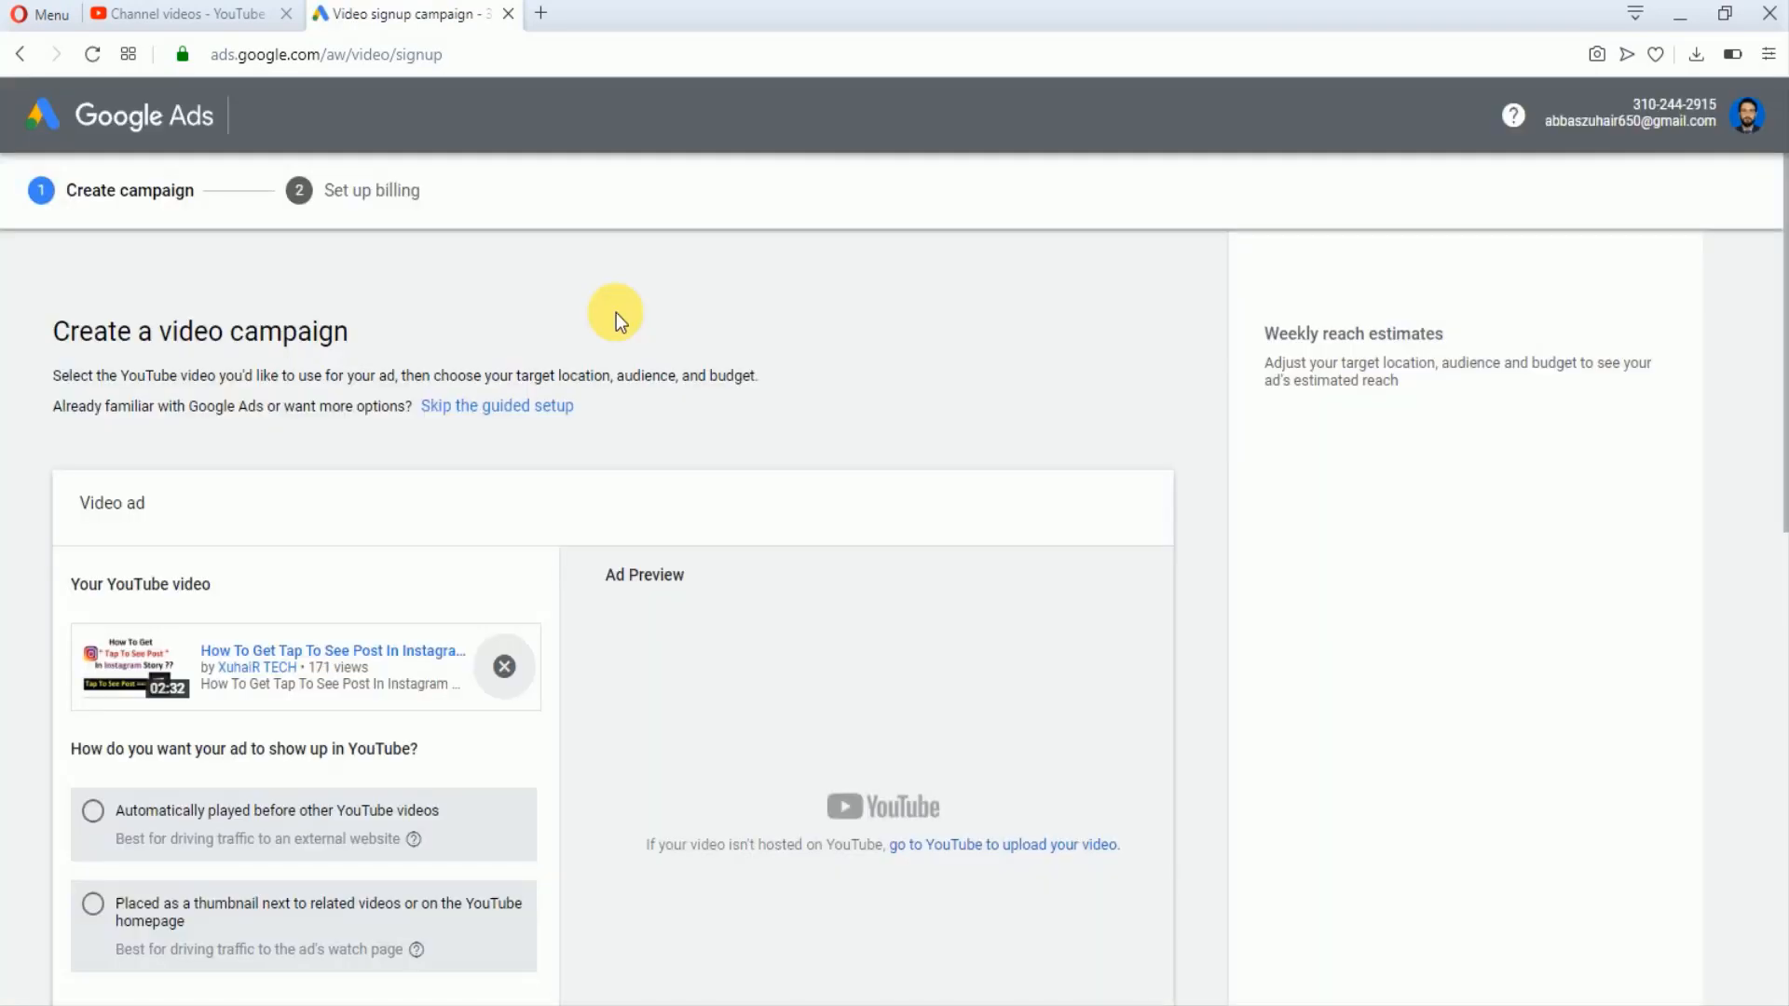
pyautogui.moveTo(63, 243)
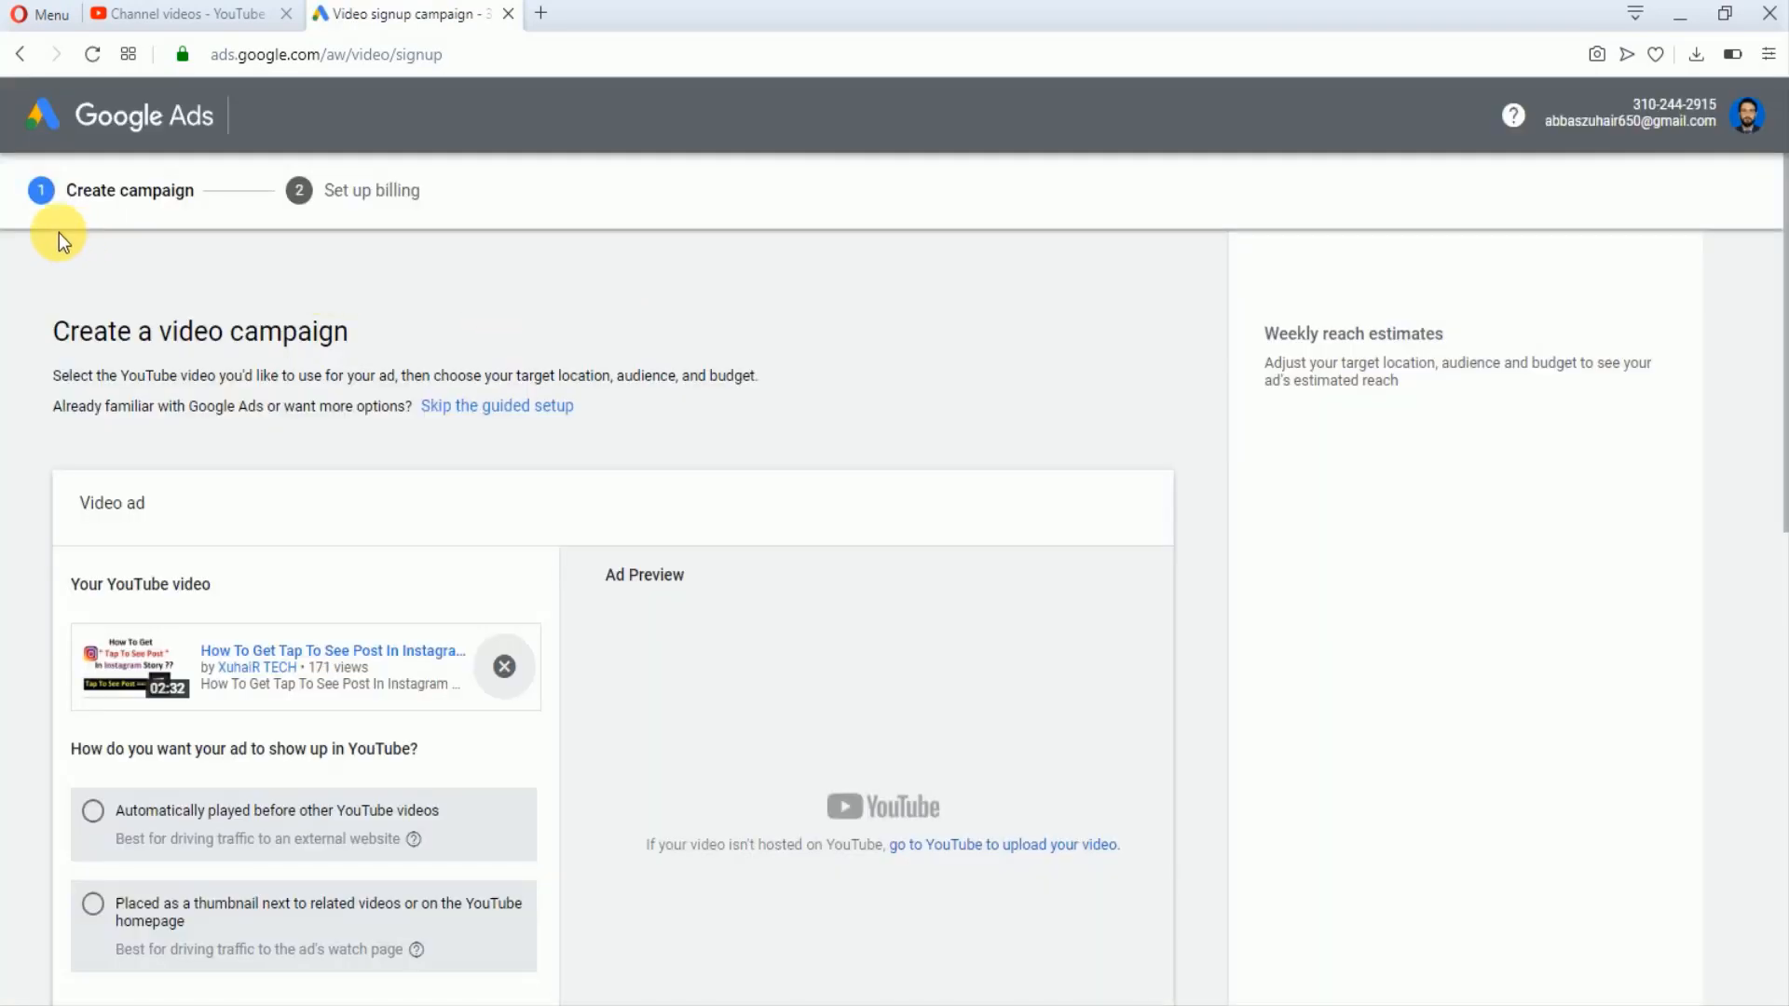
pyautogui.moveTo(329, 223)
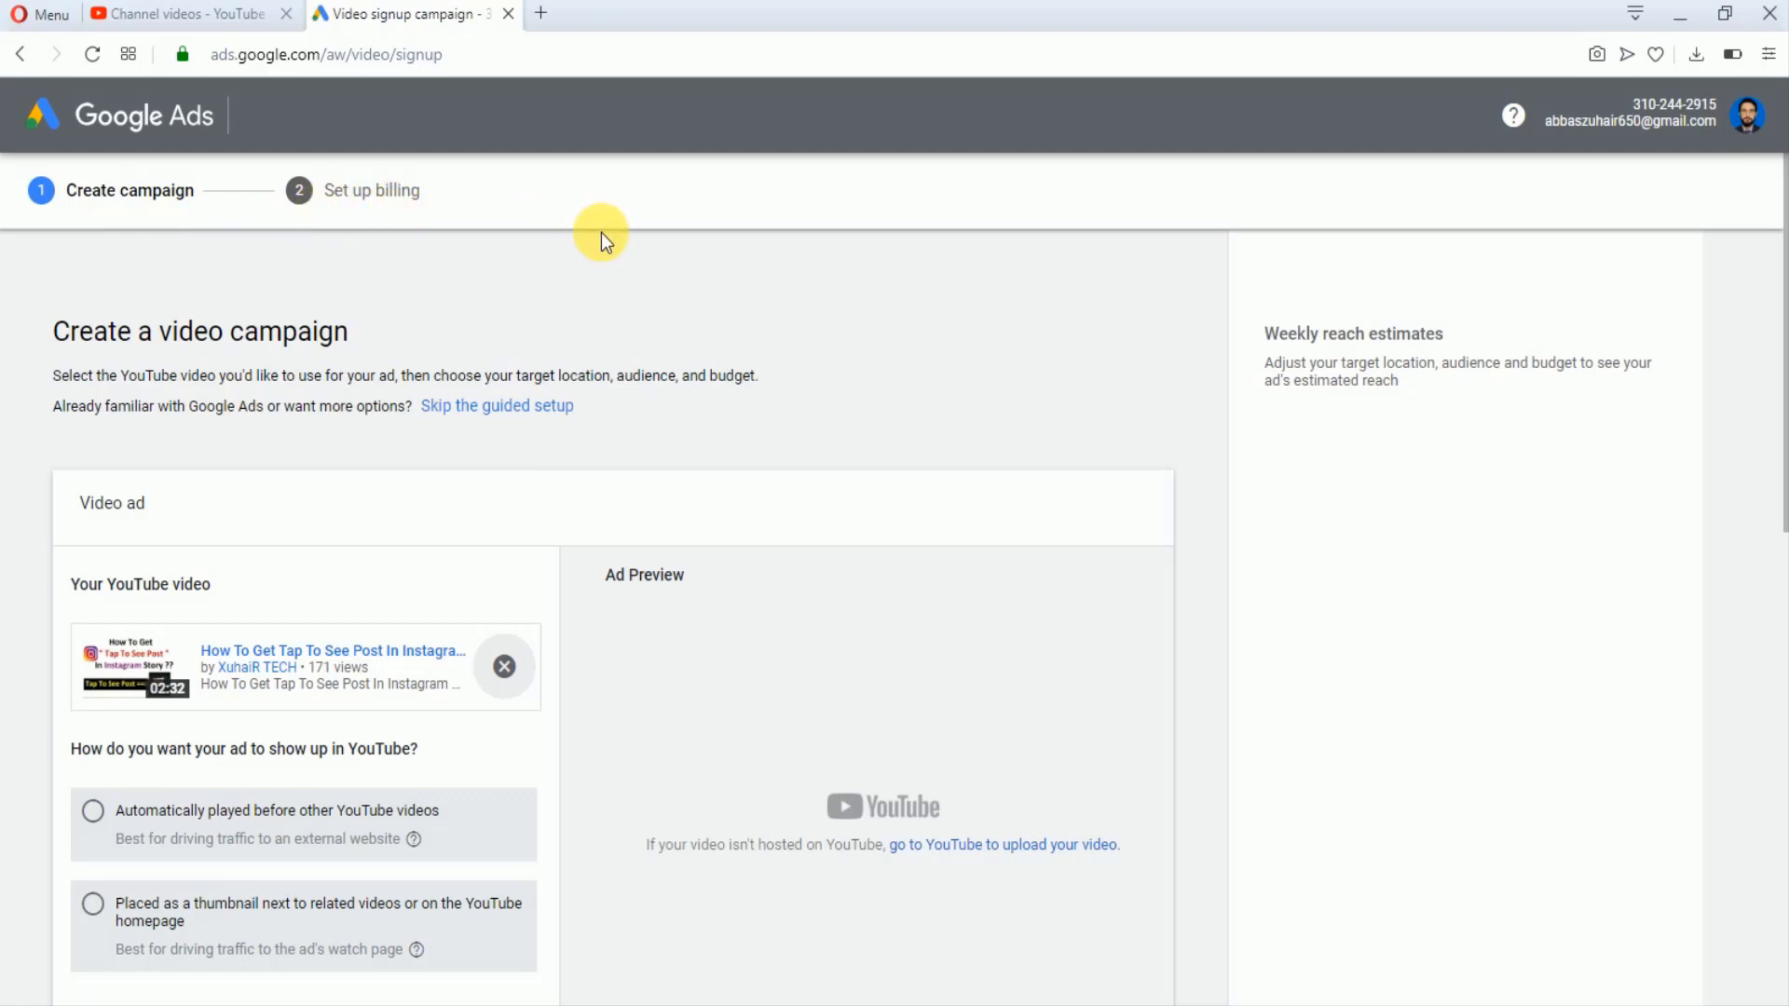
# Compare both ad formats and keep 'Automatically played before other YouTube videos'.
pyautogui.scroll(-3)
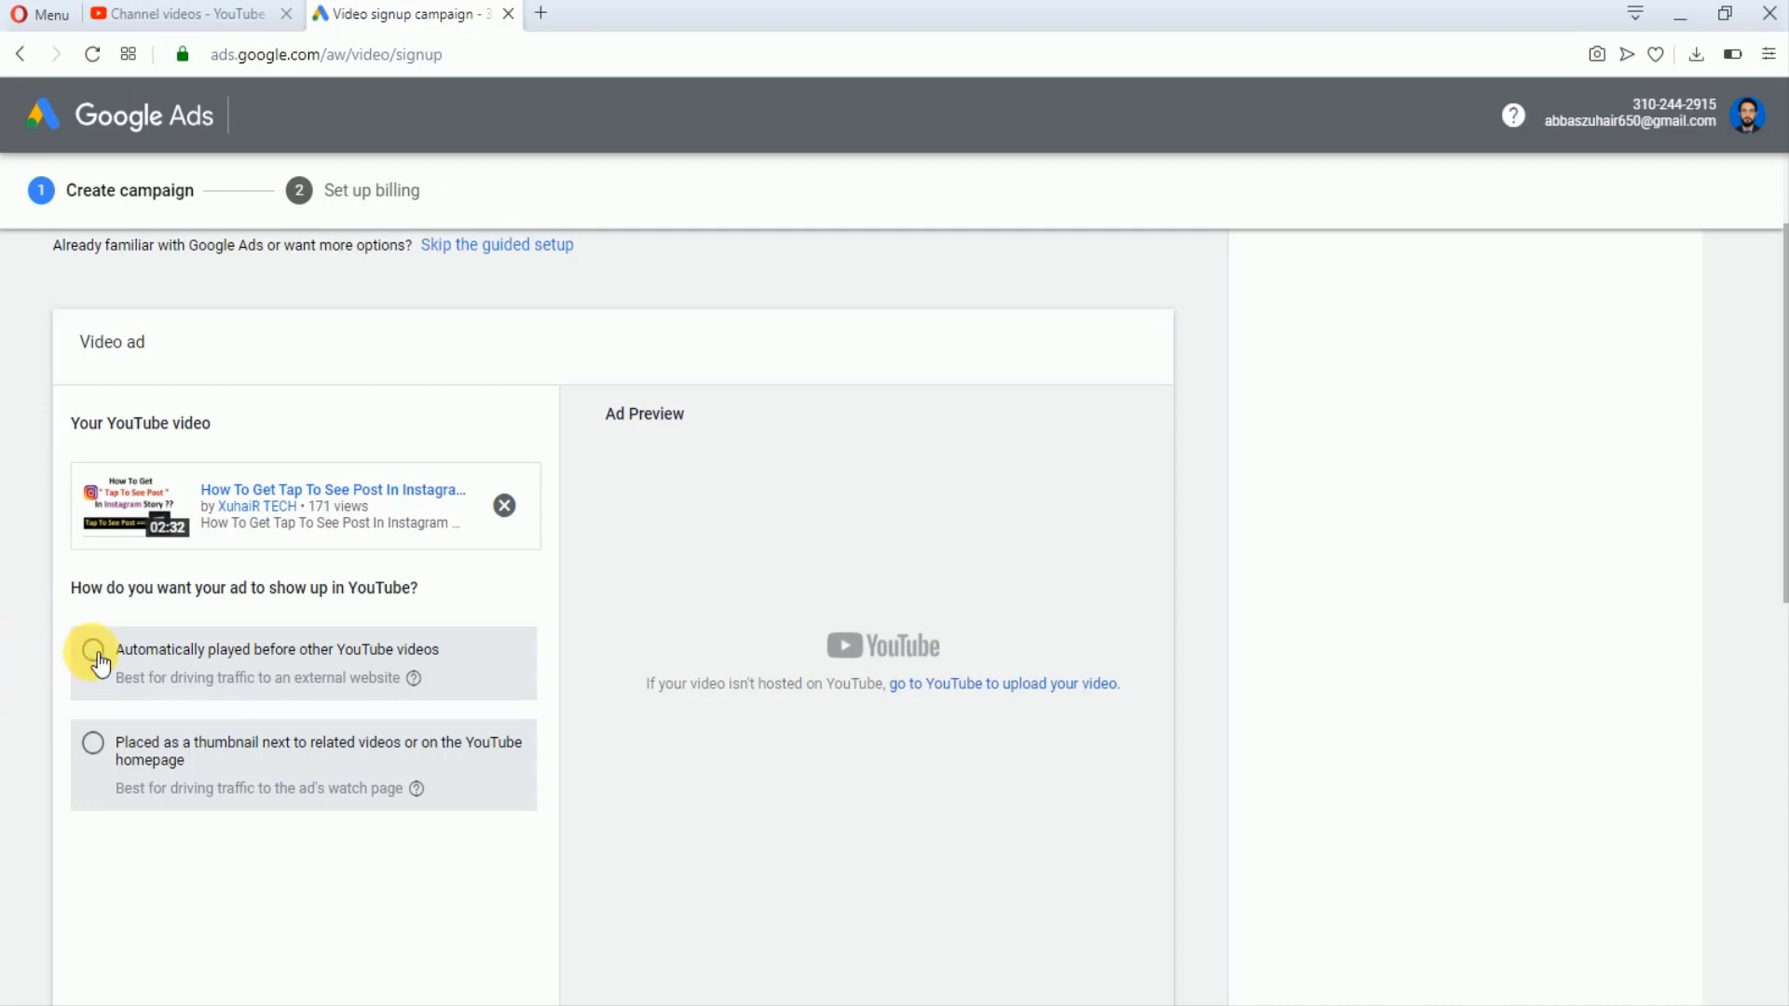
pyautogui.click(93, 649)
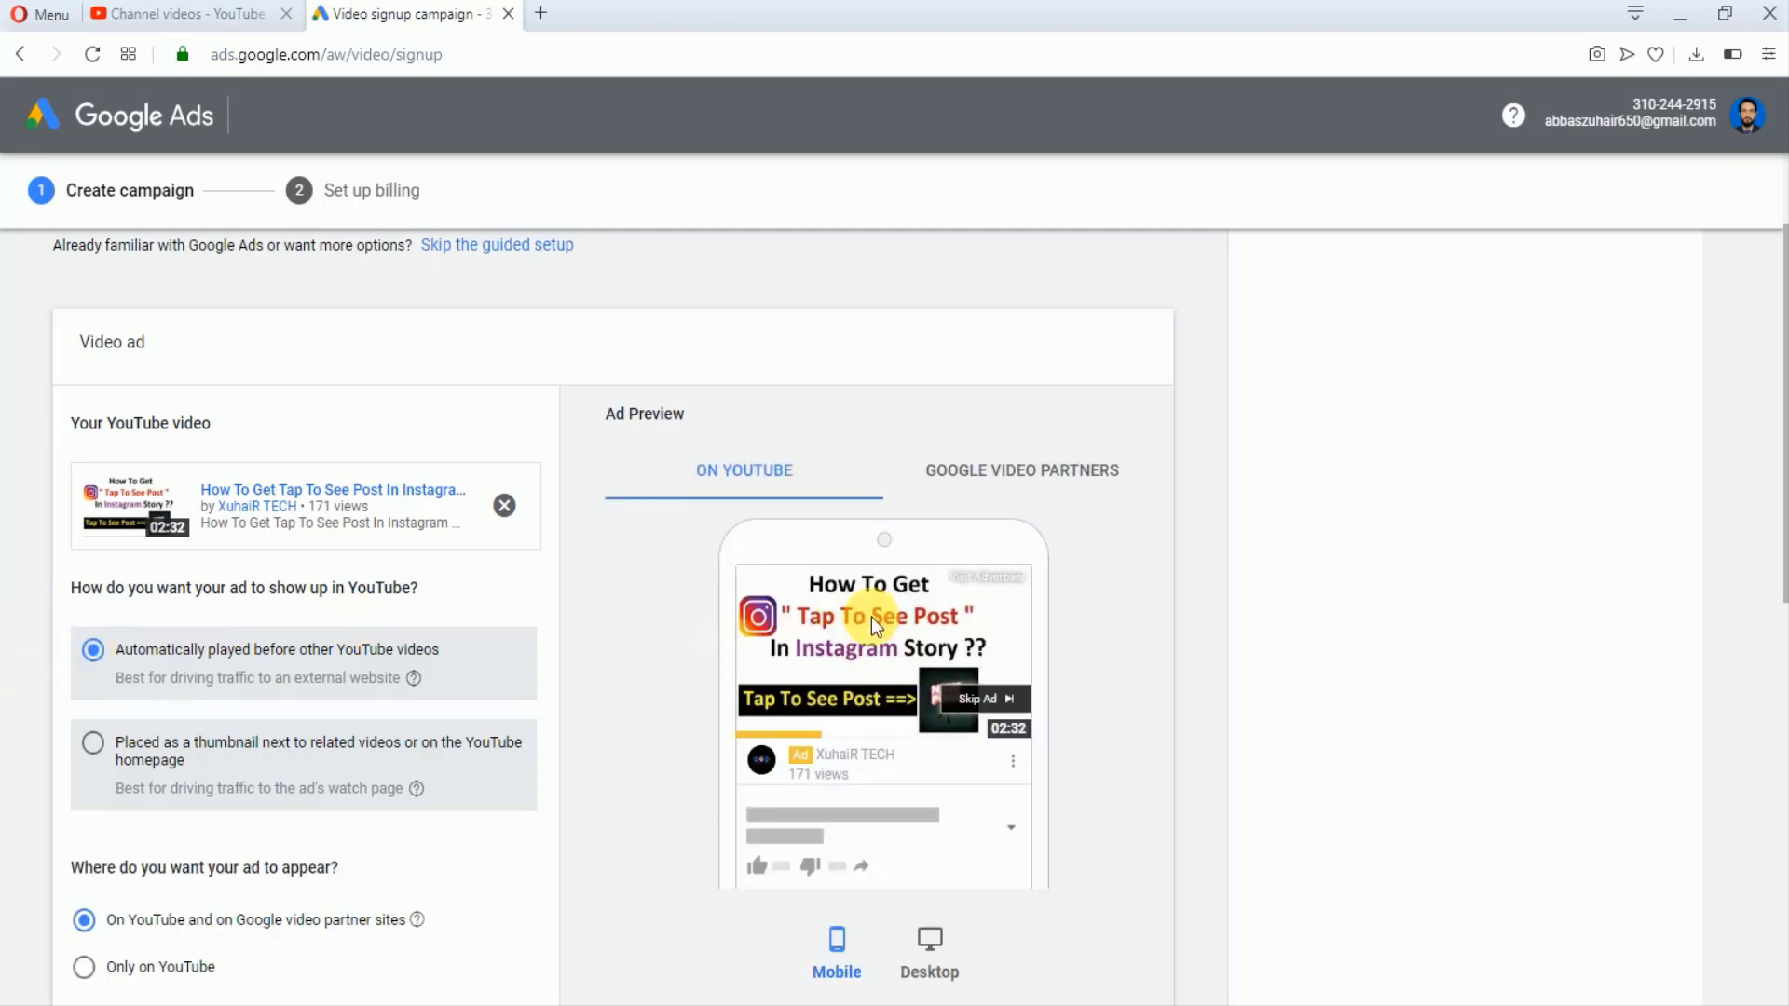
pyautogui.moveTo(849, 693)
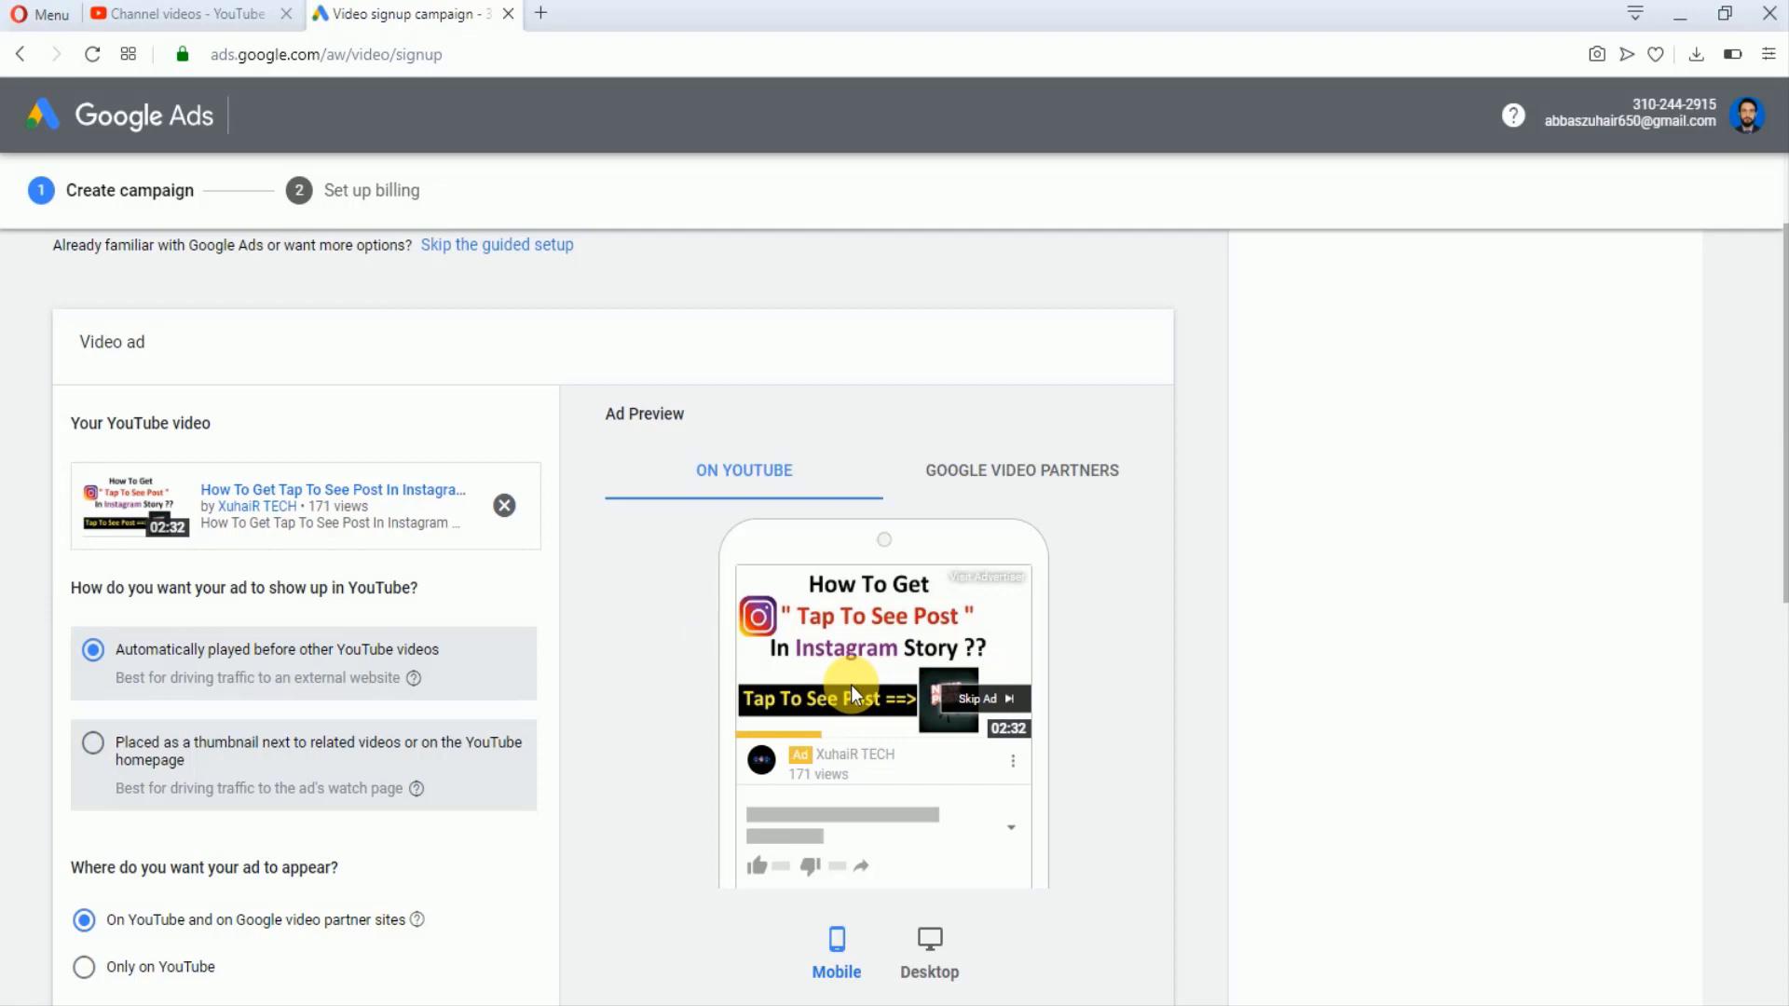
pyautogui.moveTo(610, 568)
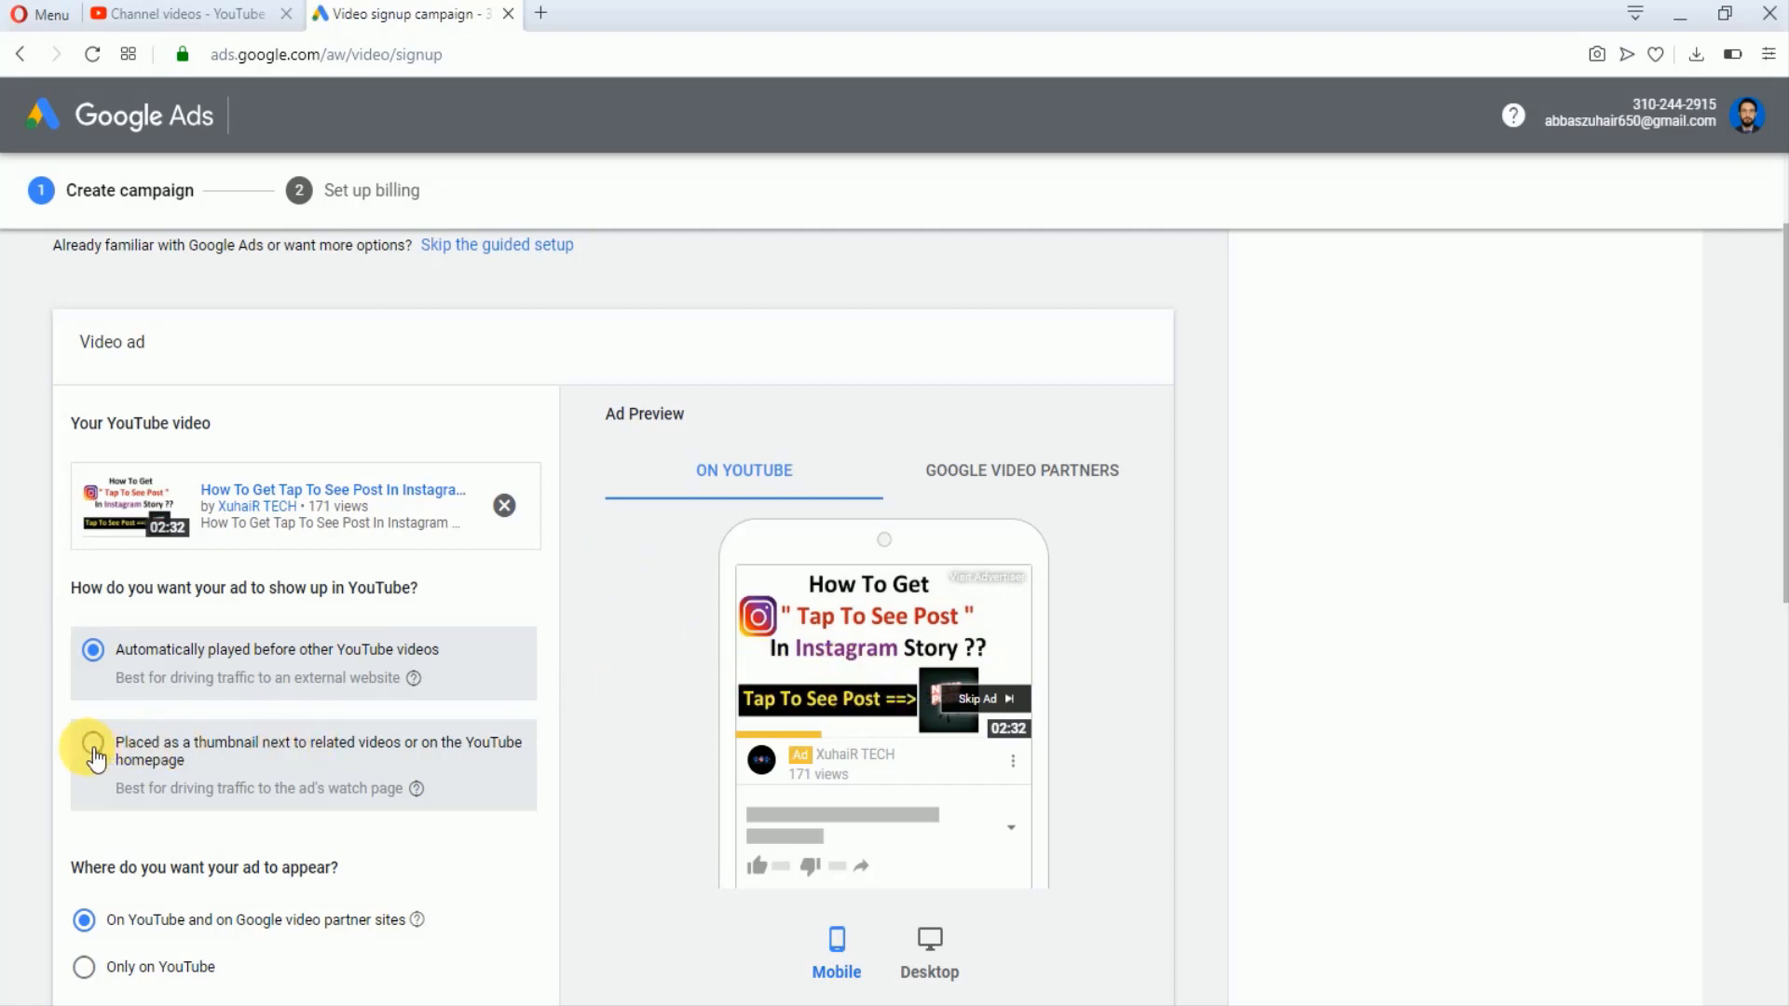
pyautogui.click(82, 743)
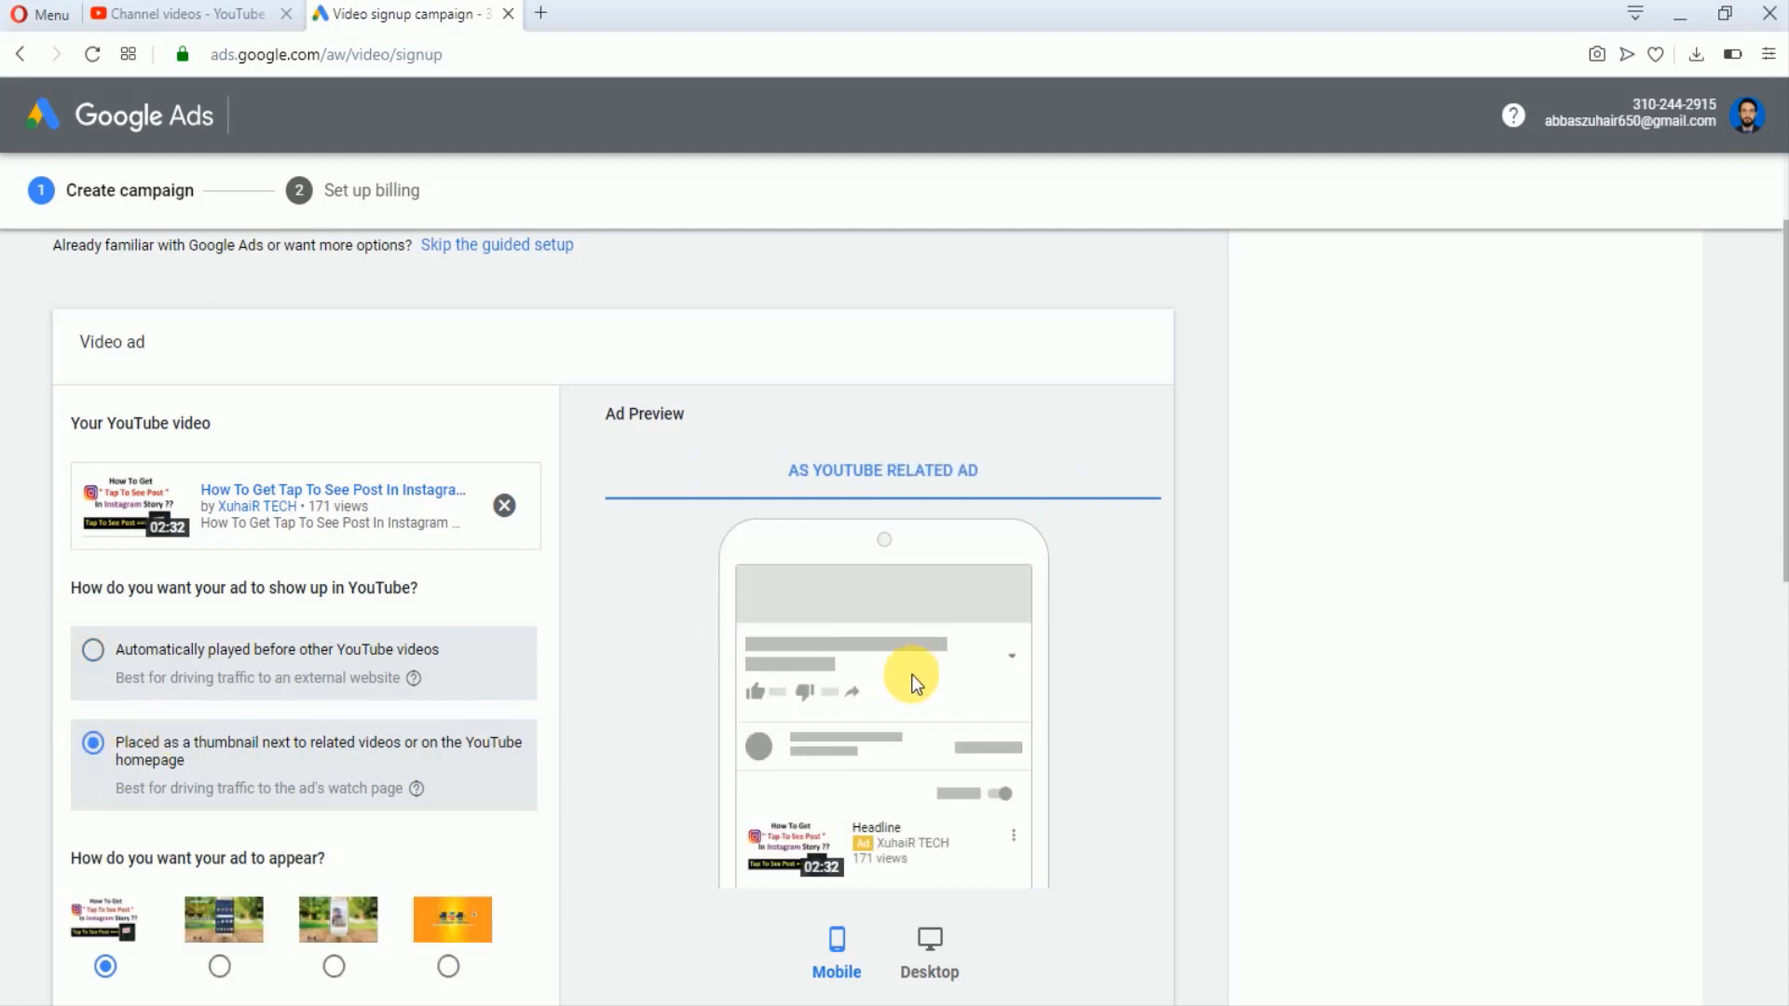
pyautogui.moveTo(776, 843)
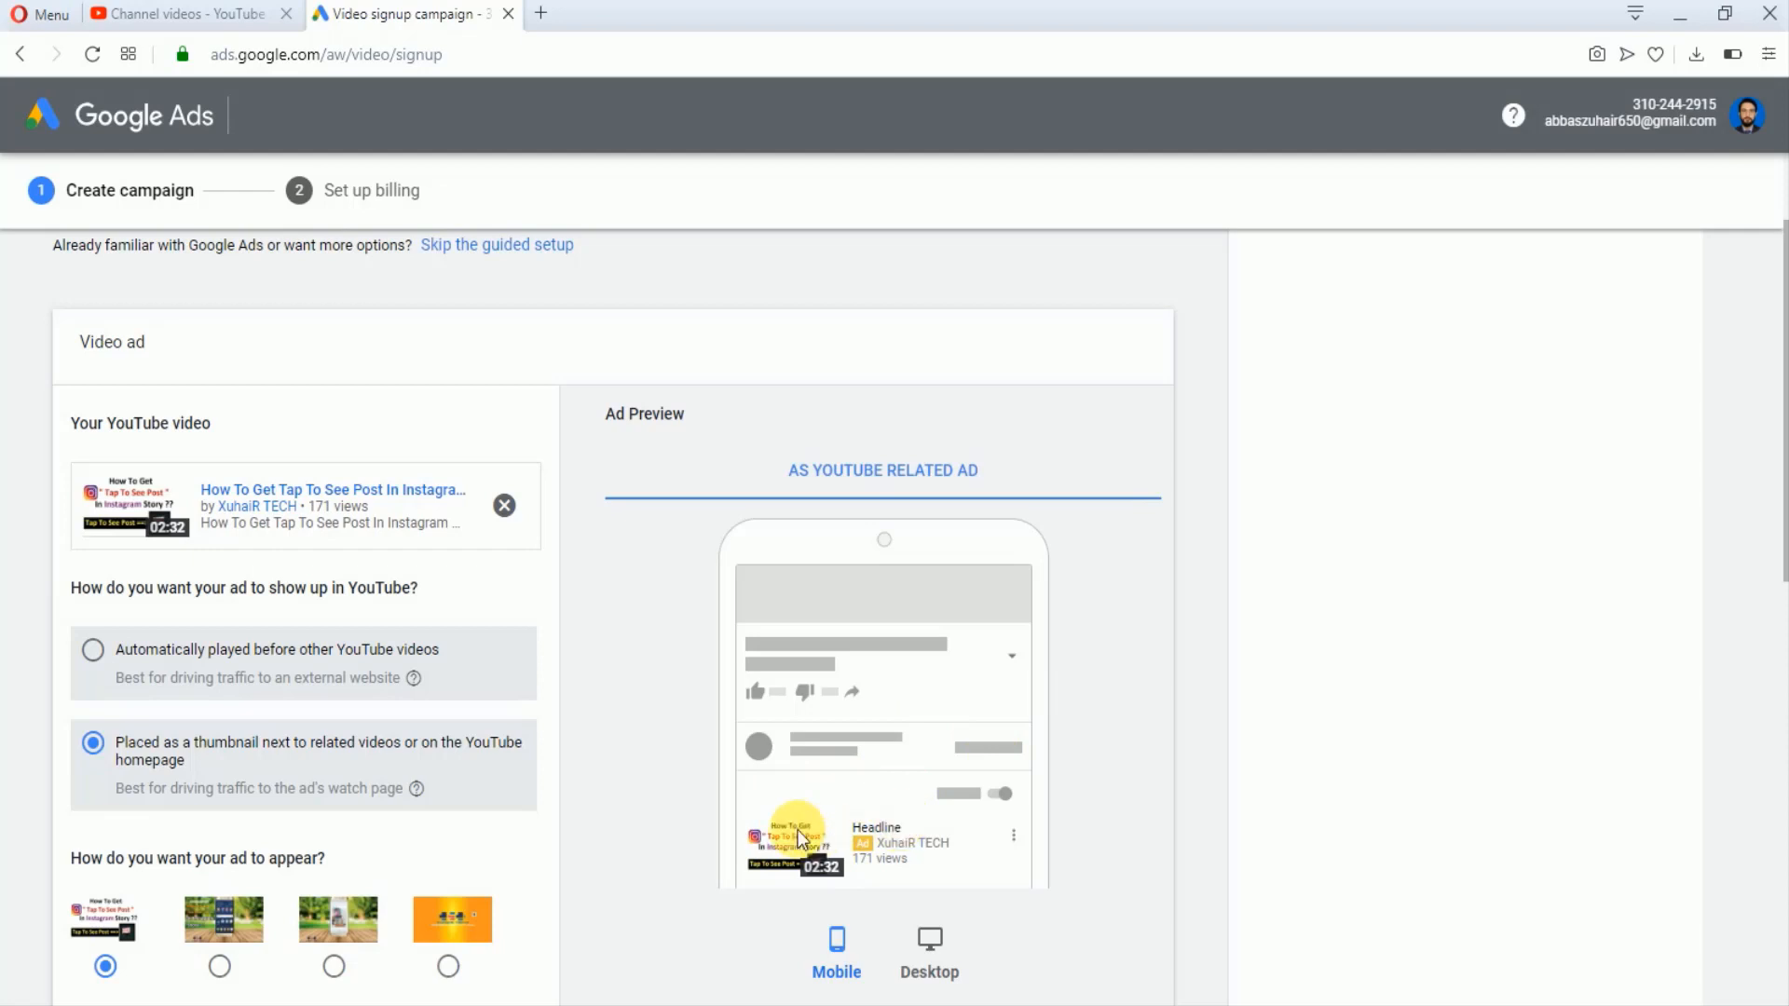
pyautogui.moveTo(654, 605)
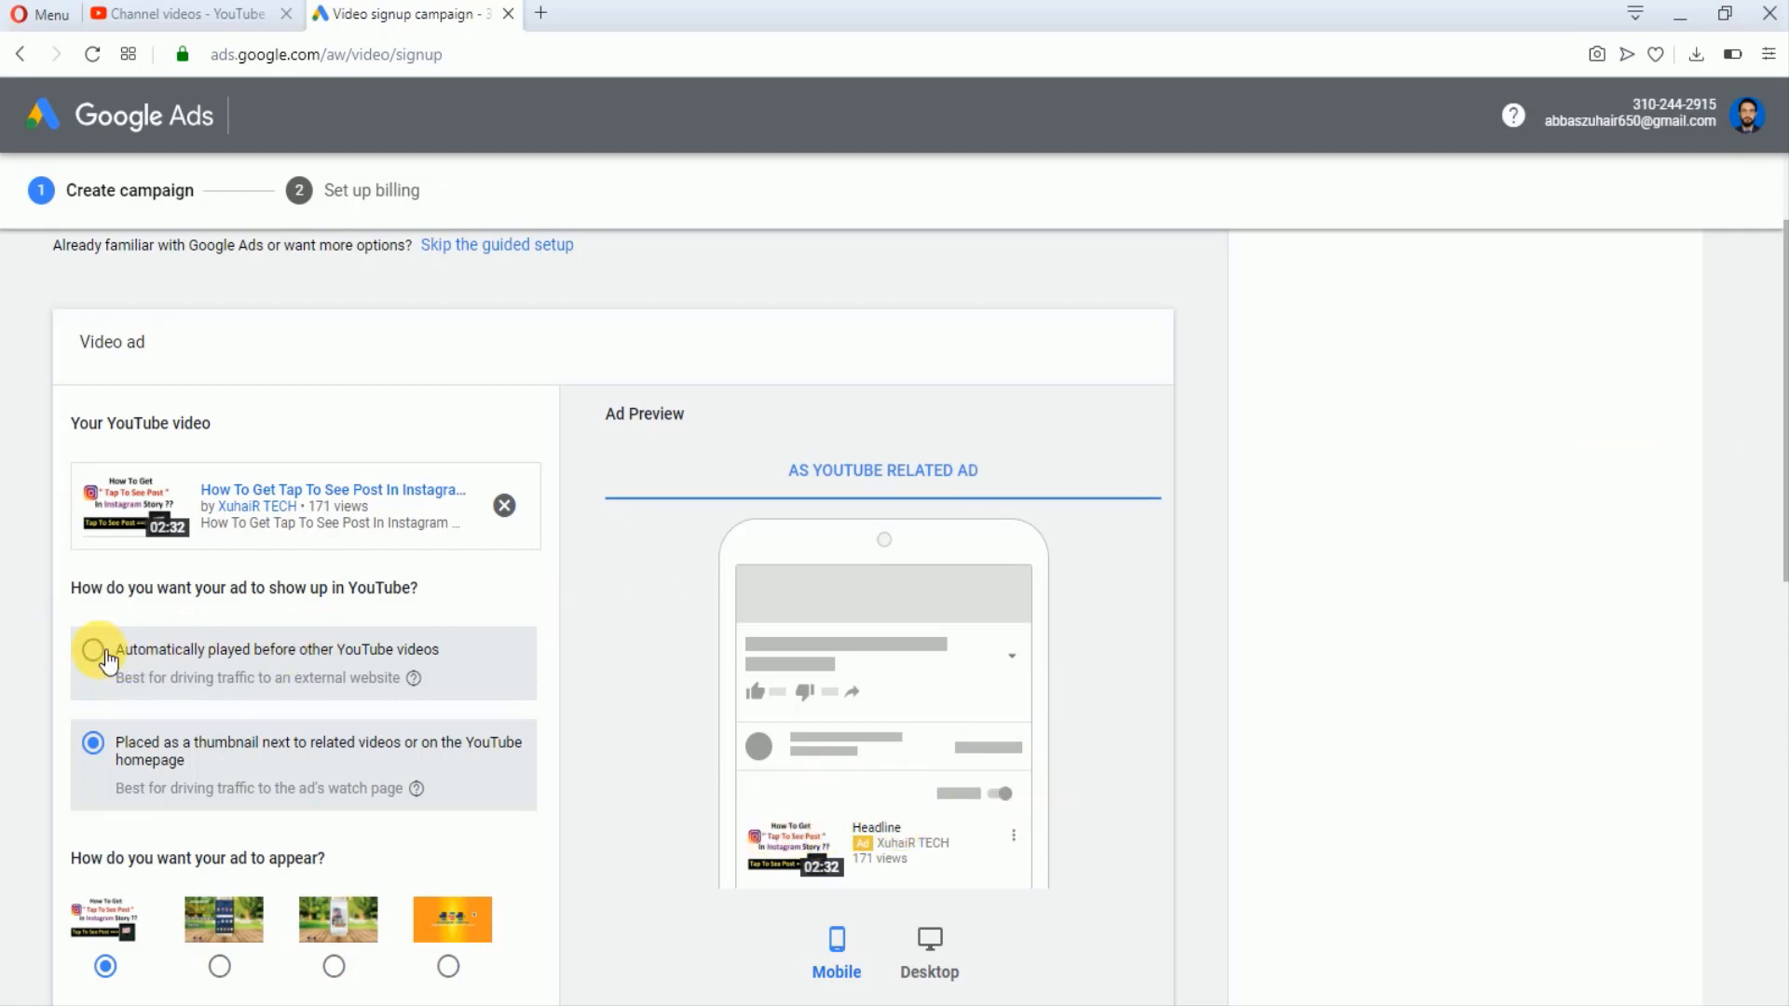
pyautogui.click(93, 650)
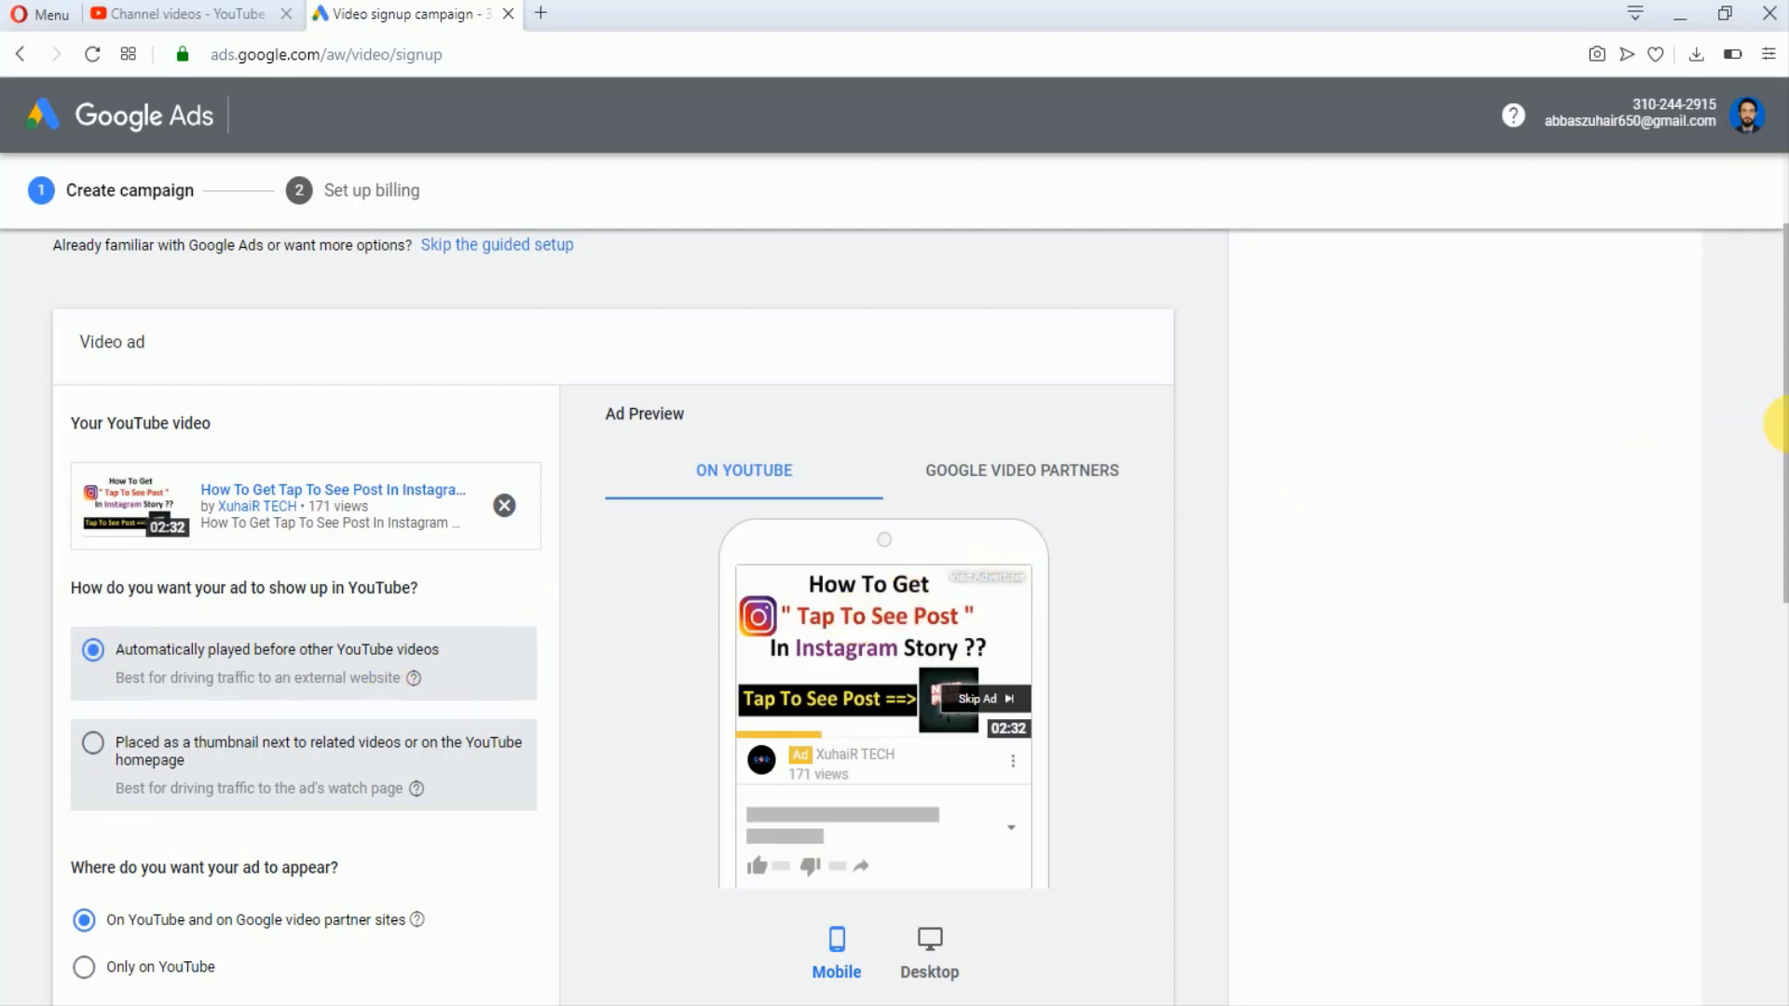
# Show the ad only on YouTube, paste the channel link as destination, and continue.
pyautogui.scroll(-3)
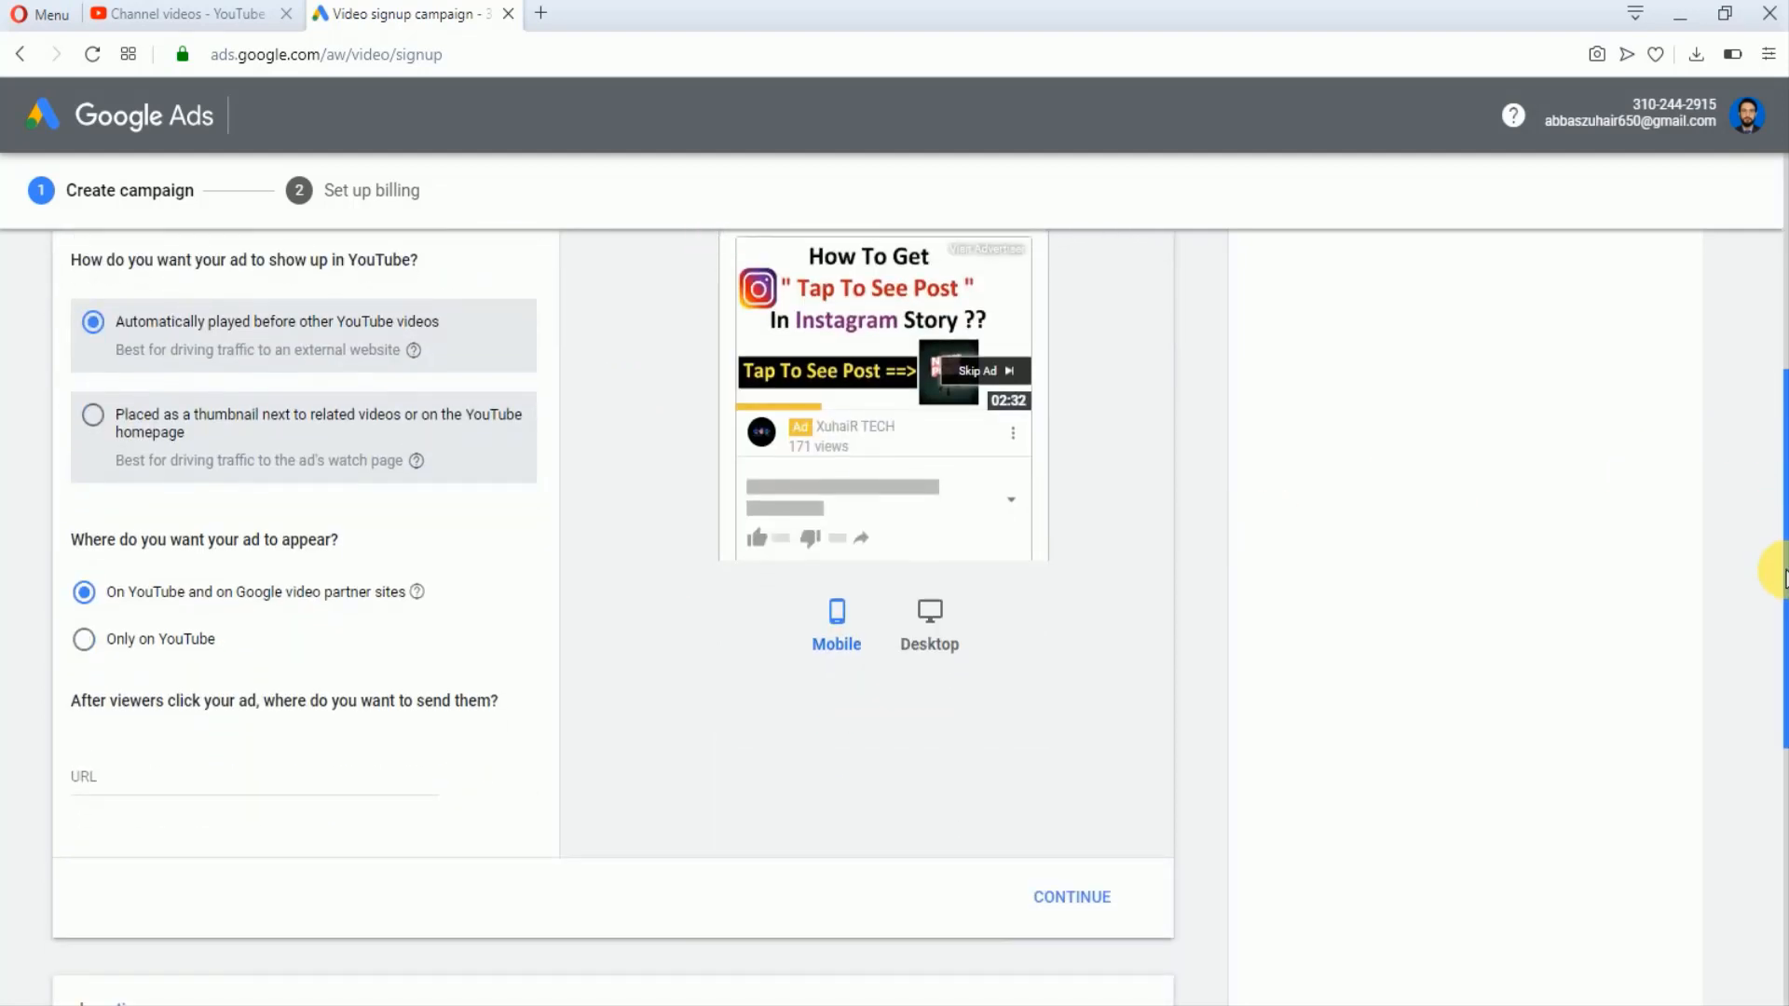
pyautogui.scroll(-3)
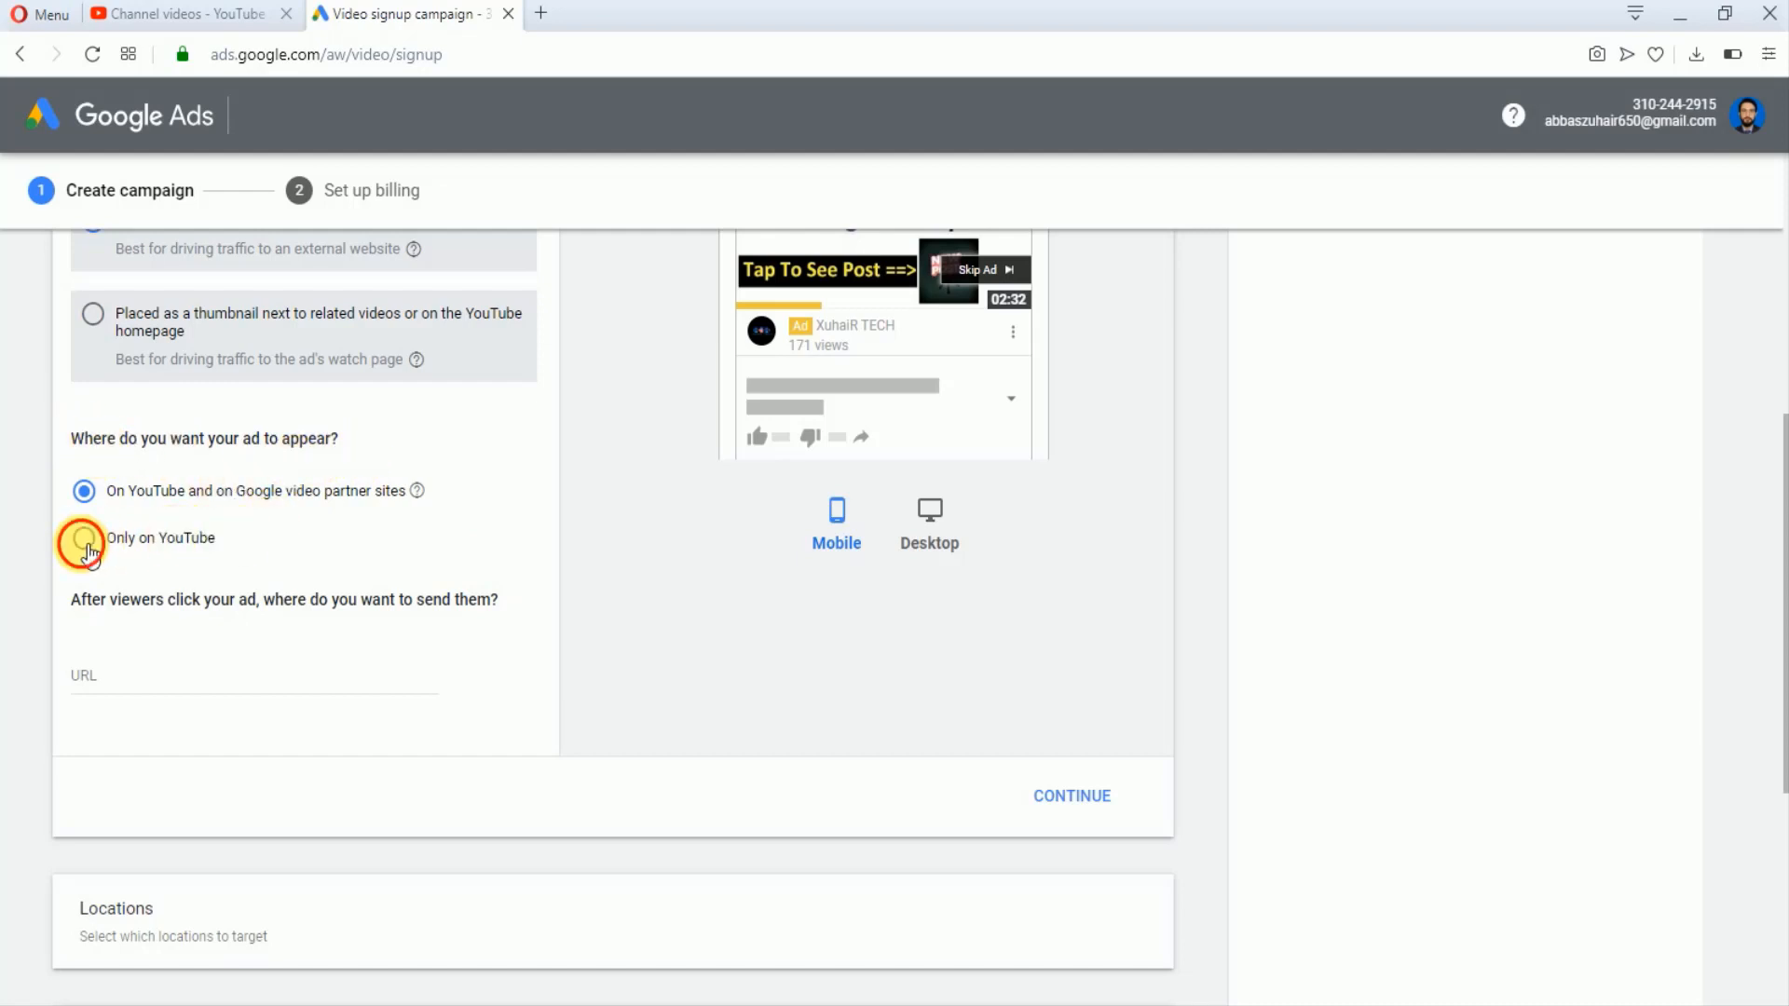
pyautogui.click(83, 537)
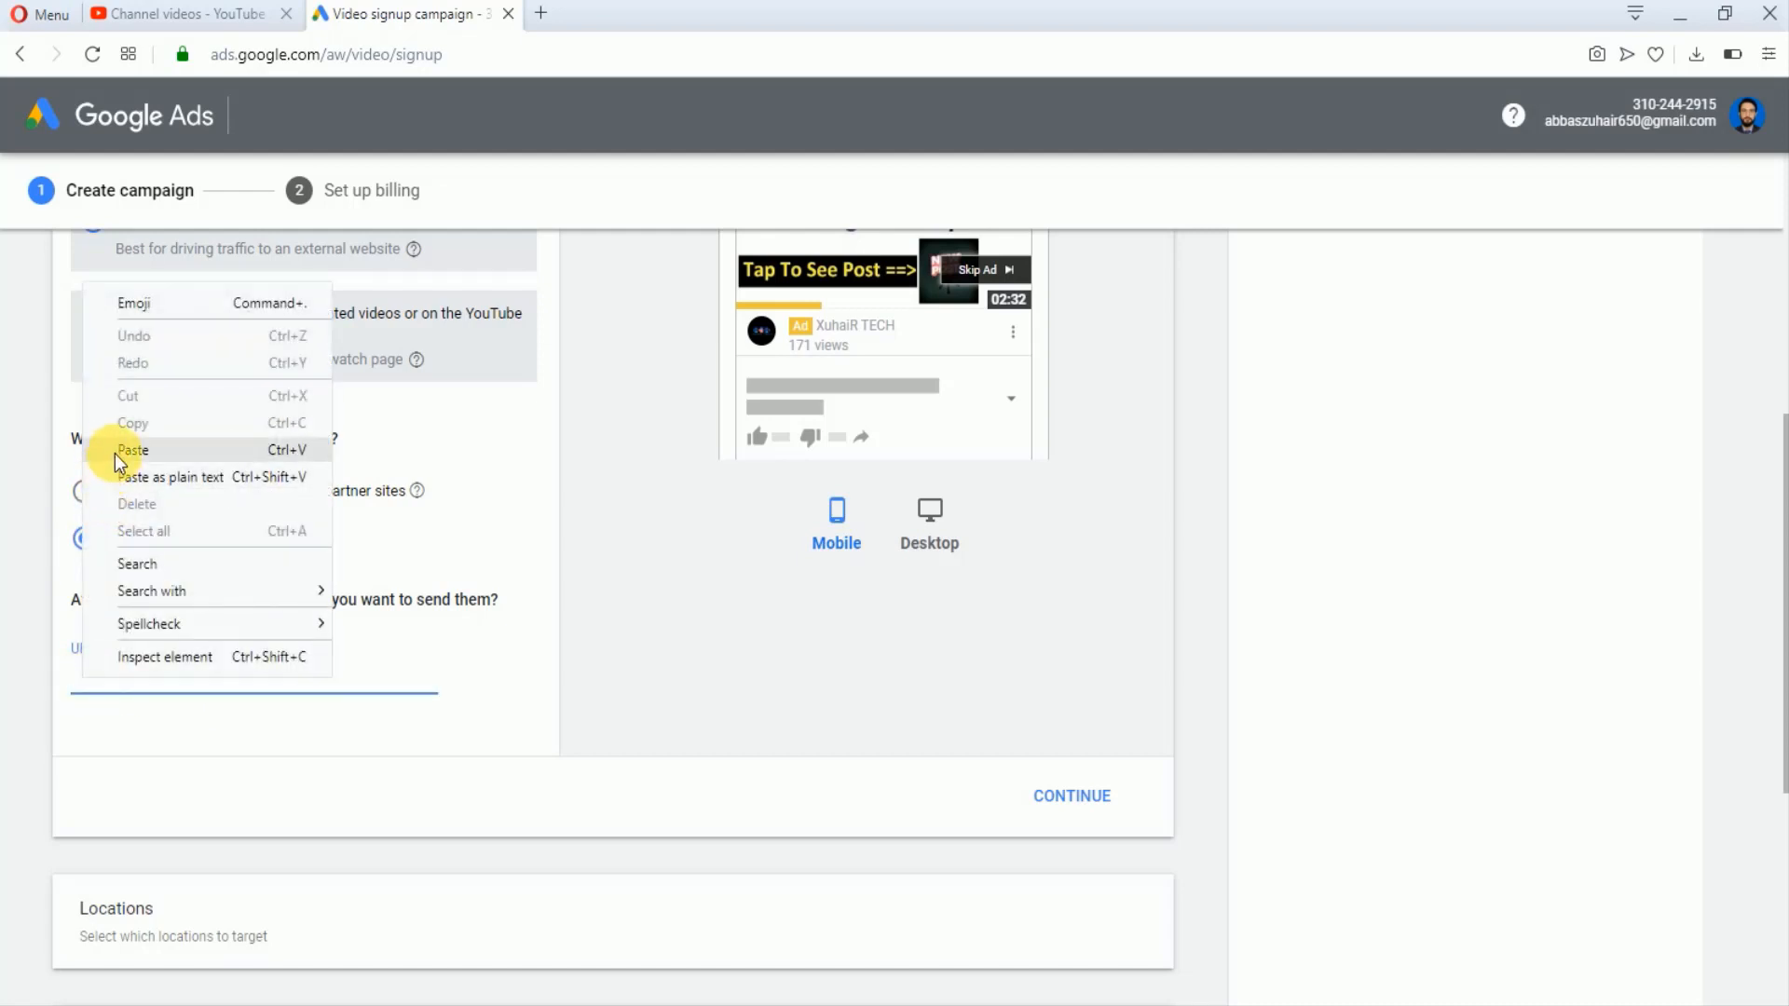
pyautogui.click(133, 449)
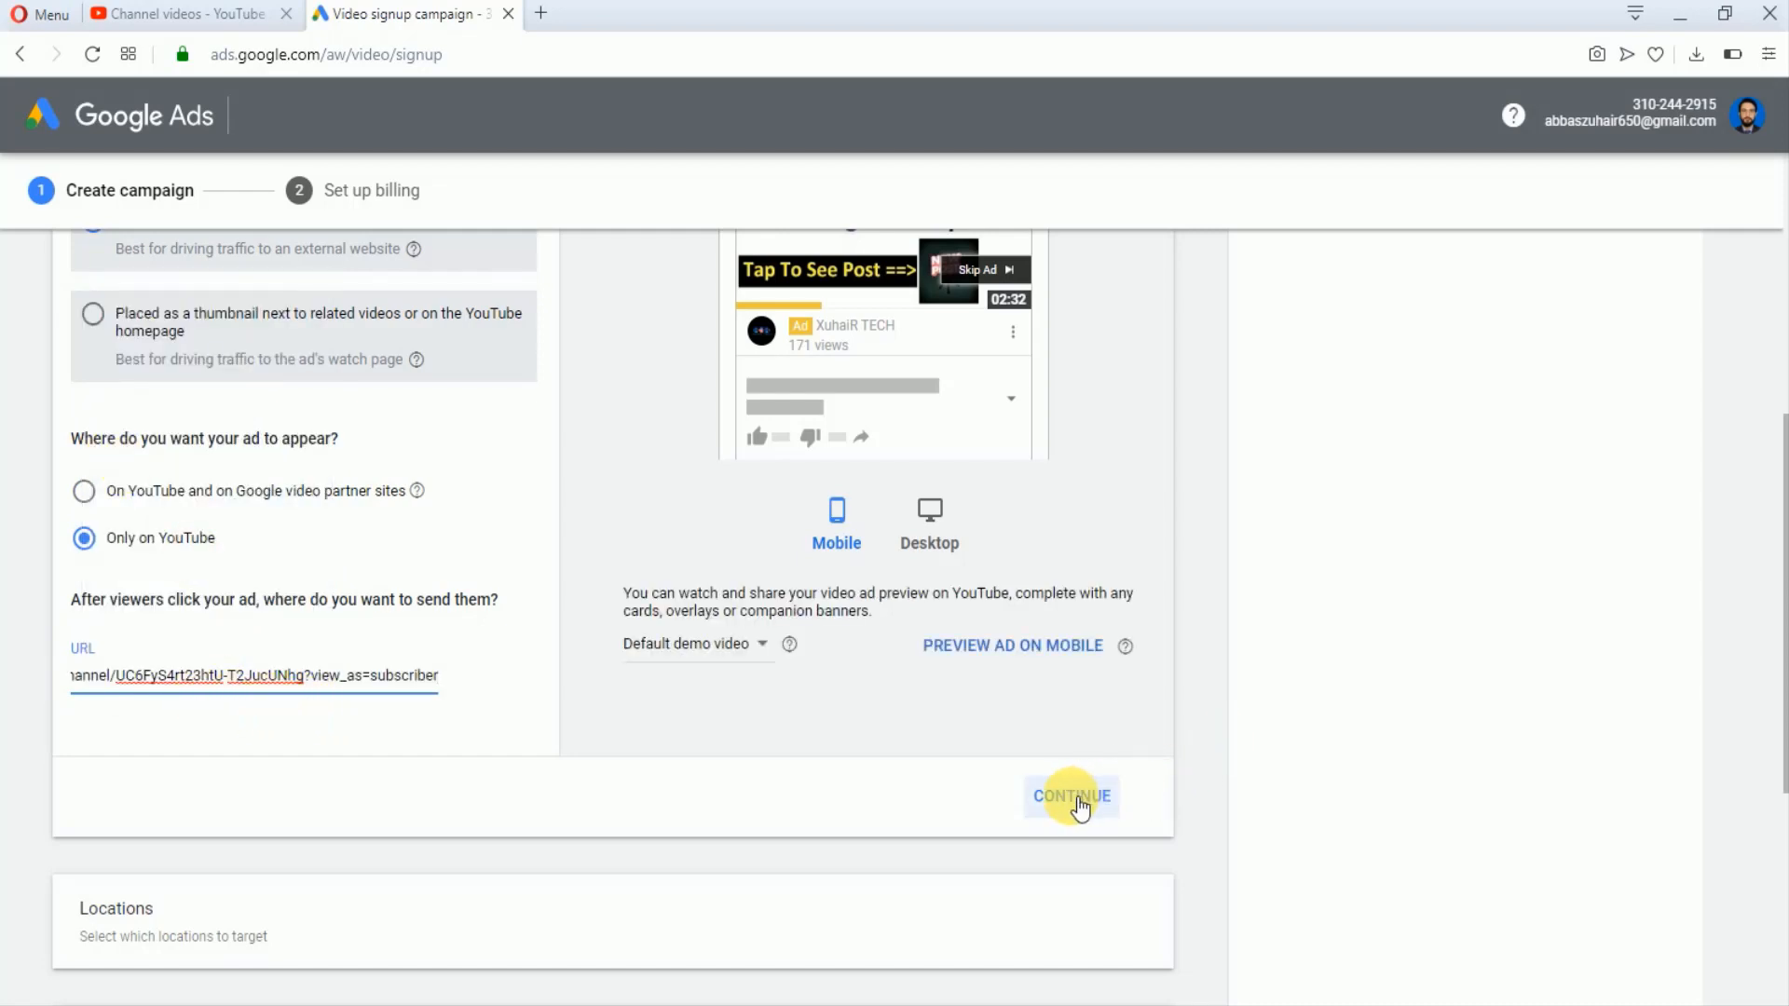
pyautogui.click(1069, 795)
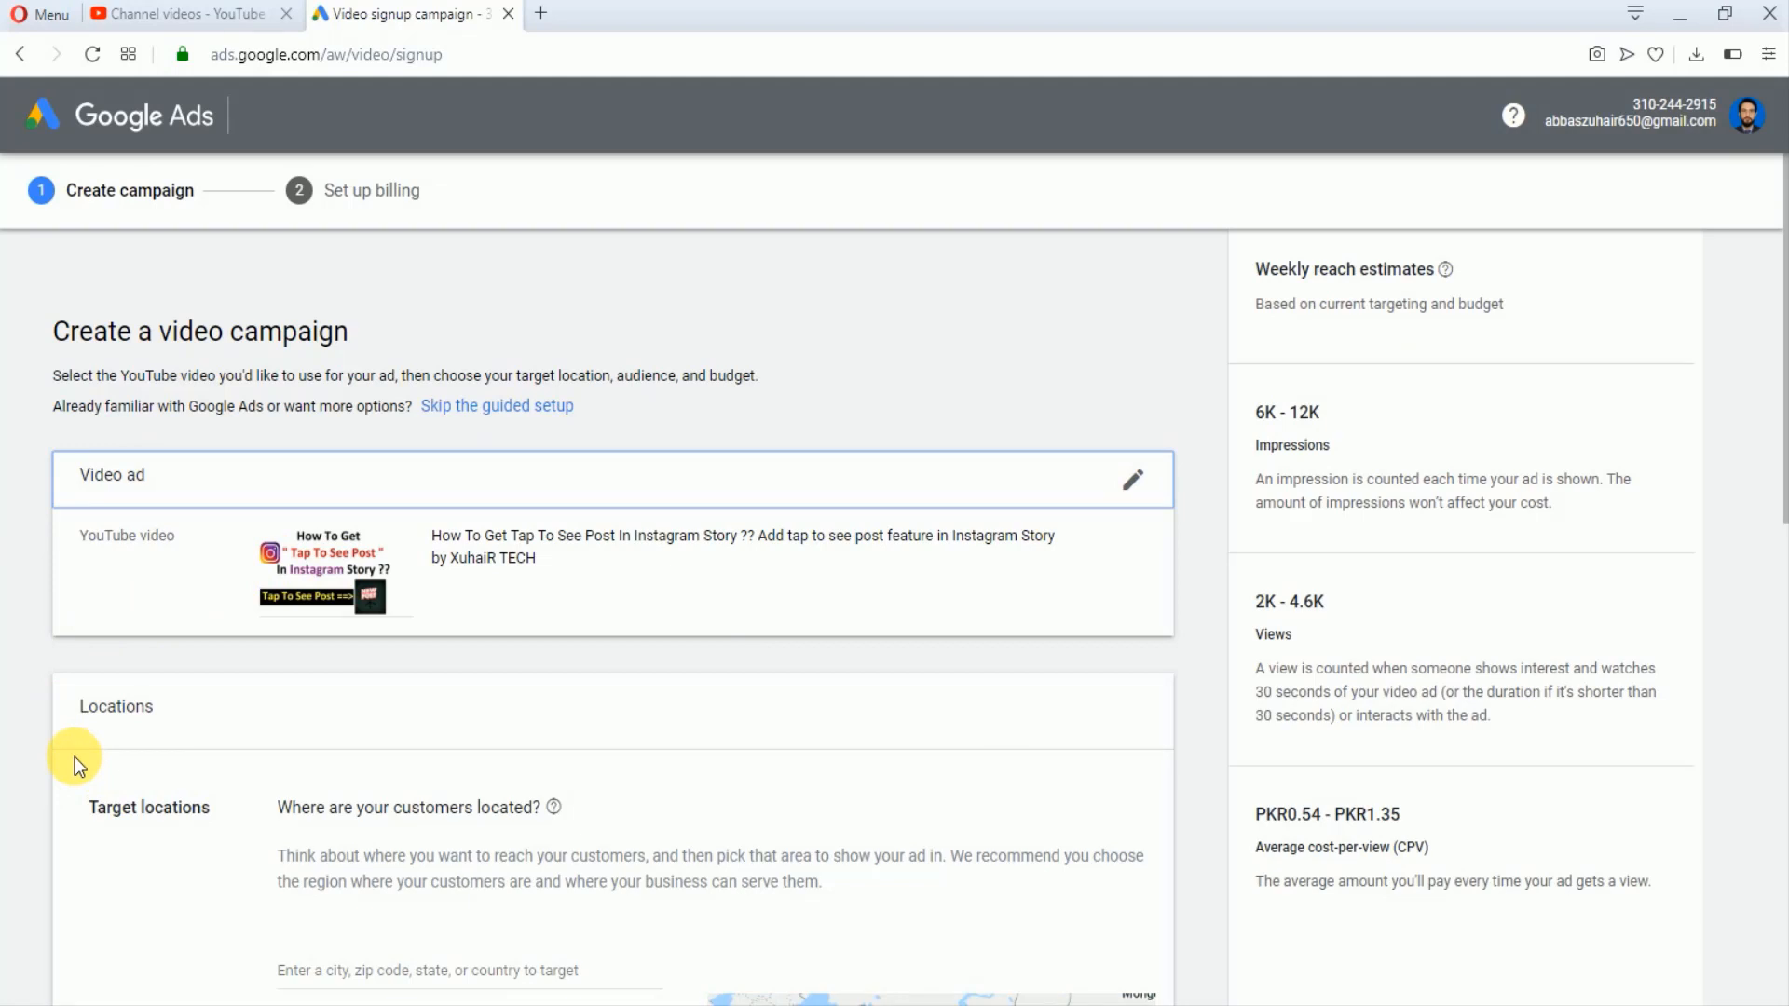
# Search 'pakistan' and select Pakistan (country) as the target location.
pyautogui.scroll(-3)
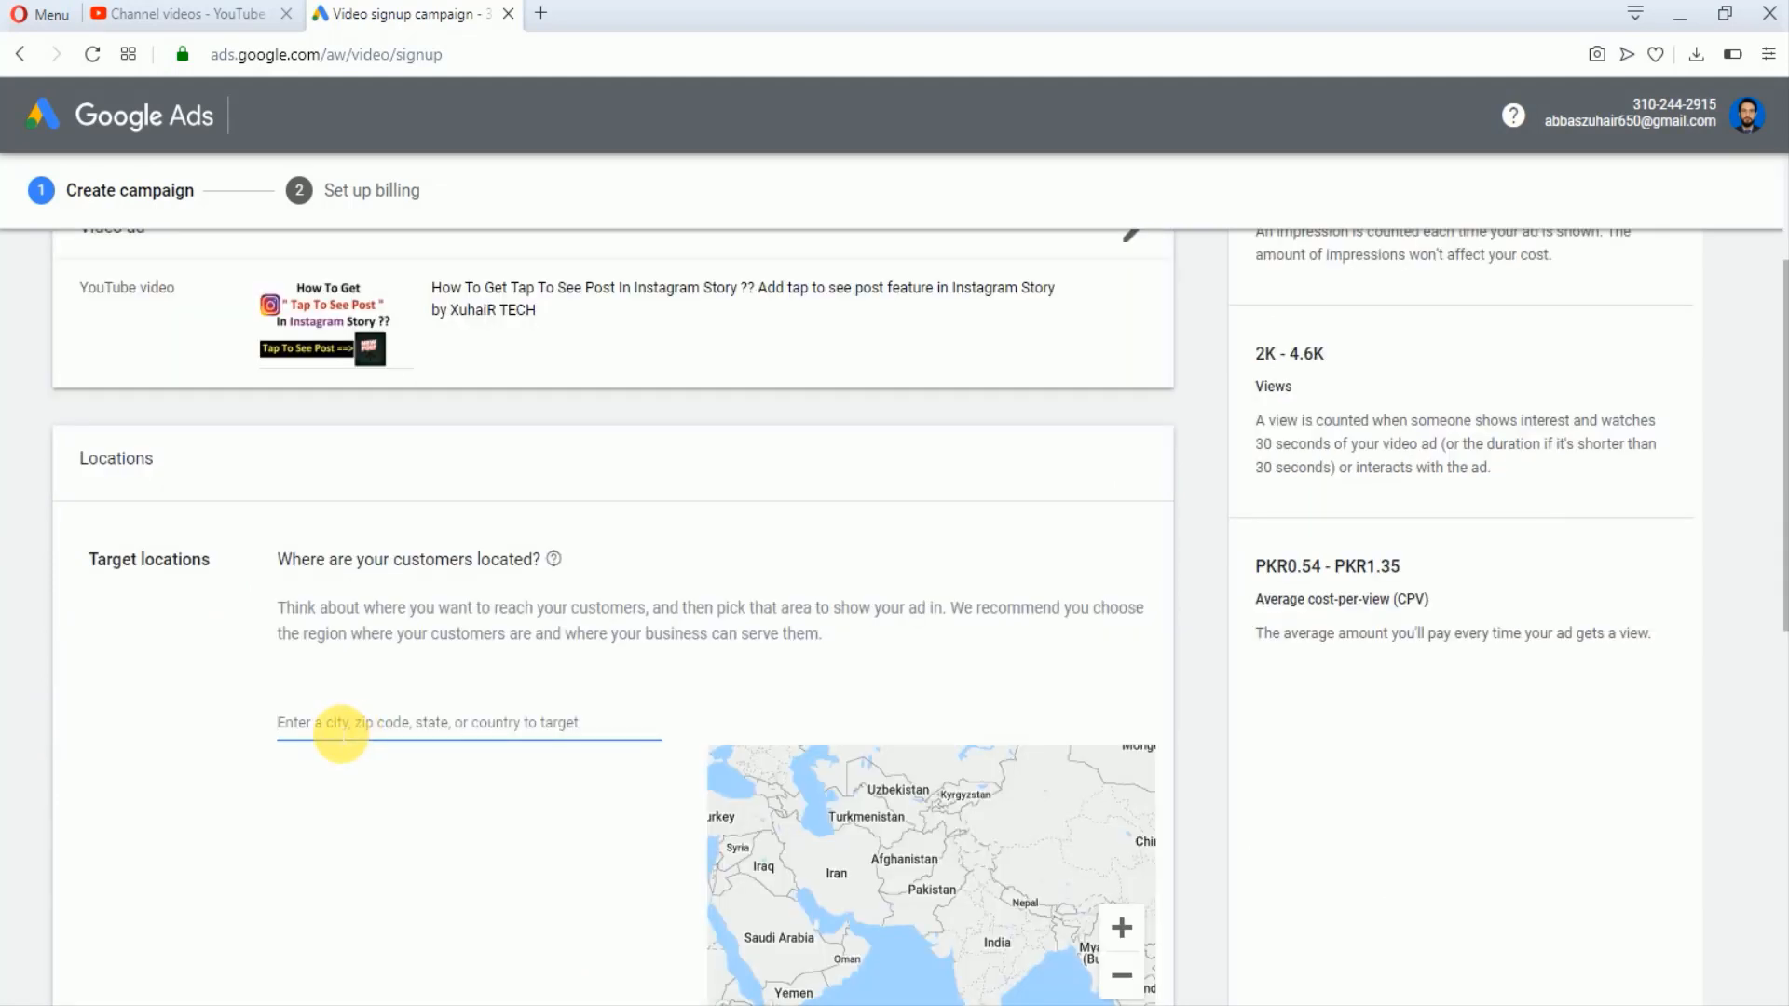
pyautogui.write('paki')
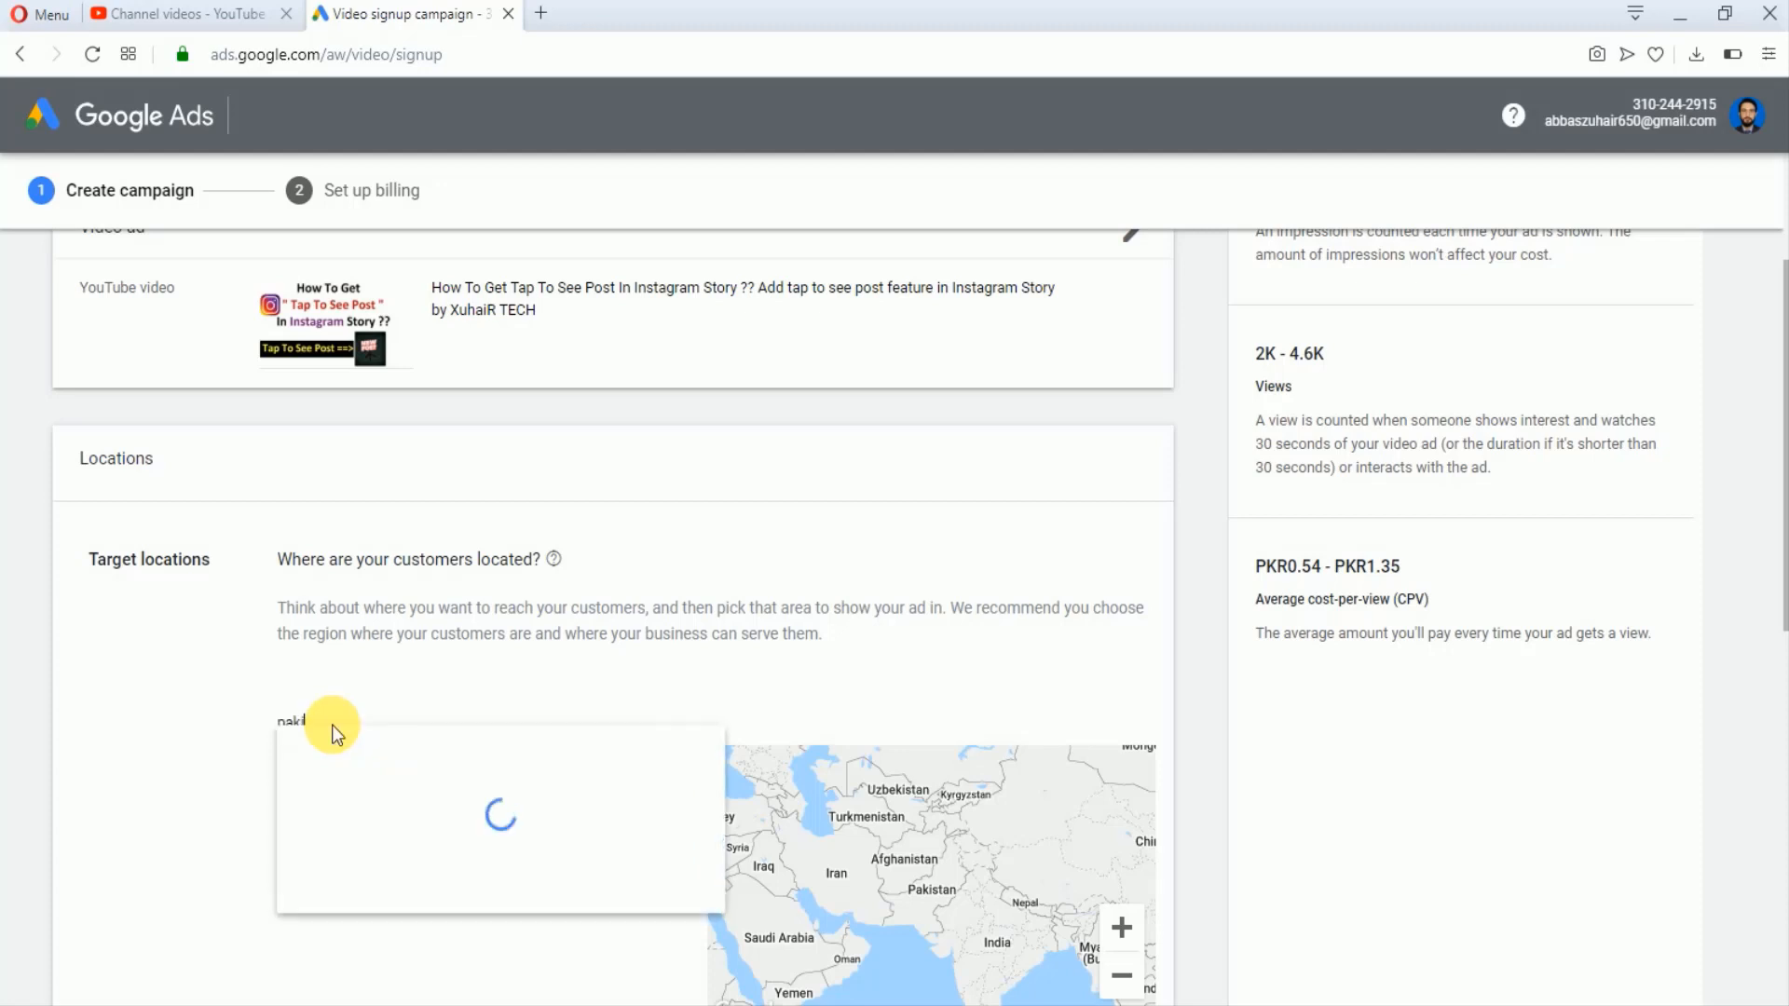
pyautogui.write('pakistan')
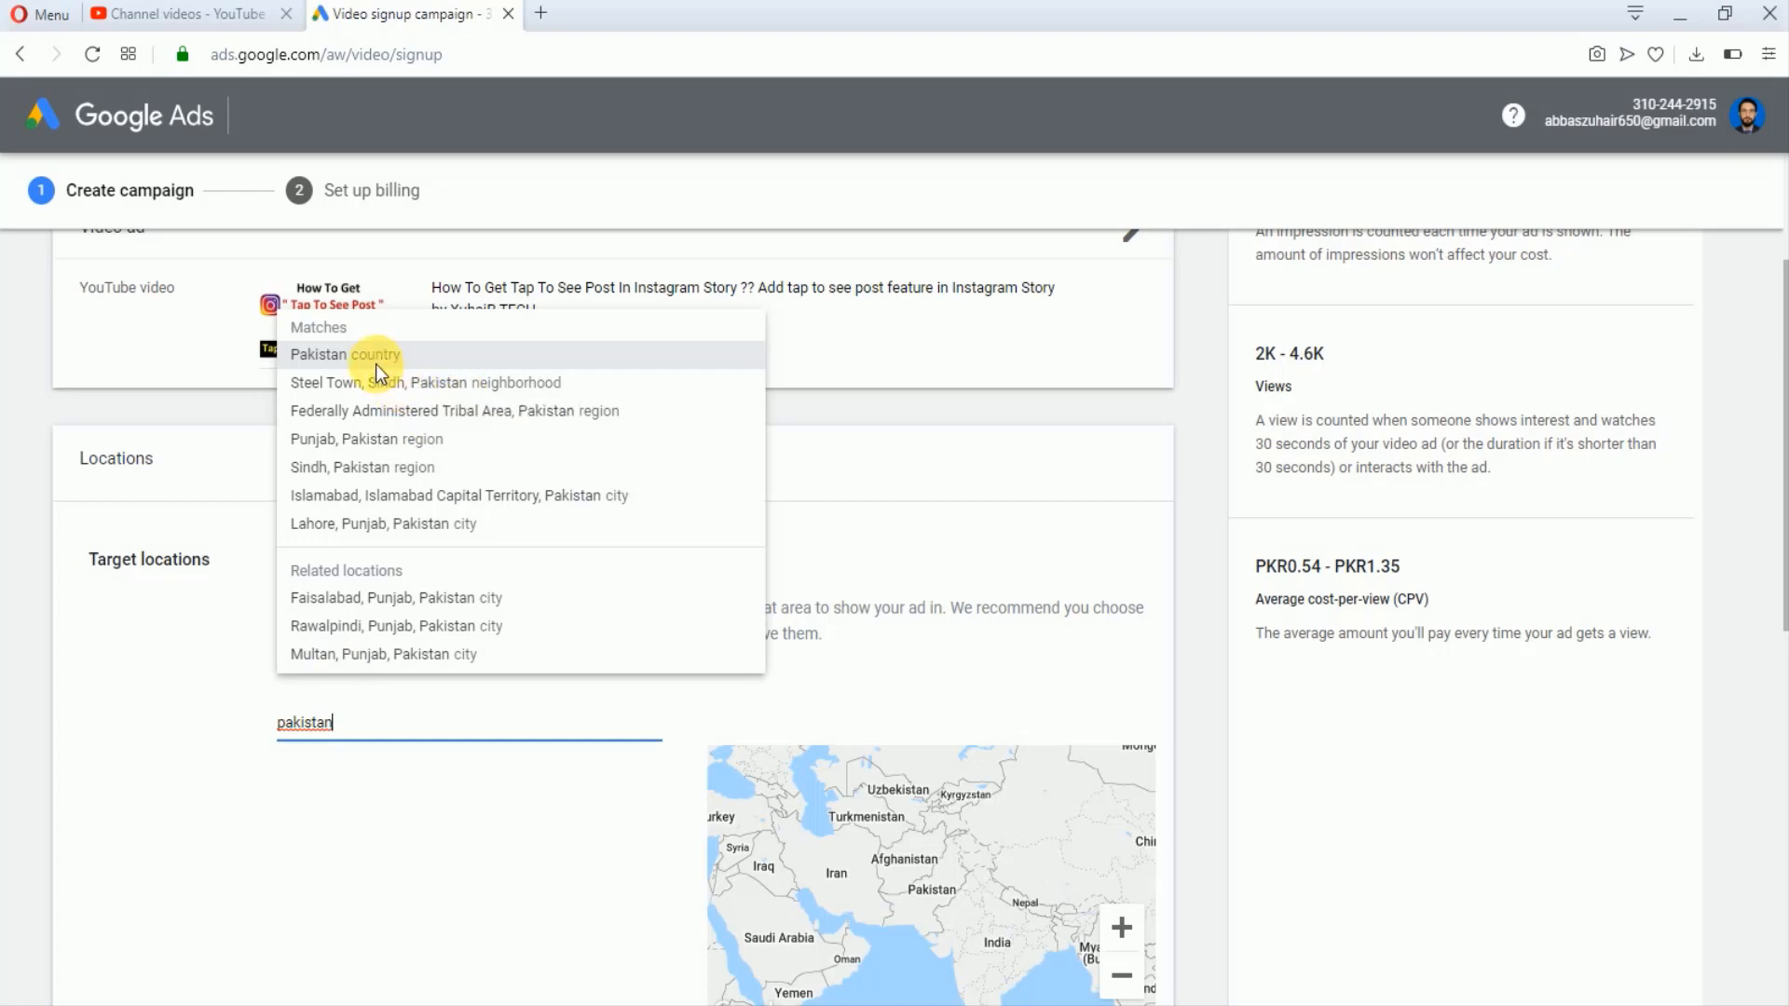
pyautogui.click(344, 354)
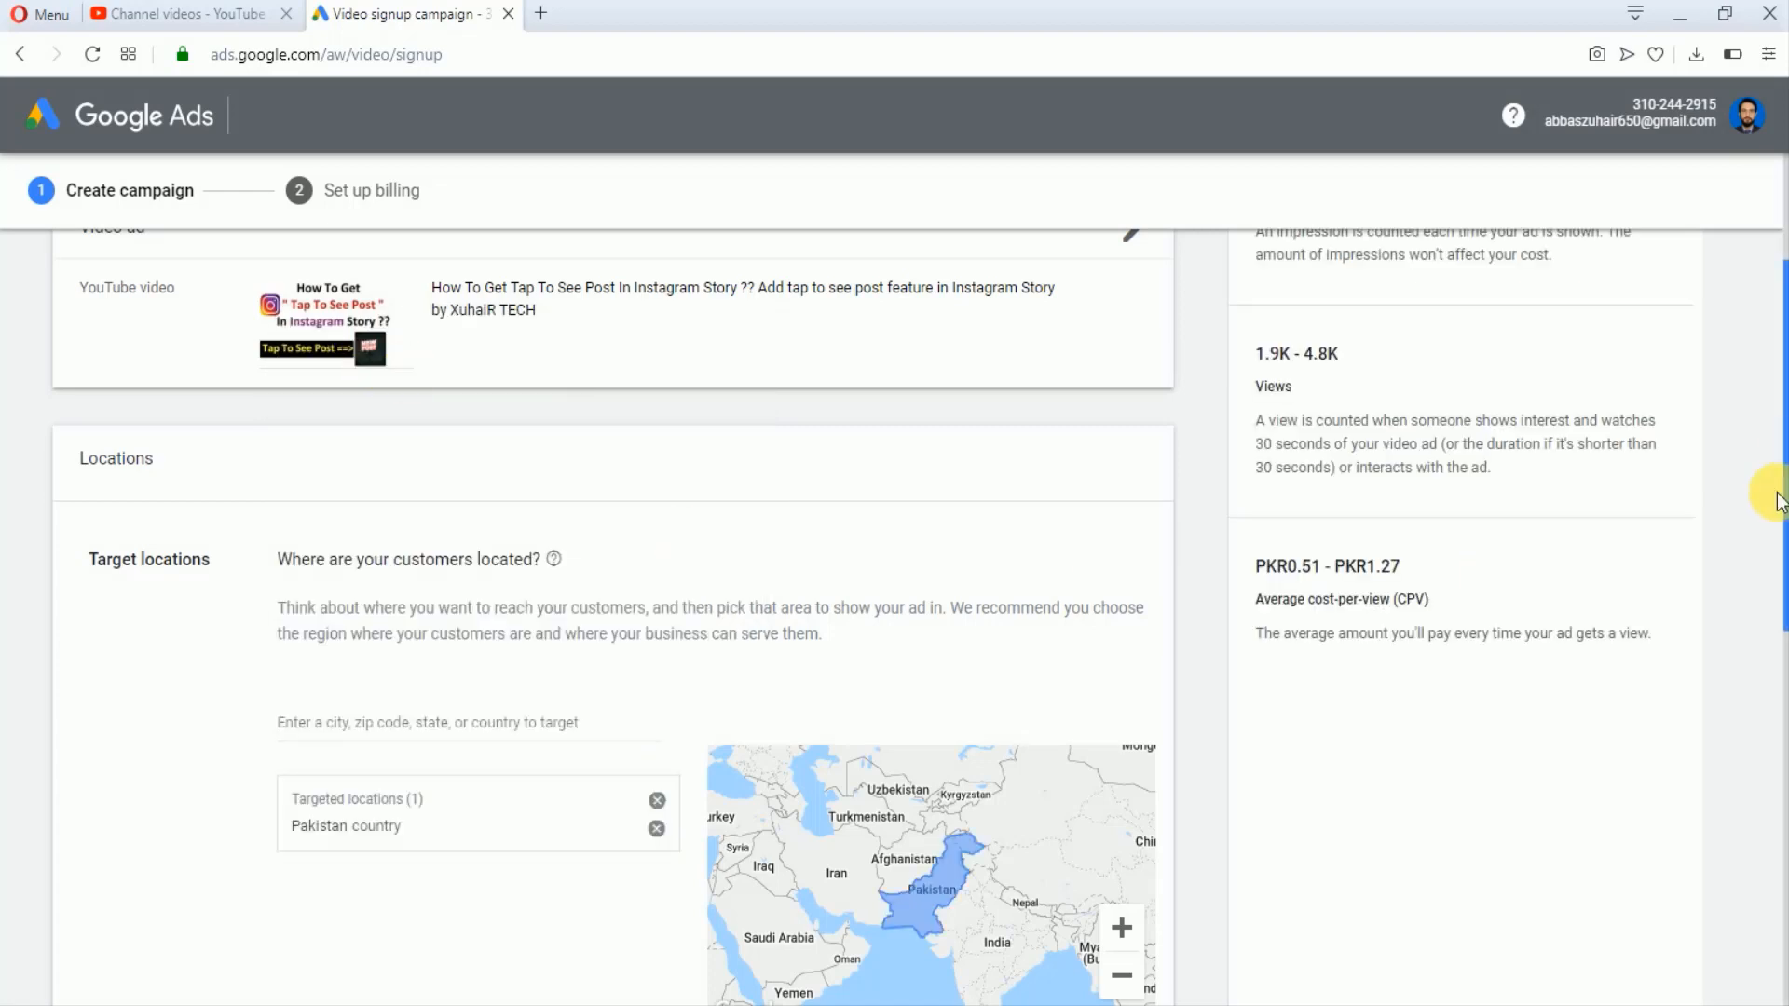
# Search 'urdu' and tick Urdu as an additional customer language.
pyautogui.scroll(-3)
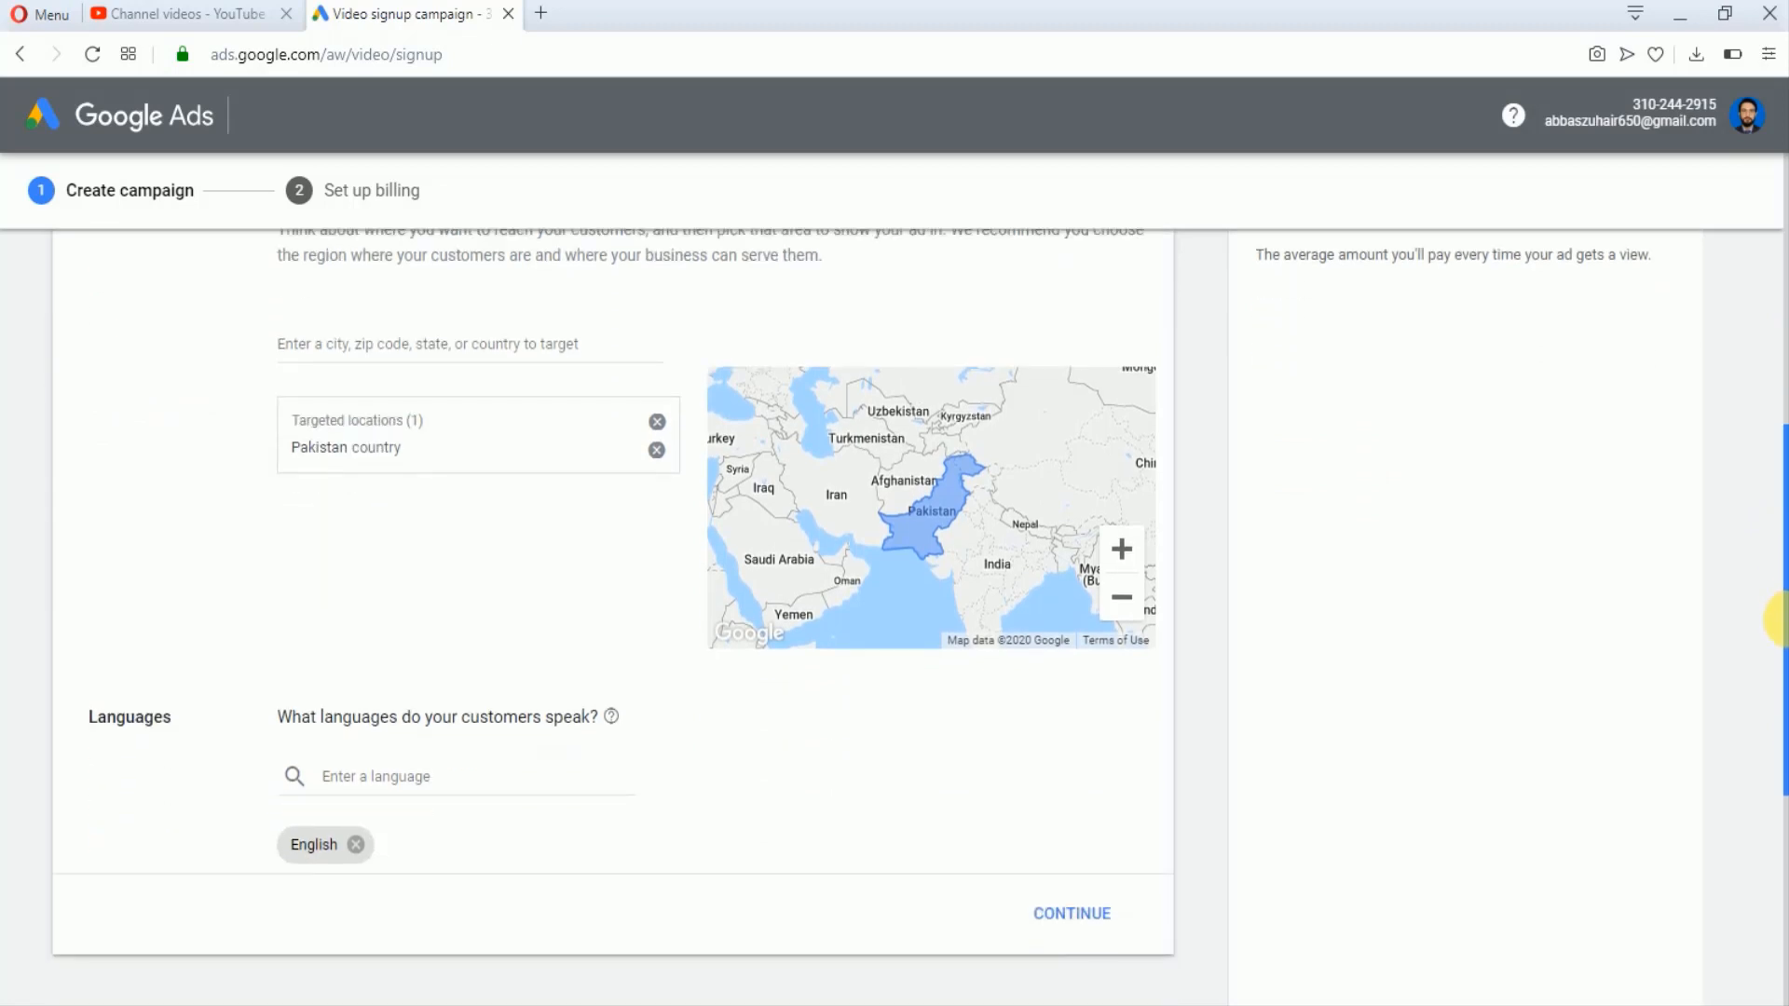
pyautogui.scroll(-3)
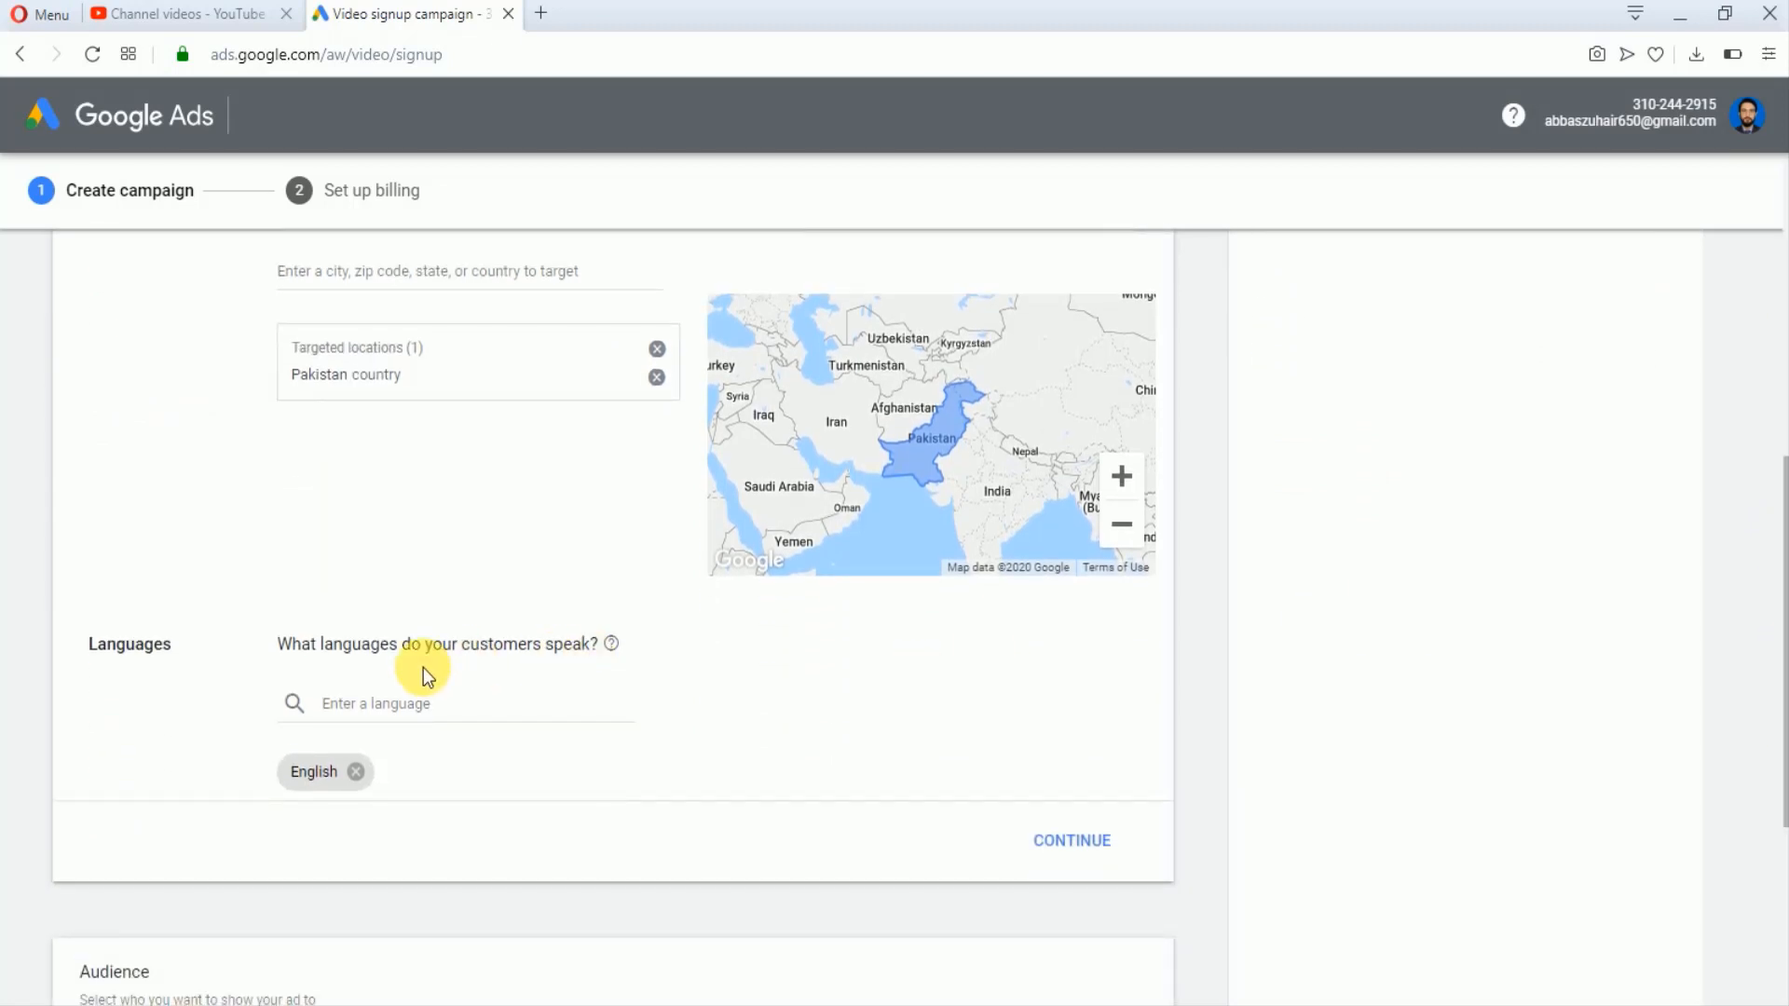
pyautogui.click(377, 702)
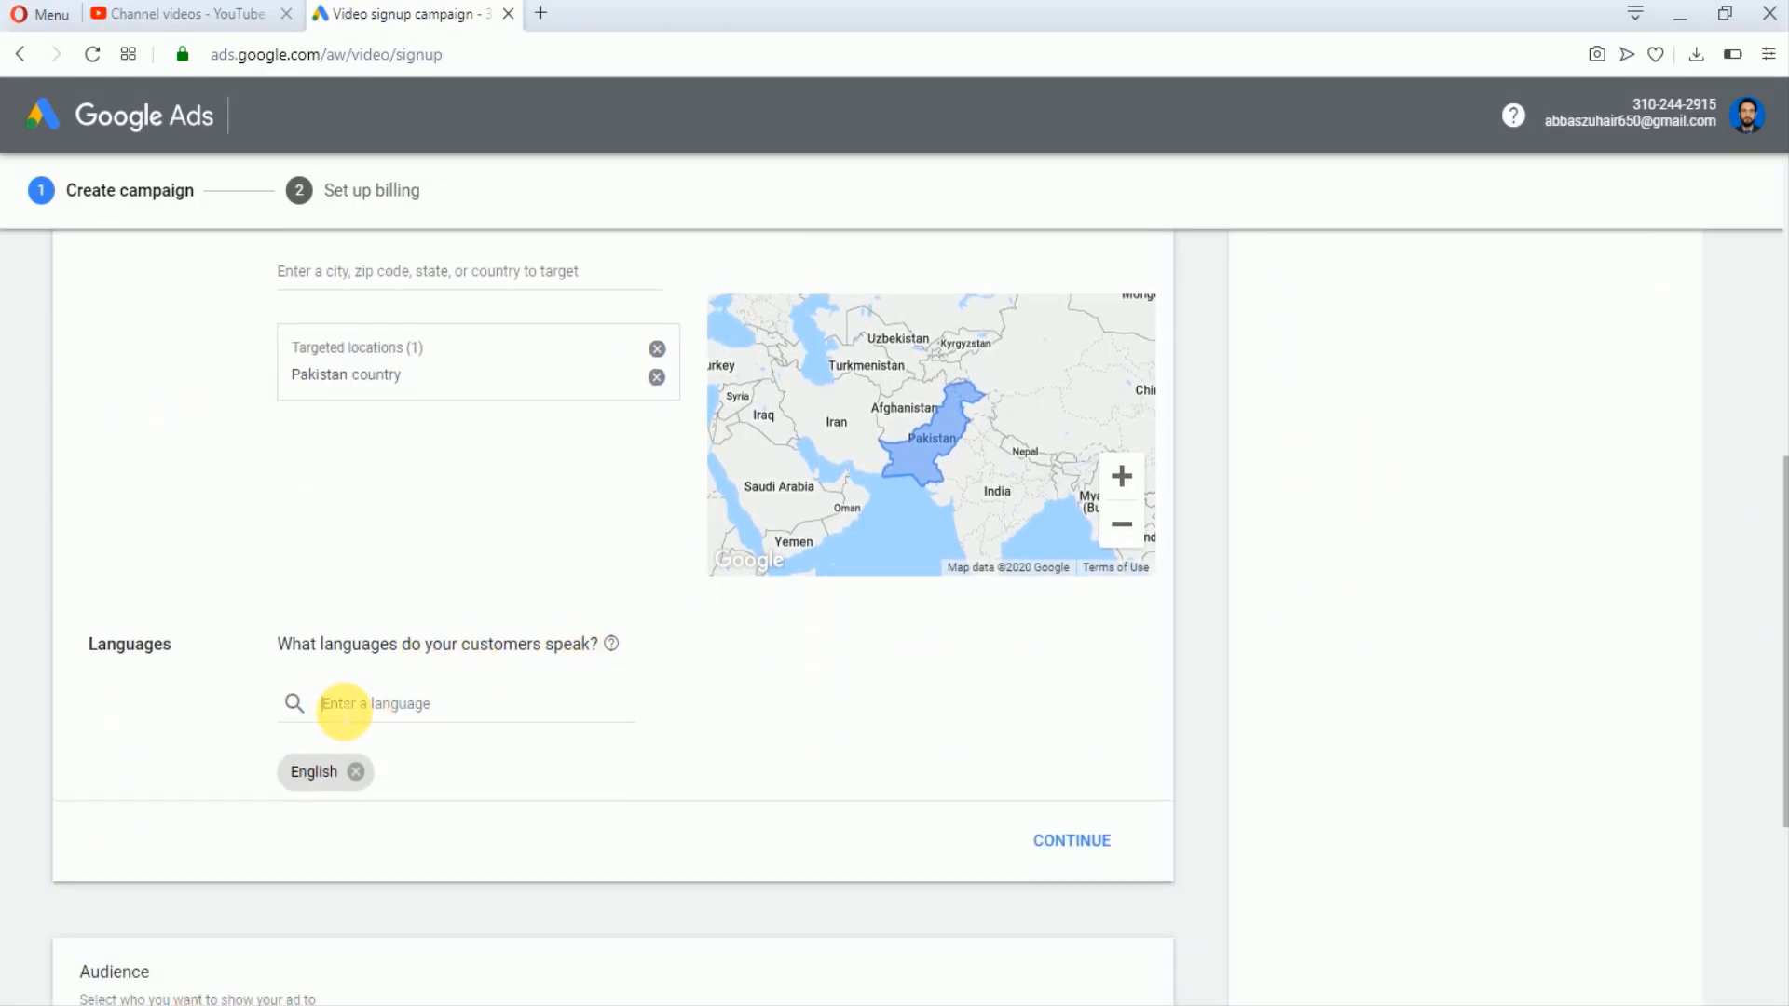
pyautogui.write('urdu')
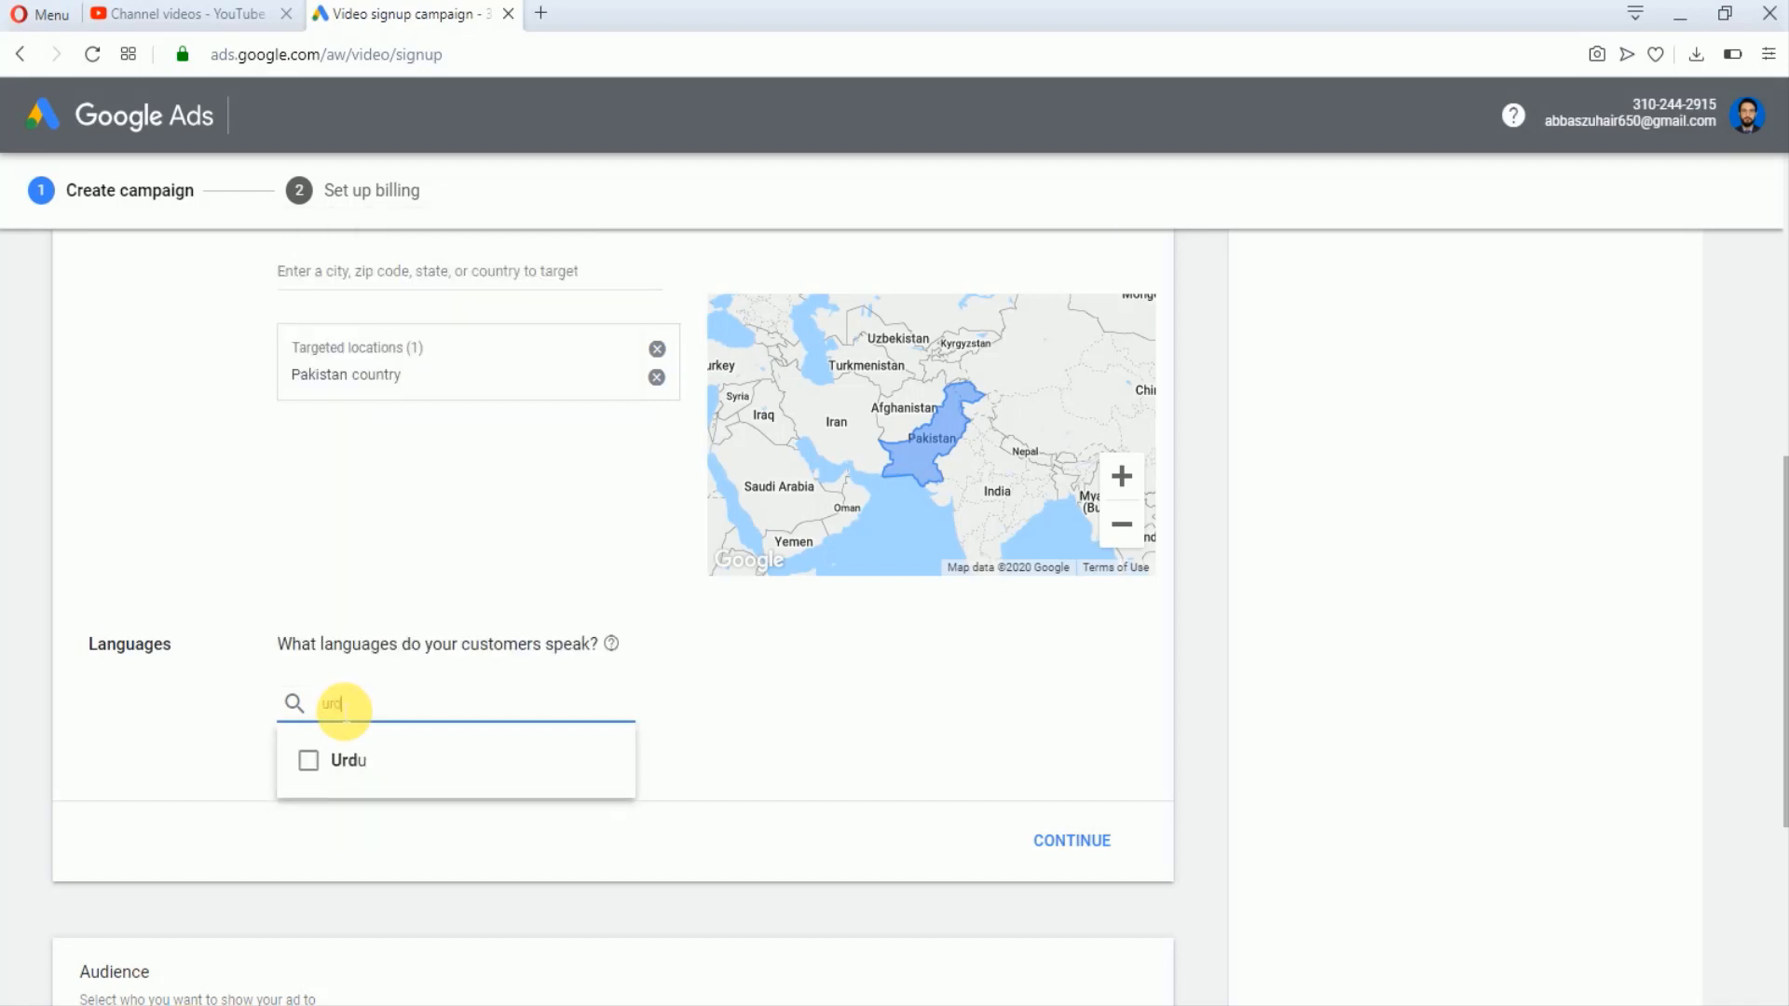
pyautogui.click(308, 761)
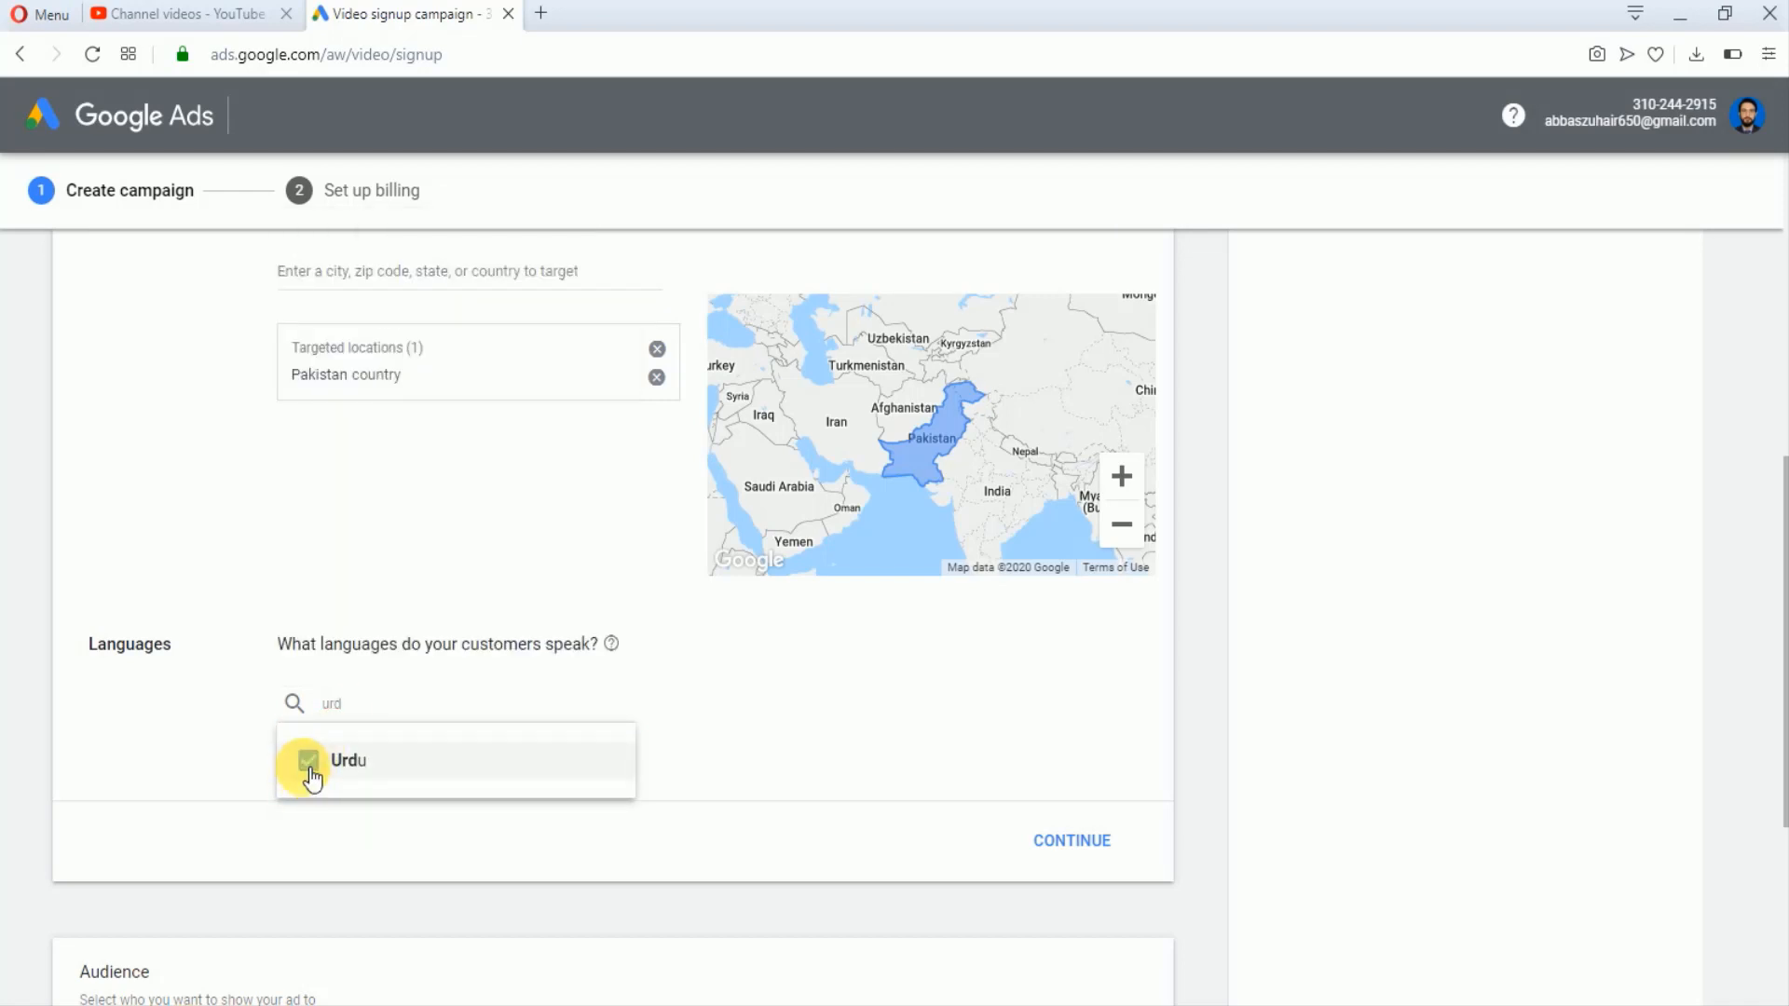
pyautogui.click(309, 761)
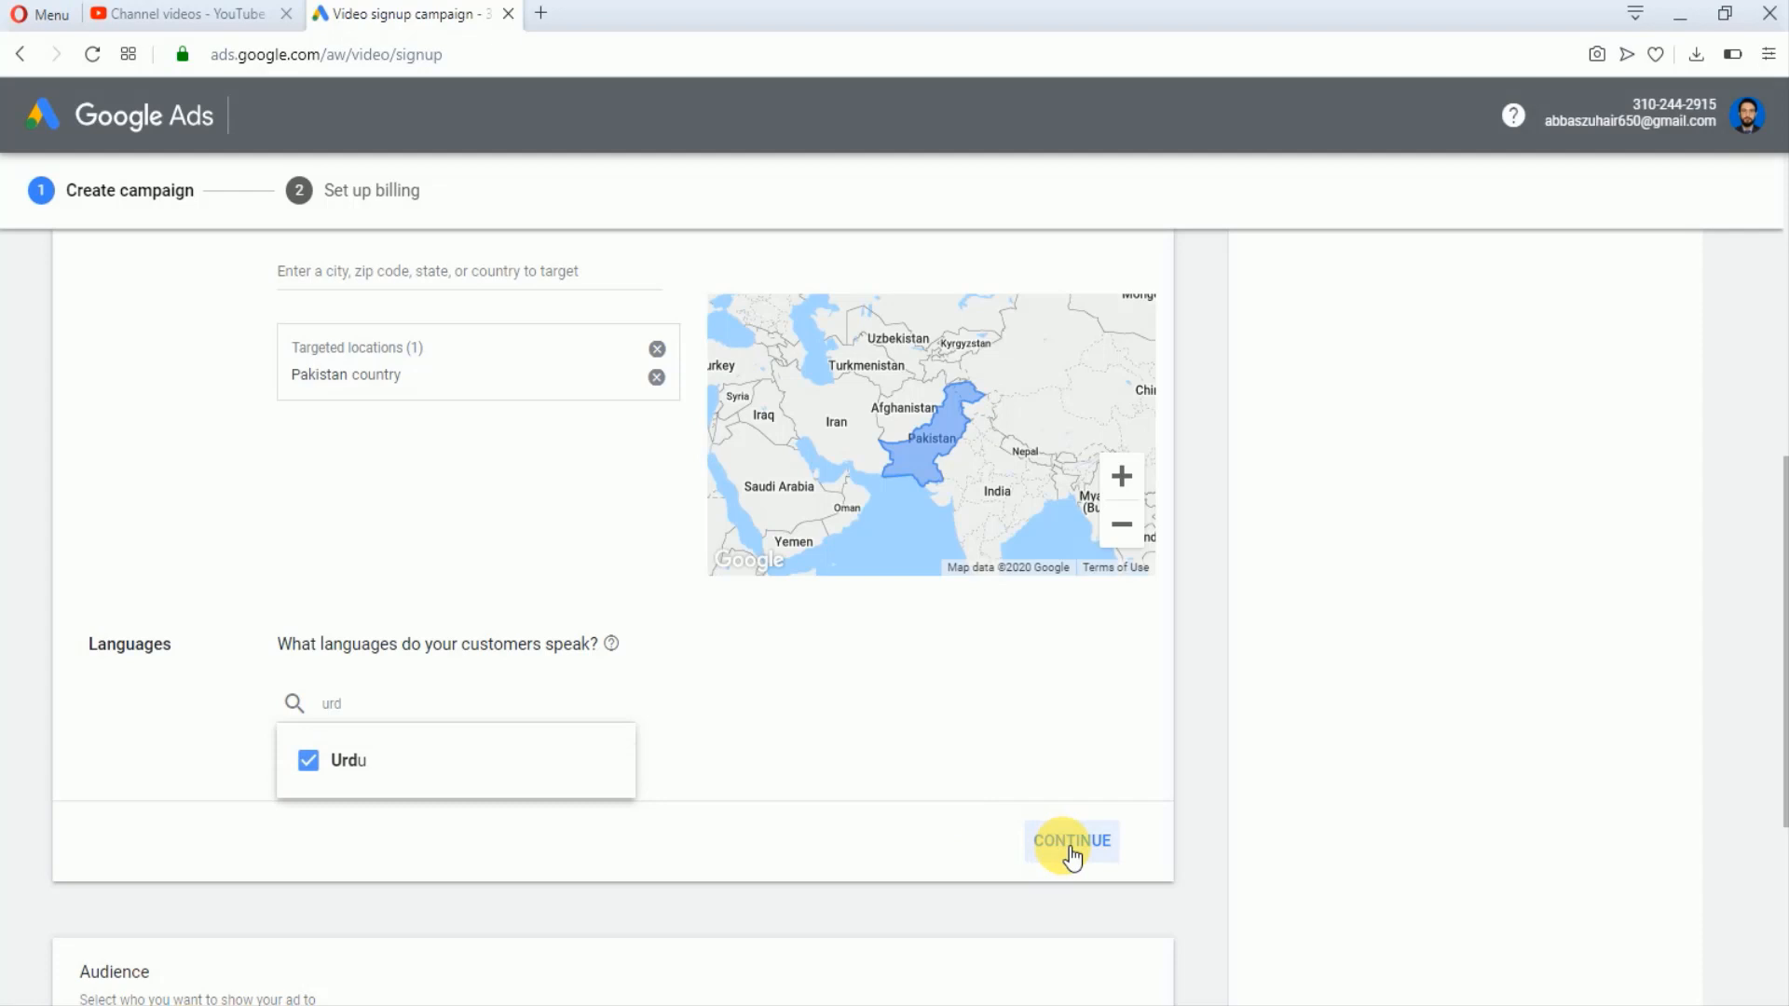
# Save the Pakistan, English and Urdu targeting and open the audience section.
pyautogui.click(1071, 841)
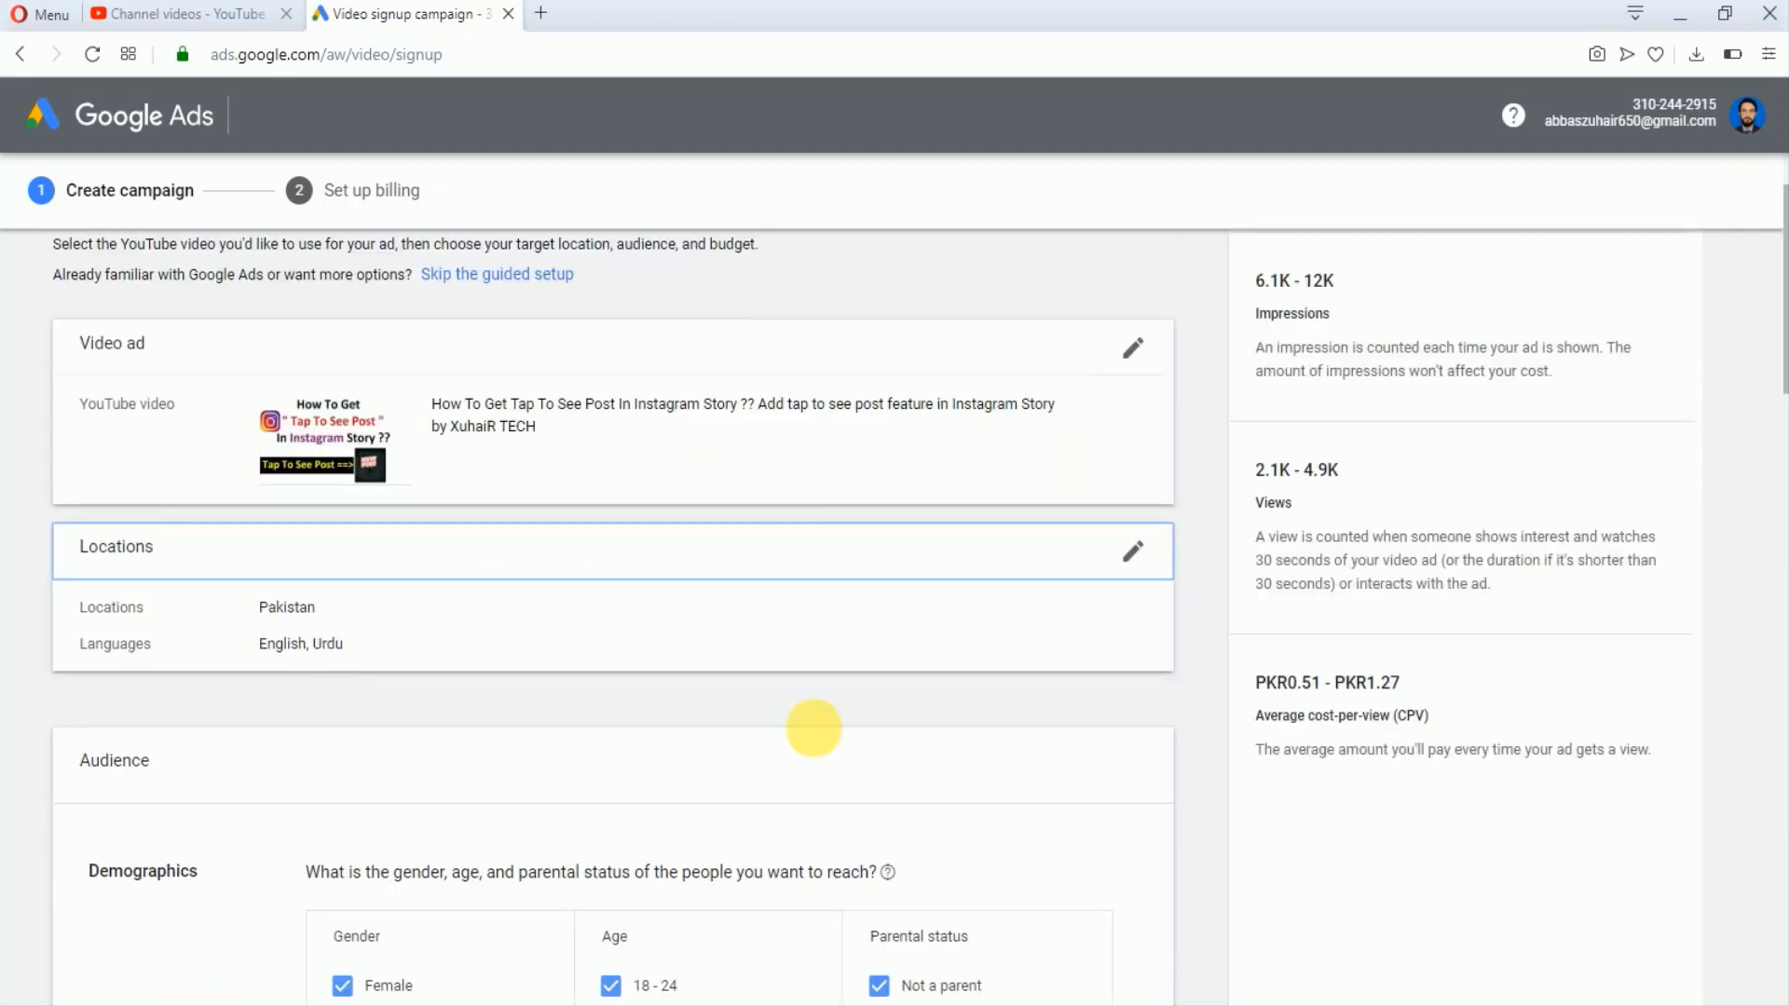
pyautogui.moveTo(443, 631)
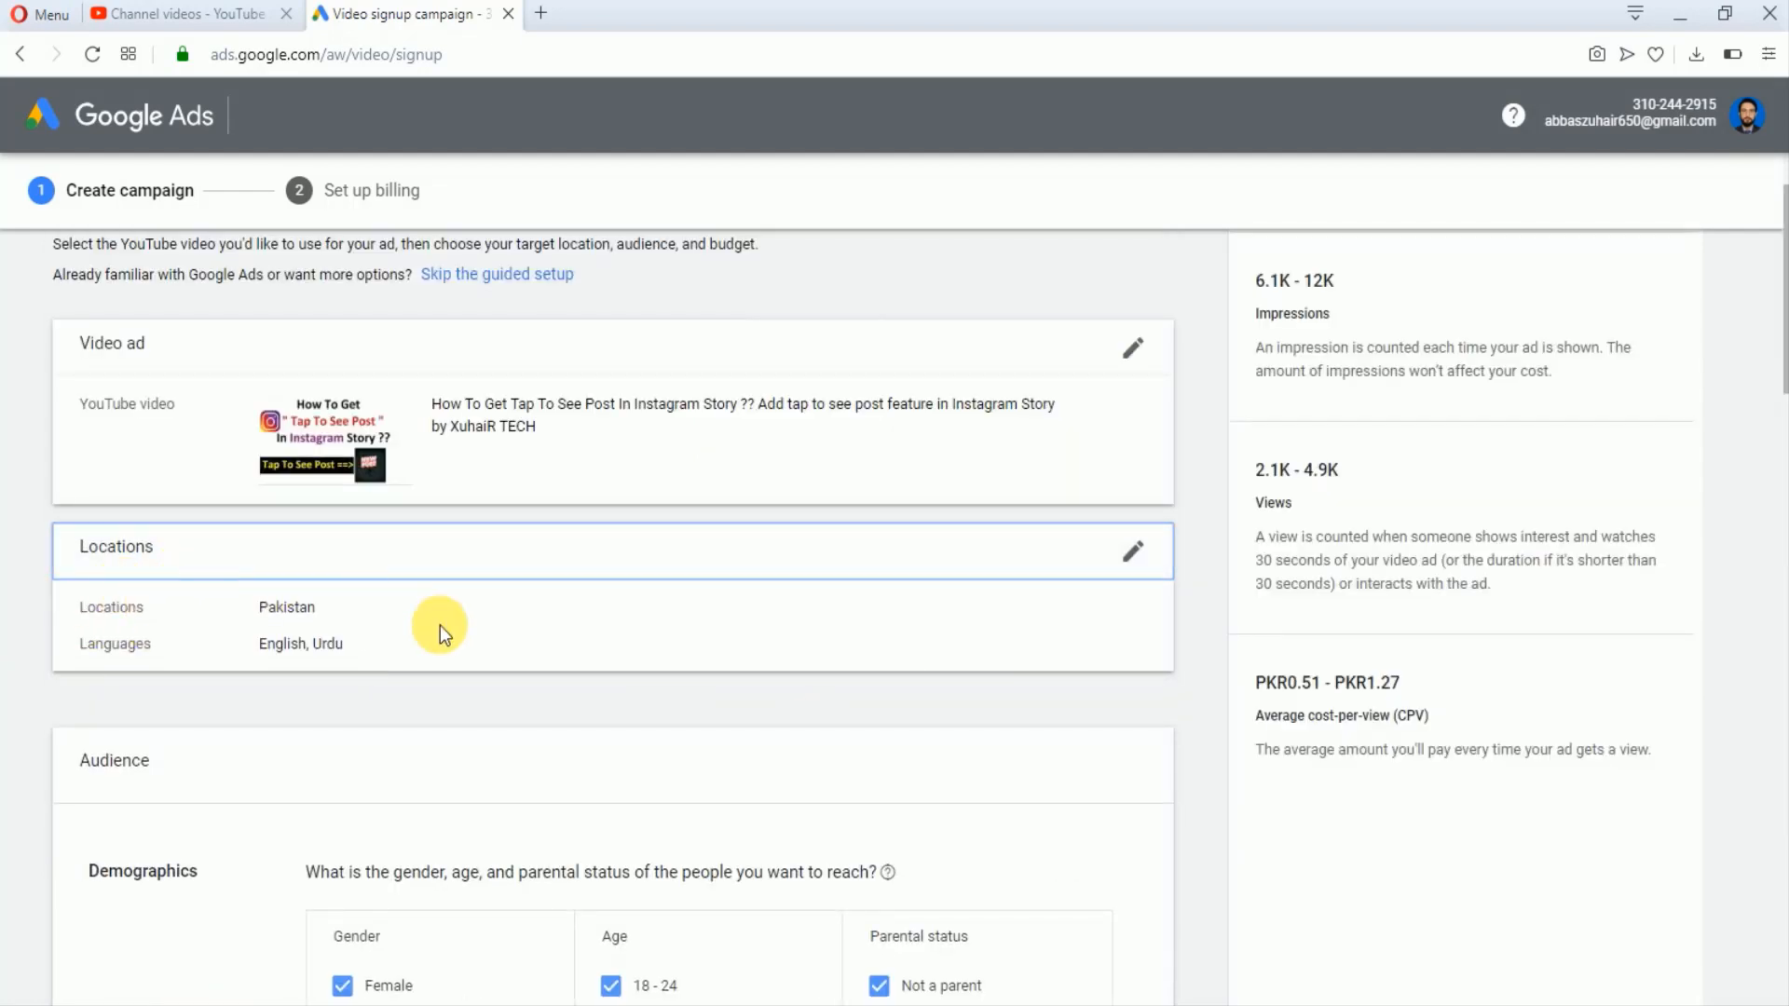
pyautogui.moveTo(542, 858)
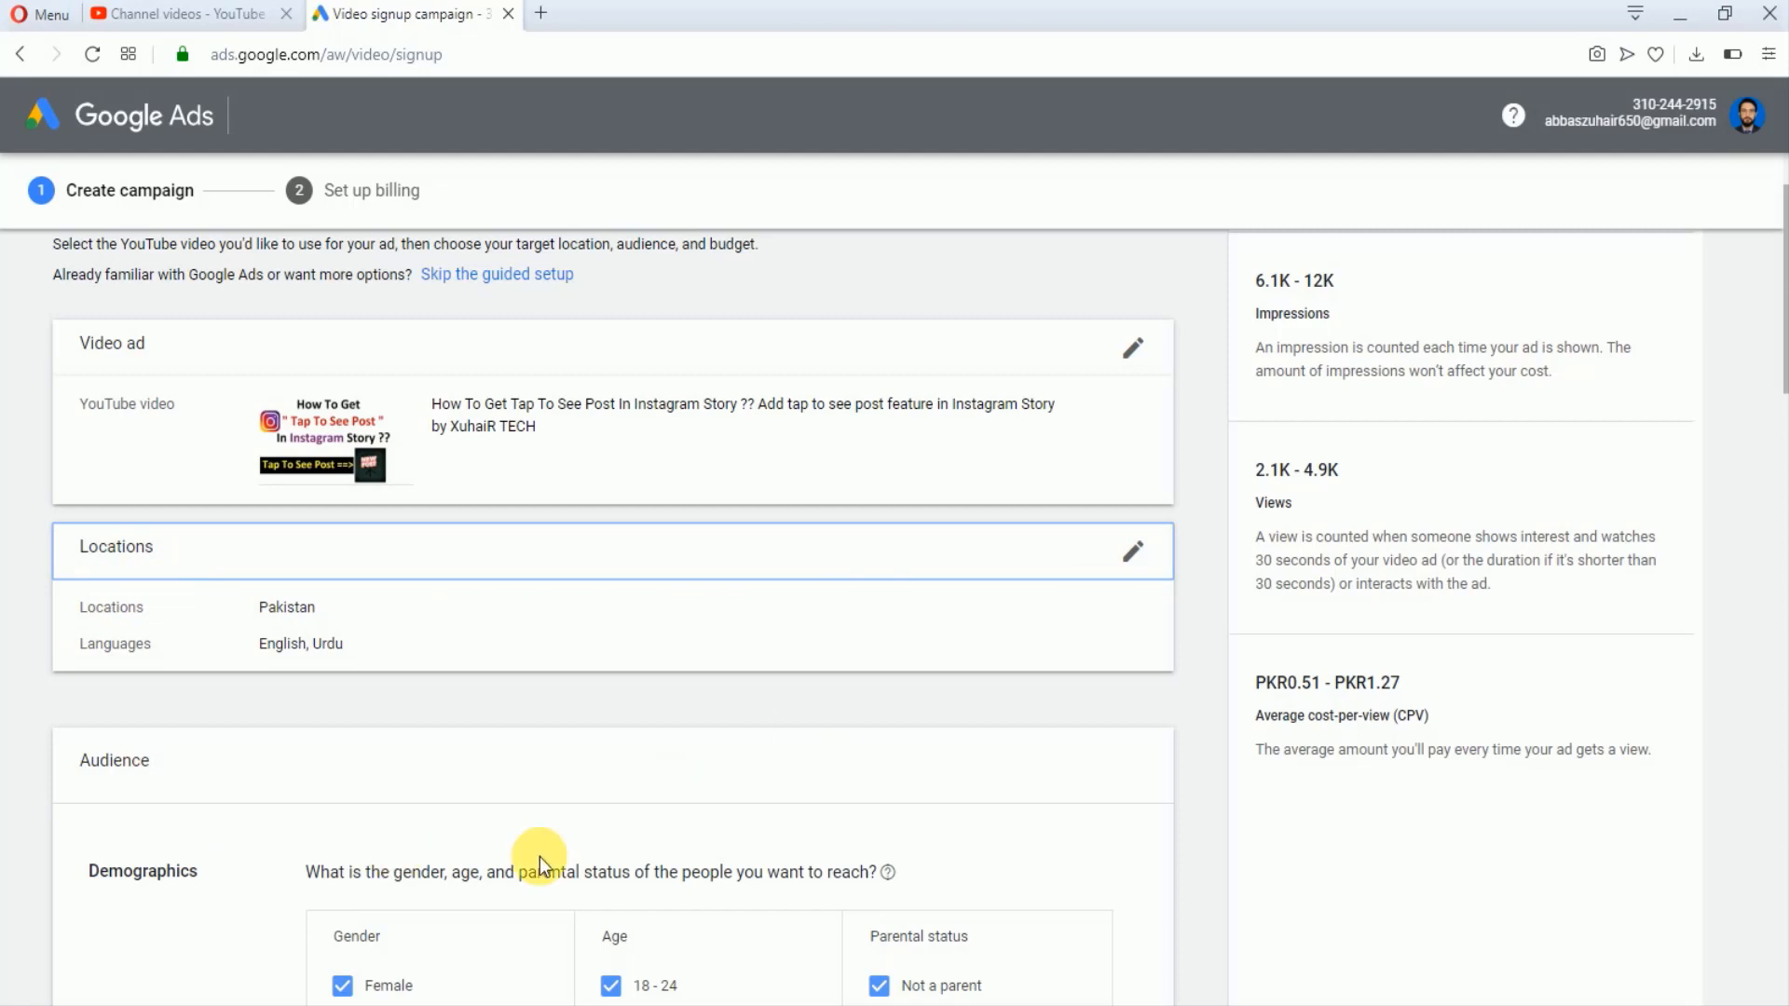
pyautogui.moveTo(1775, 385)
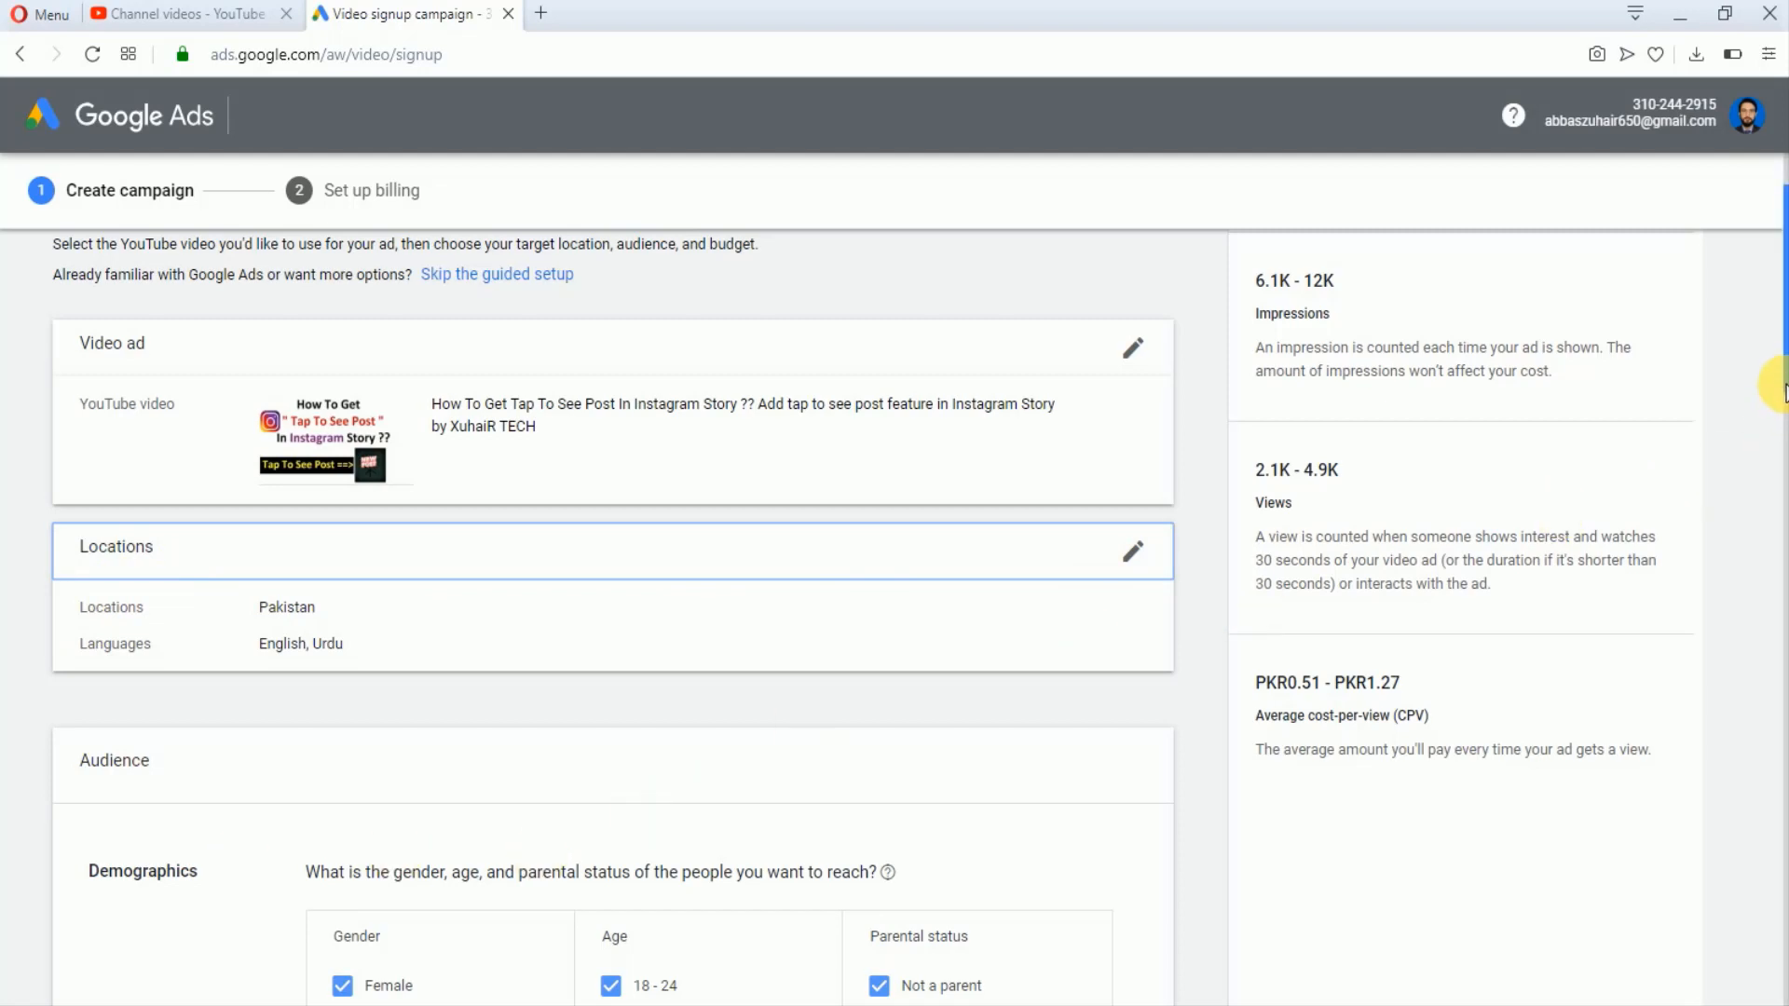
# Untick the 45-and-older age groups, keeping 18-24, 25-34 and 35-44.
pyautogui.scroll(-3)
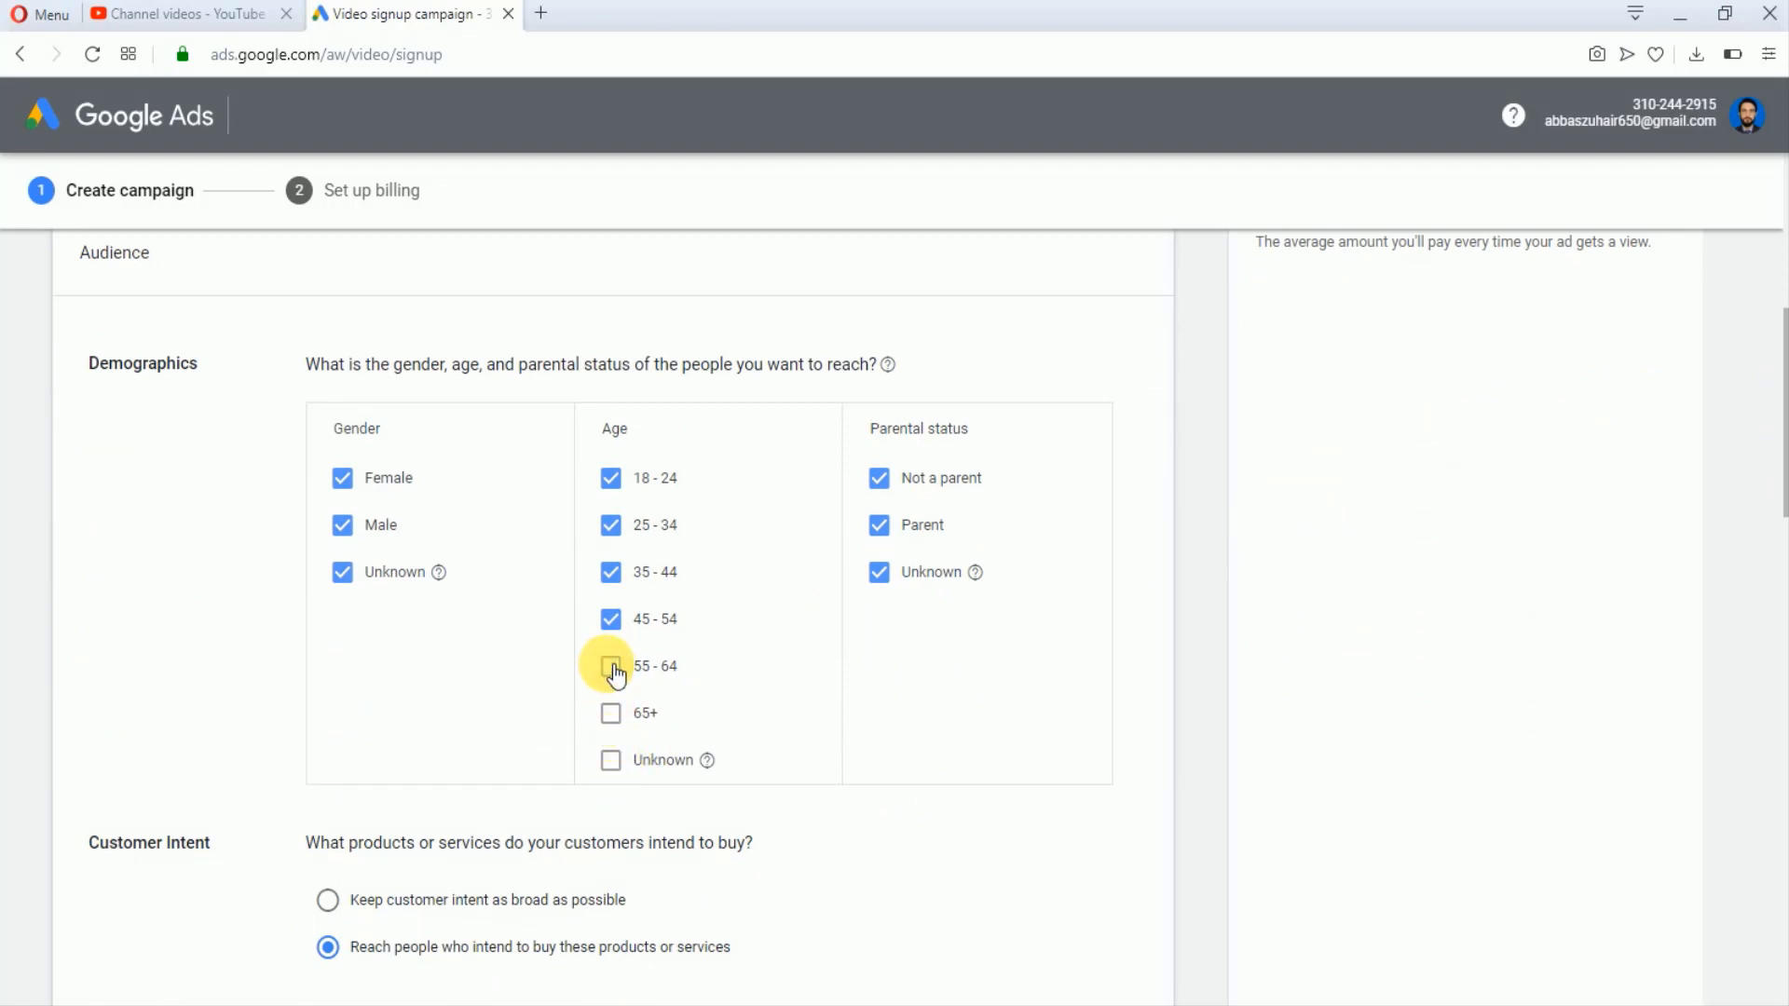
pyautogui.click(610, 619)
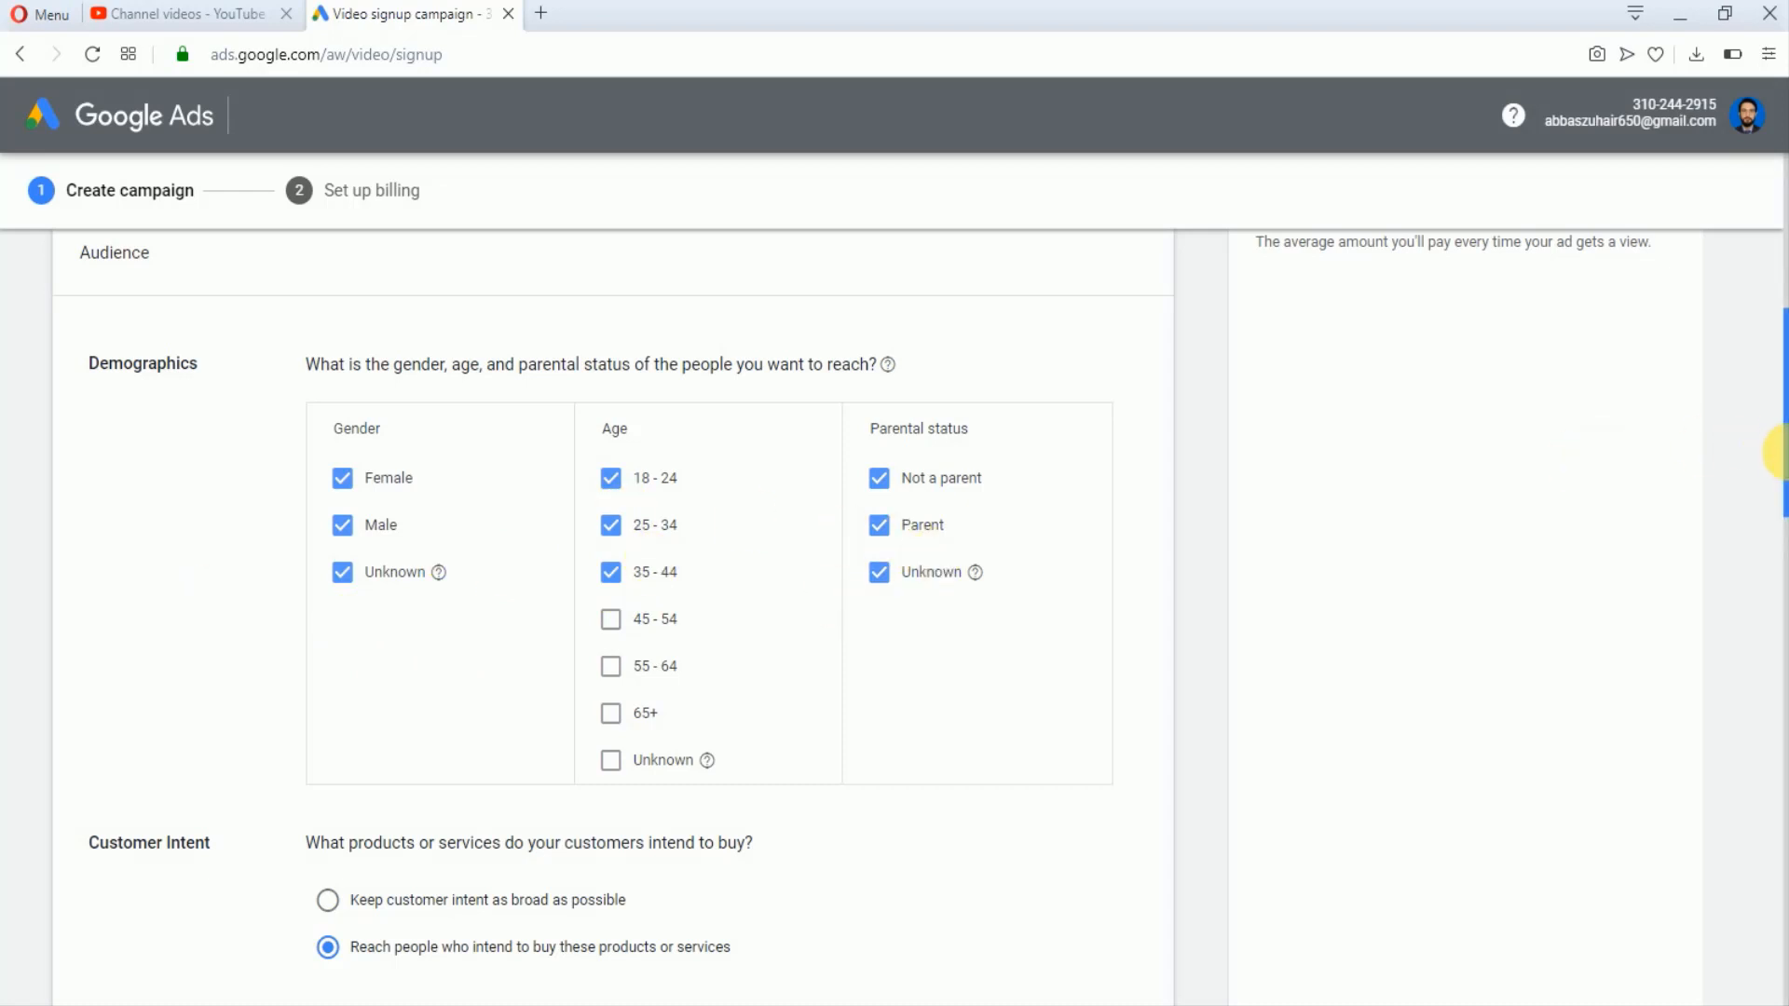
pyautogui.scroll(-3)
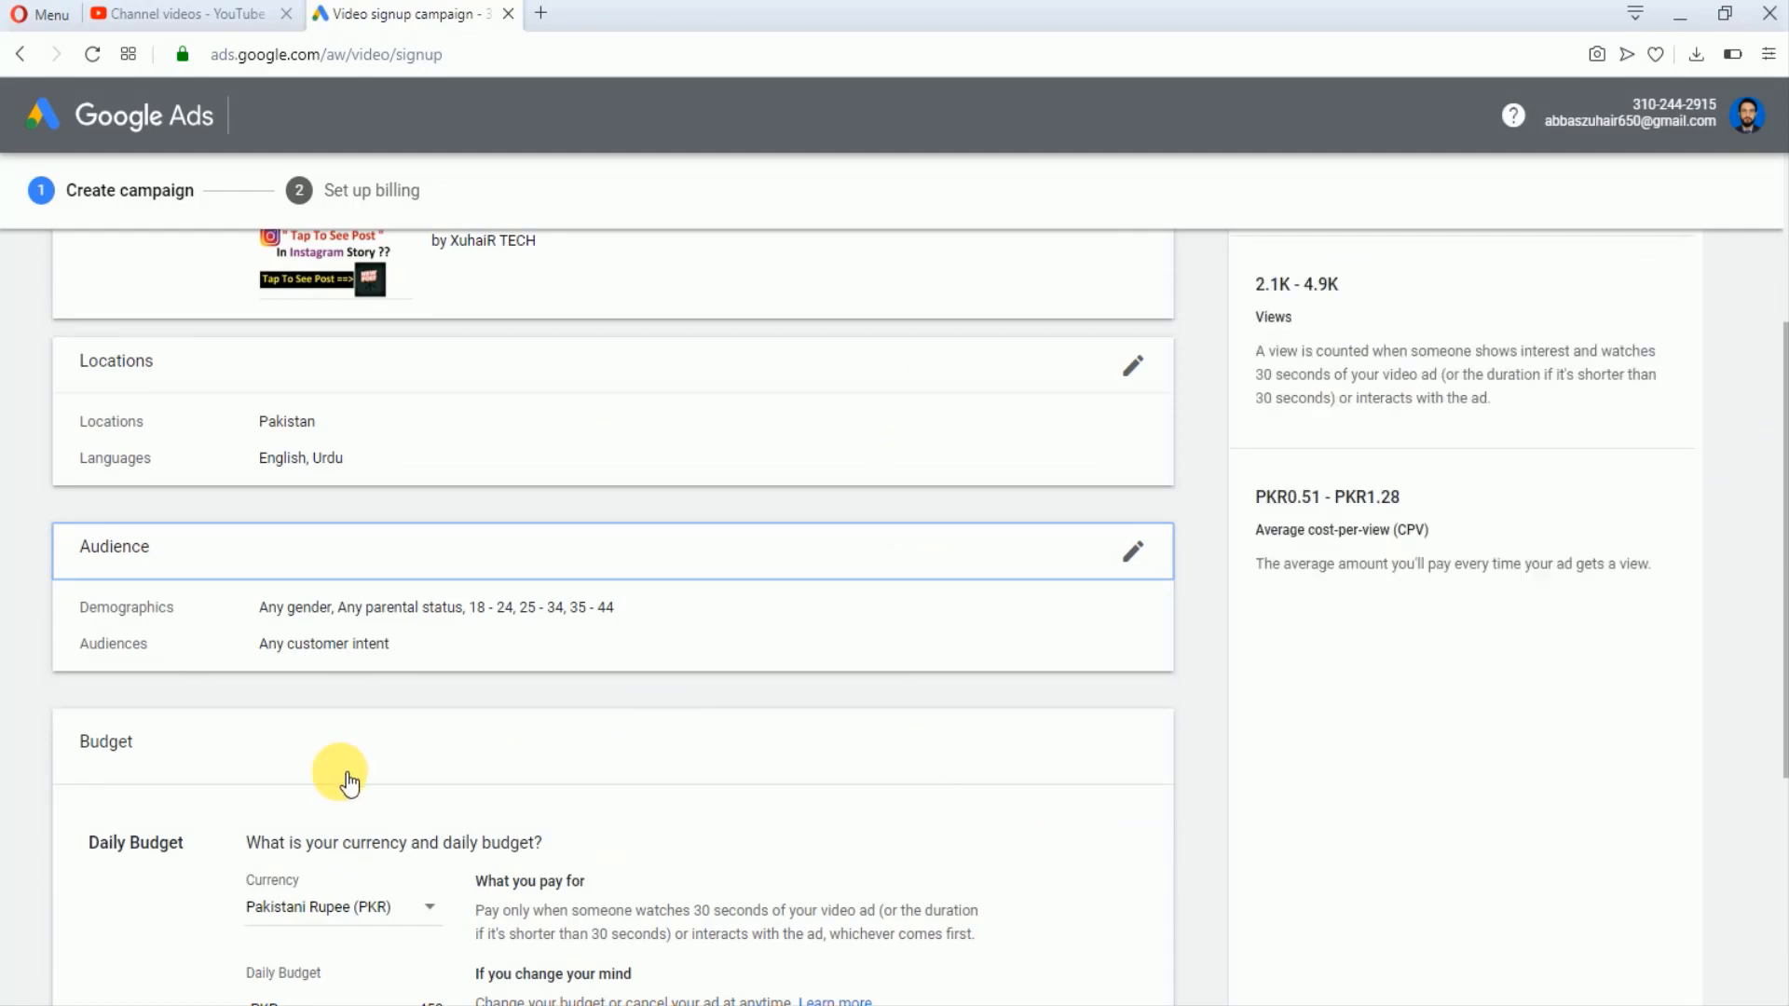
# Scroll to the budget step showing Pakistani Rupee and a PKR 450 daily budget.
pyautogui.scroll(-3)
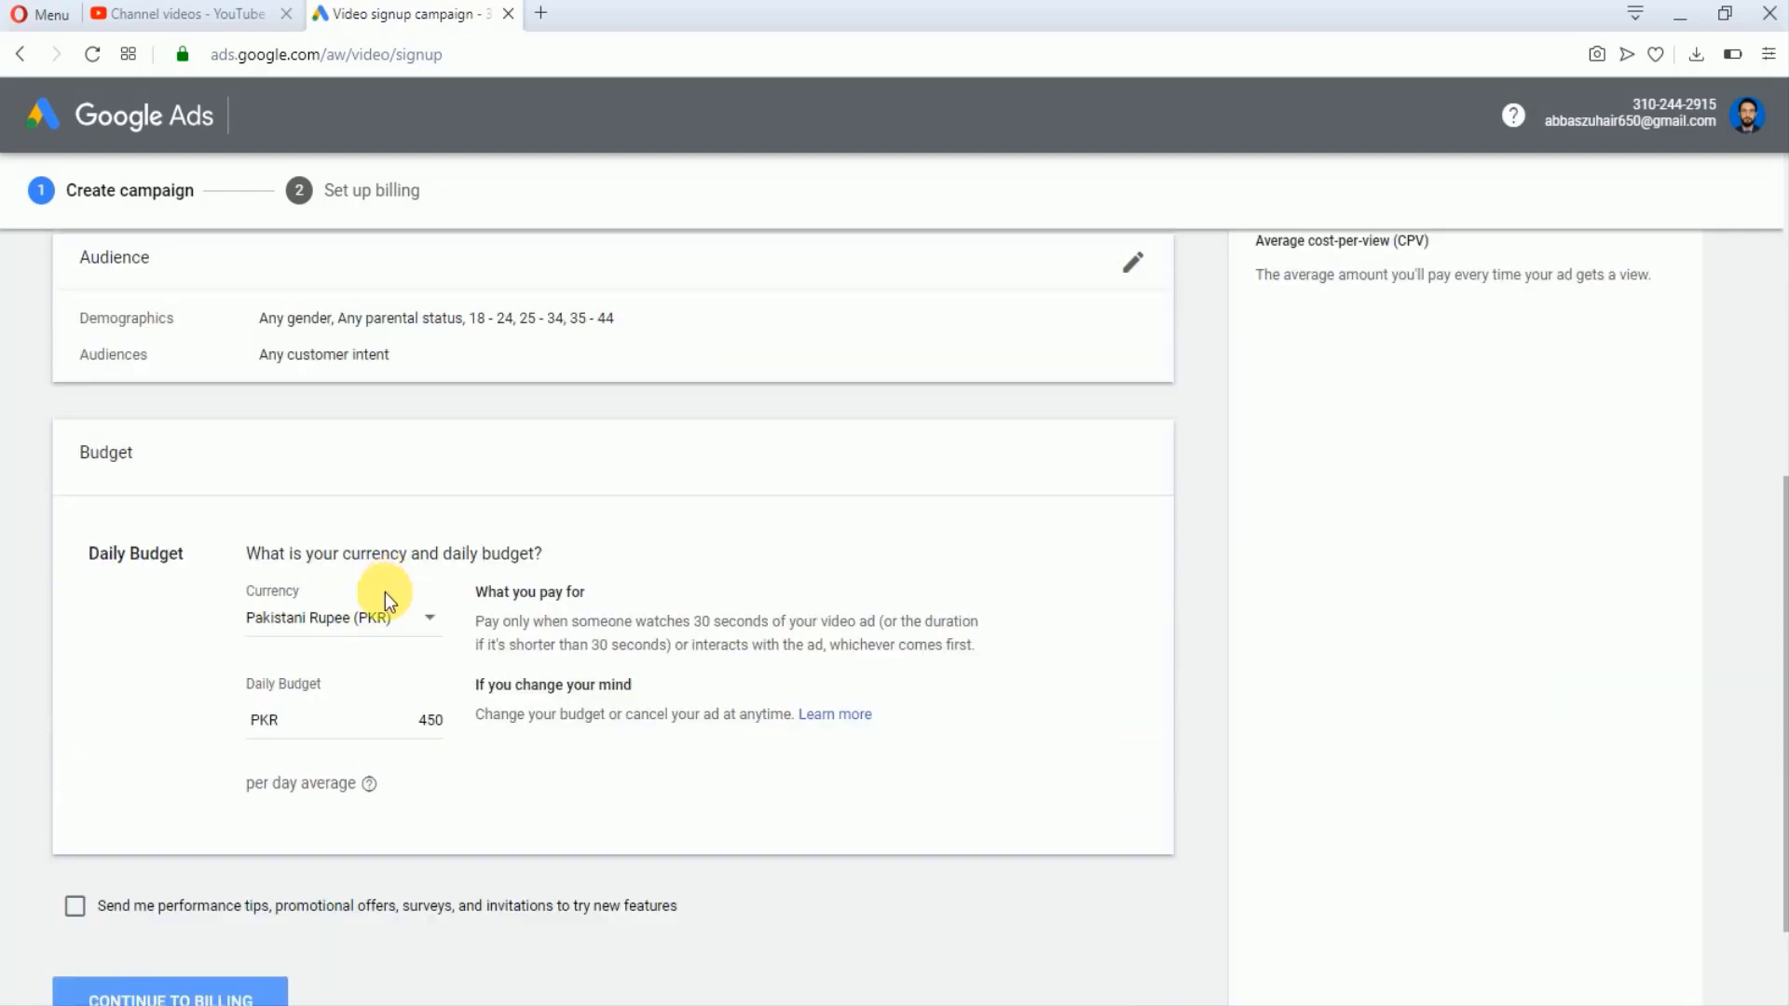
pyautogui.moveTo(132, 707)
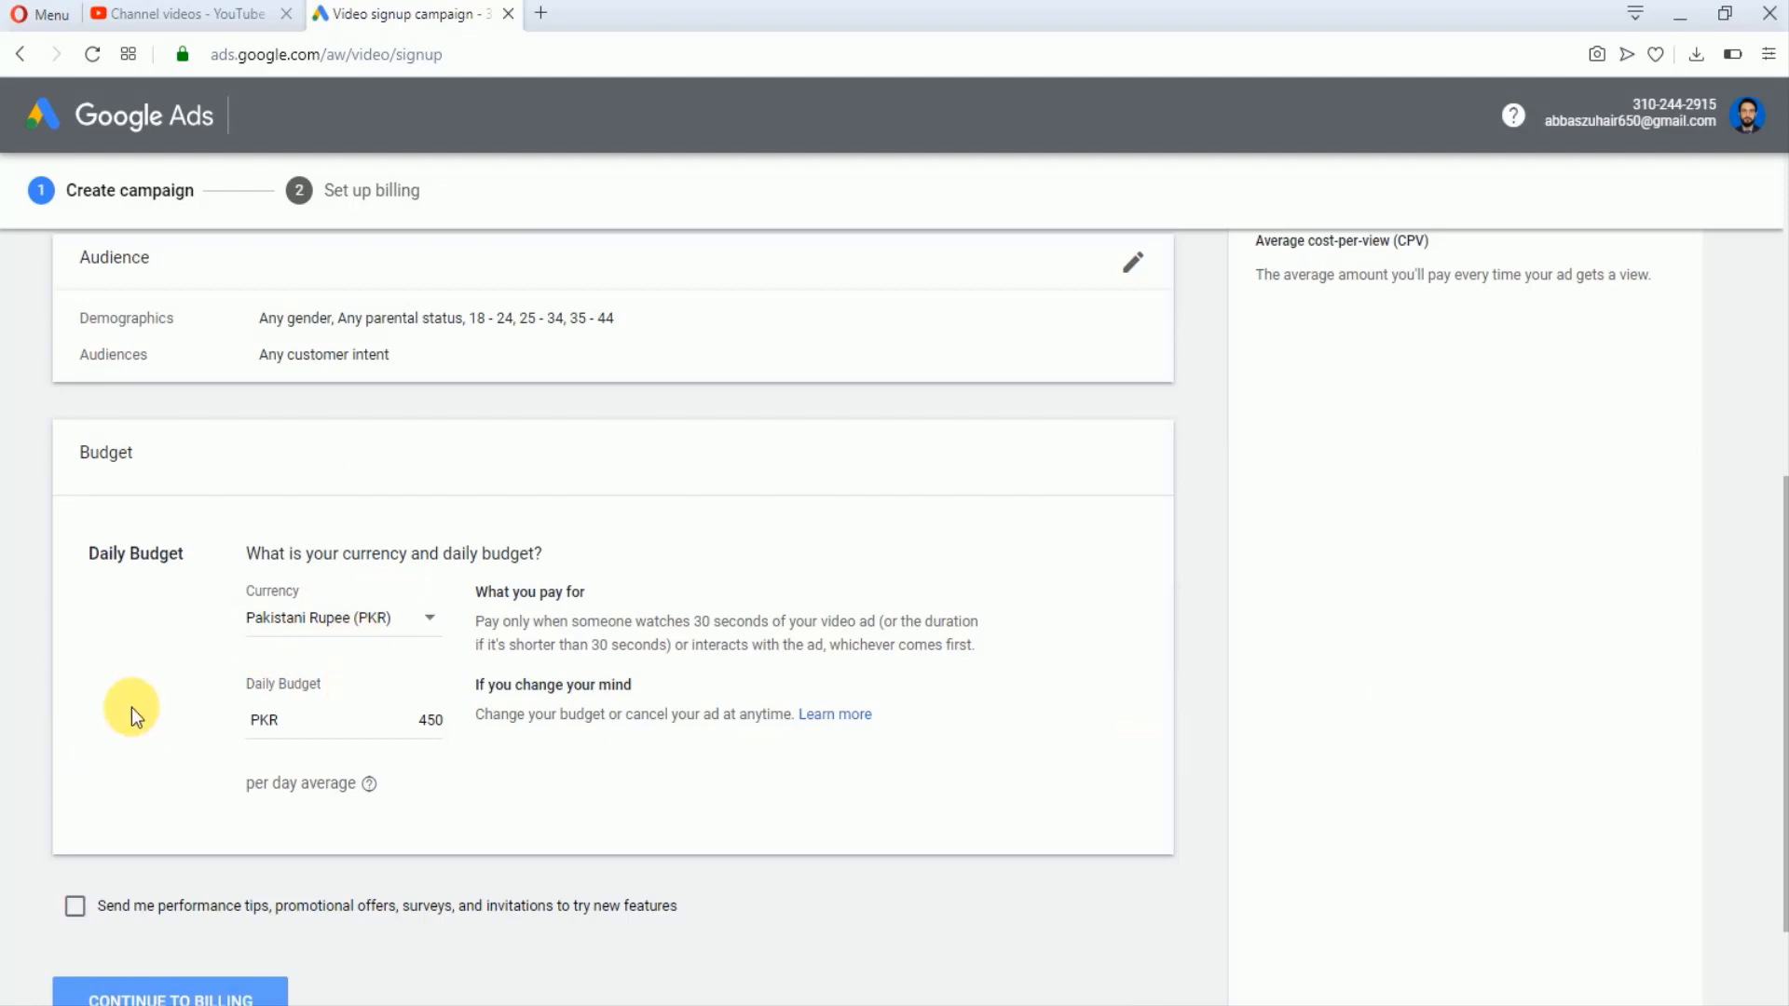
pyautogui.moveTo(359, 736)
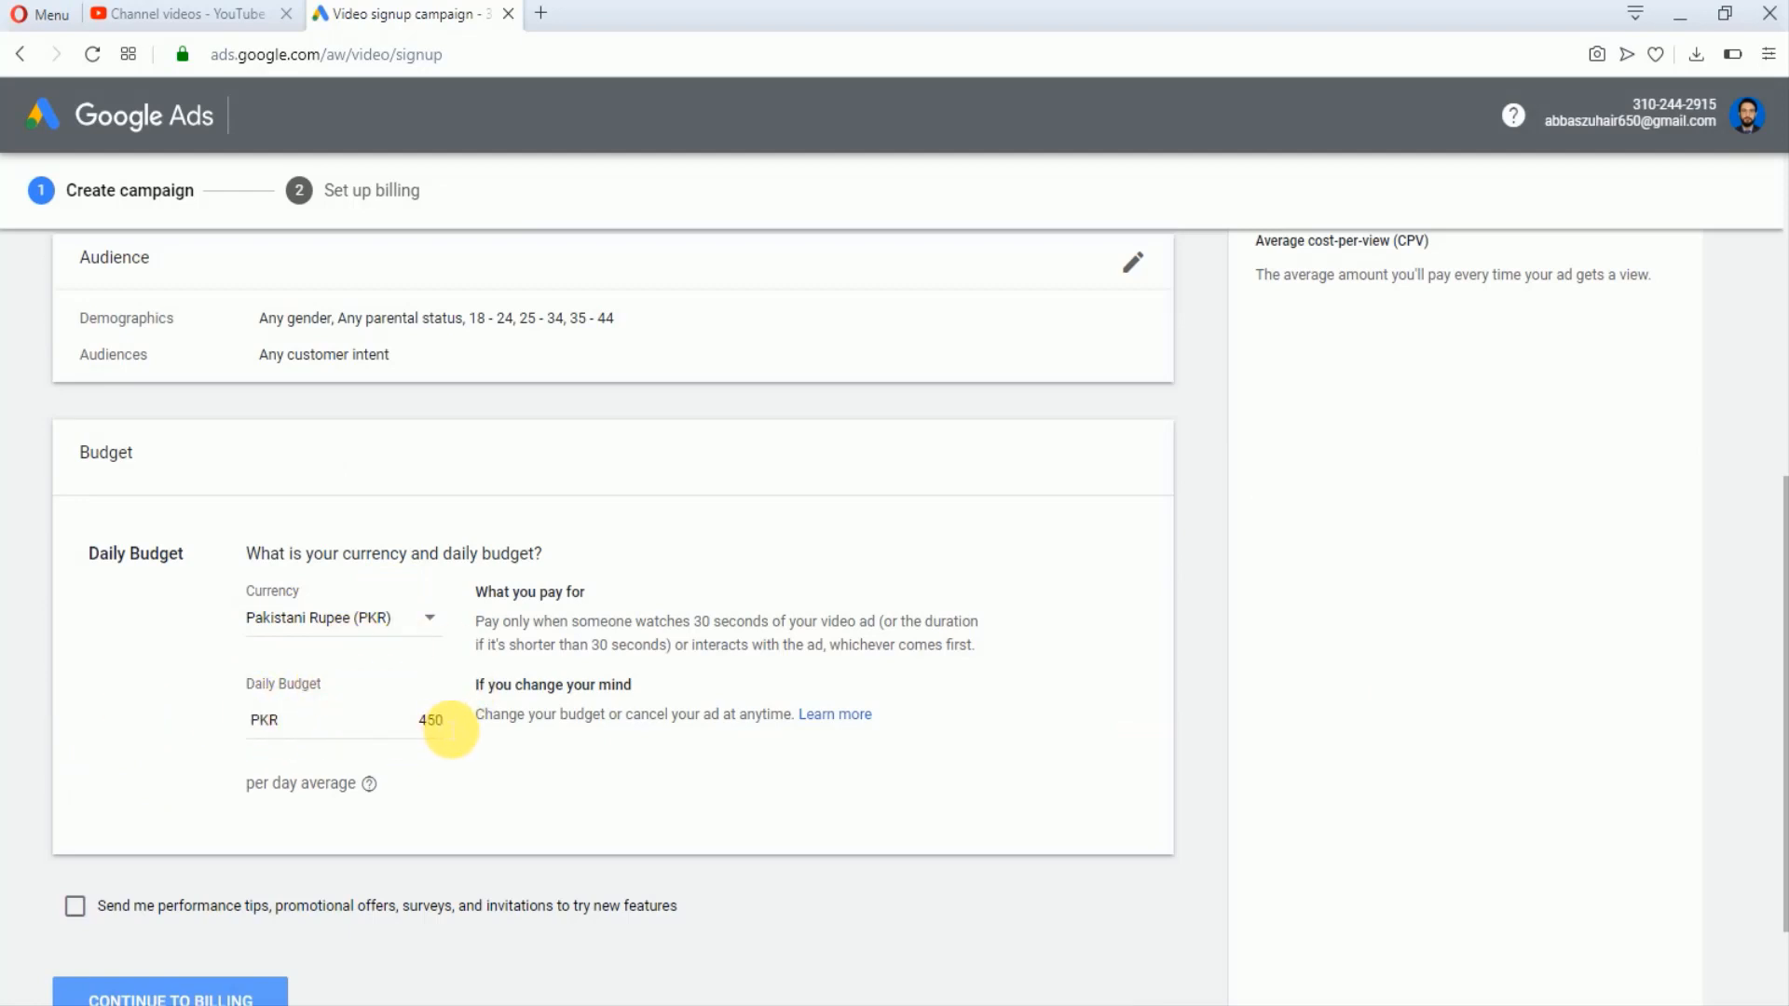
pyautogui.moveTo(329, 783)
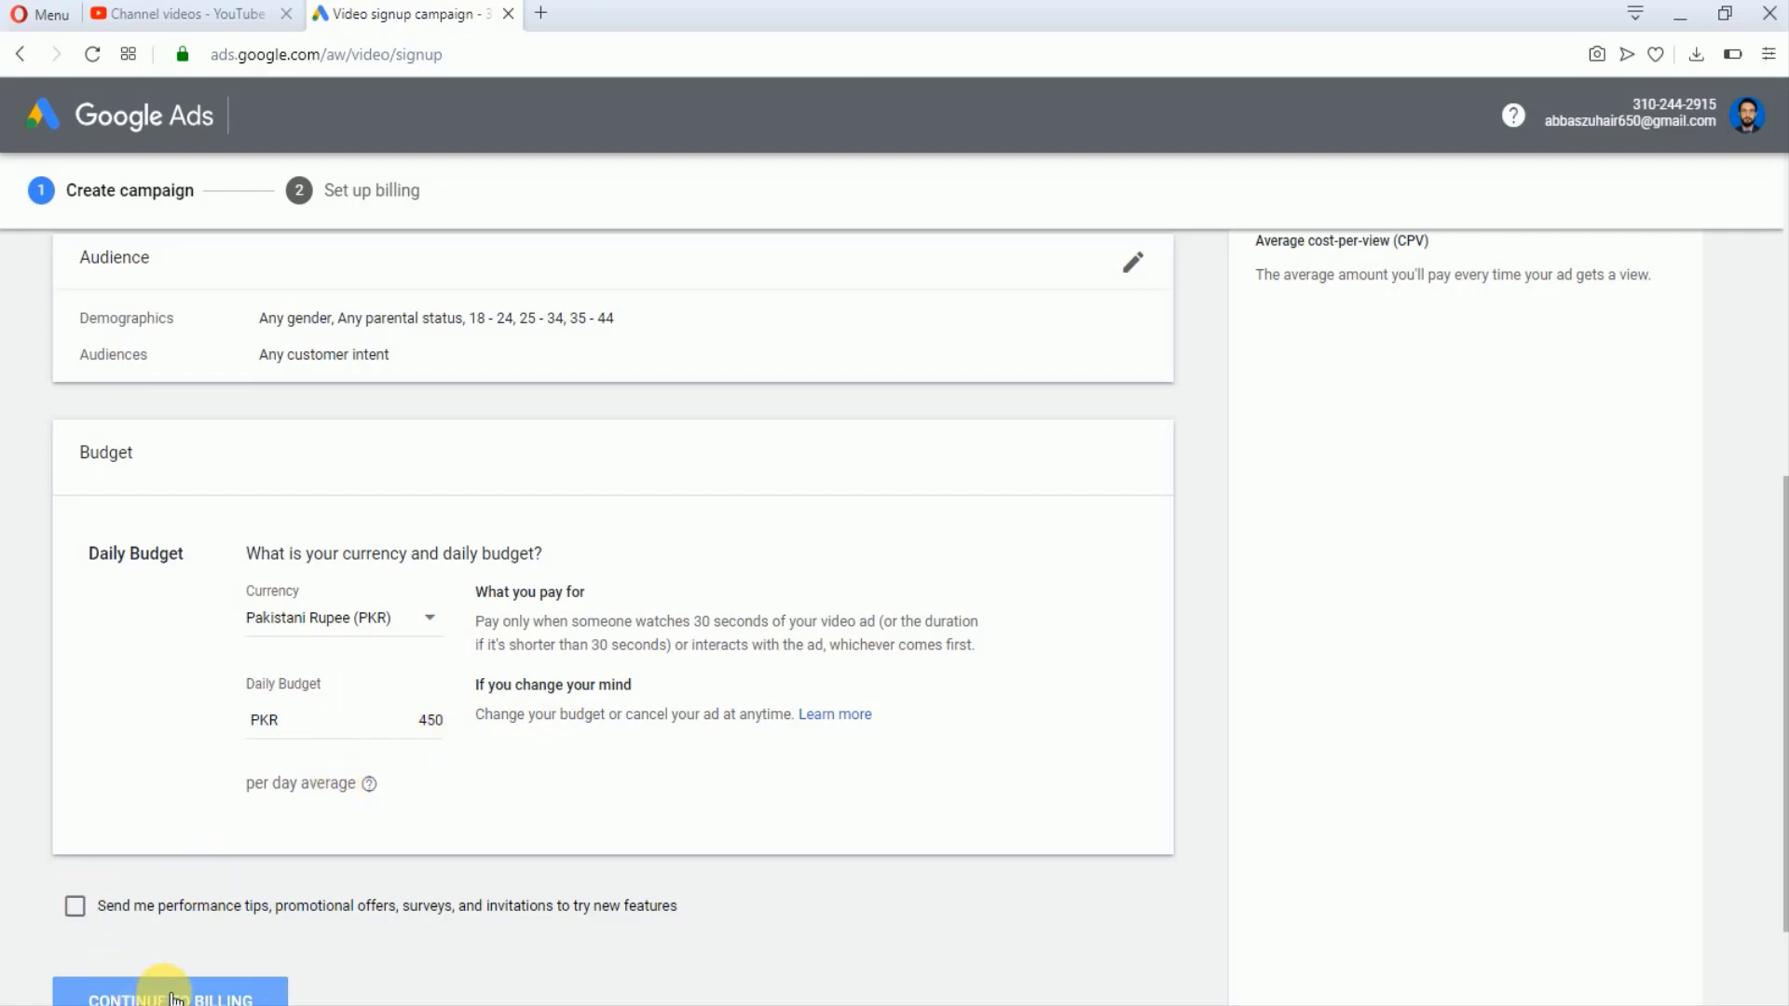
# Continue to billing and review the Pakistan billing country, time zone and automatic payments.
pyautogui.click(169, 1000)
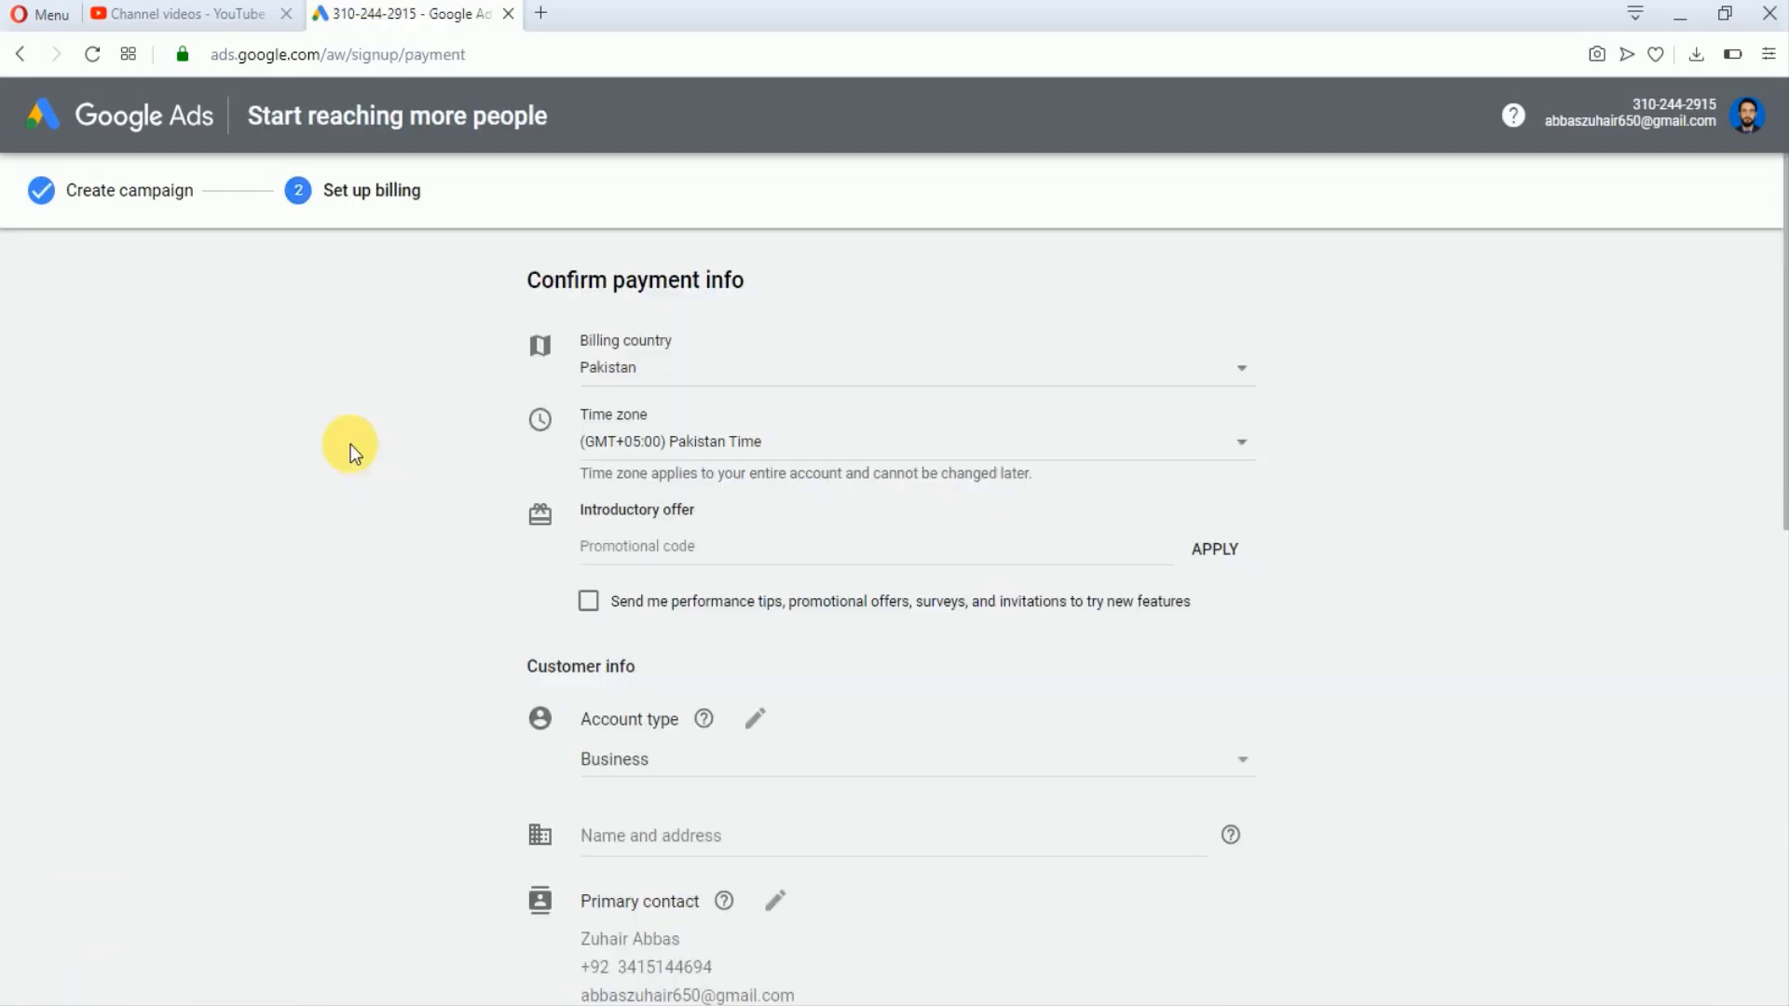
pyautogui.moveTo(323, 505)
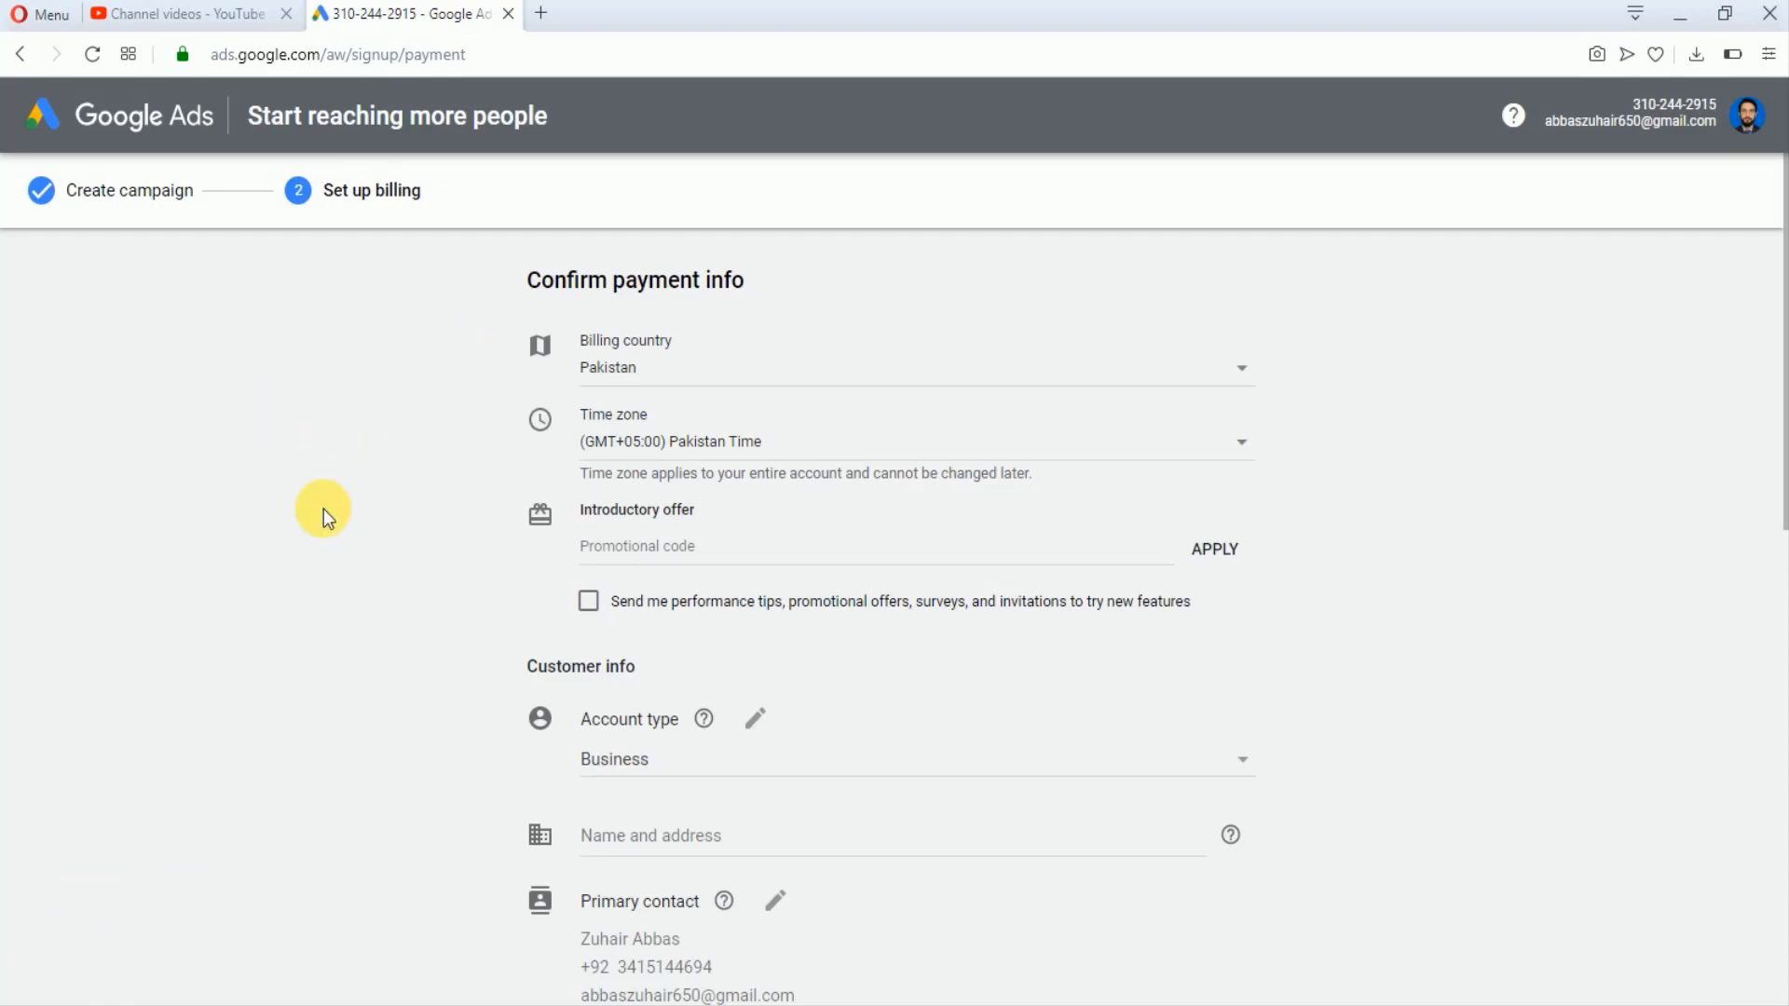
pyautogui.scroll(-3)
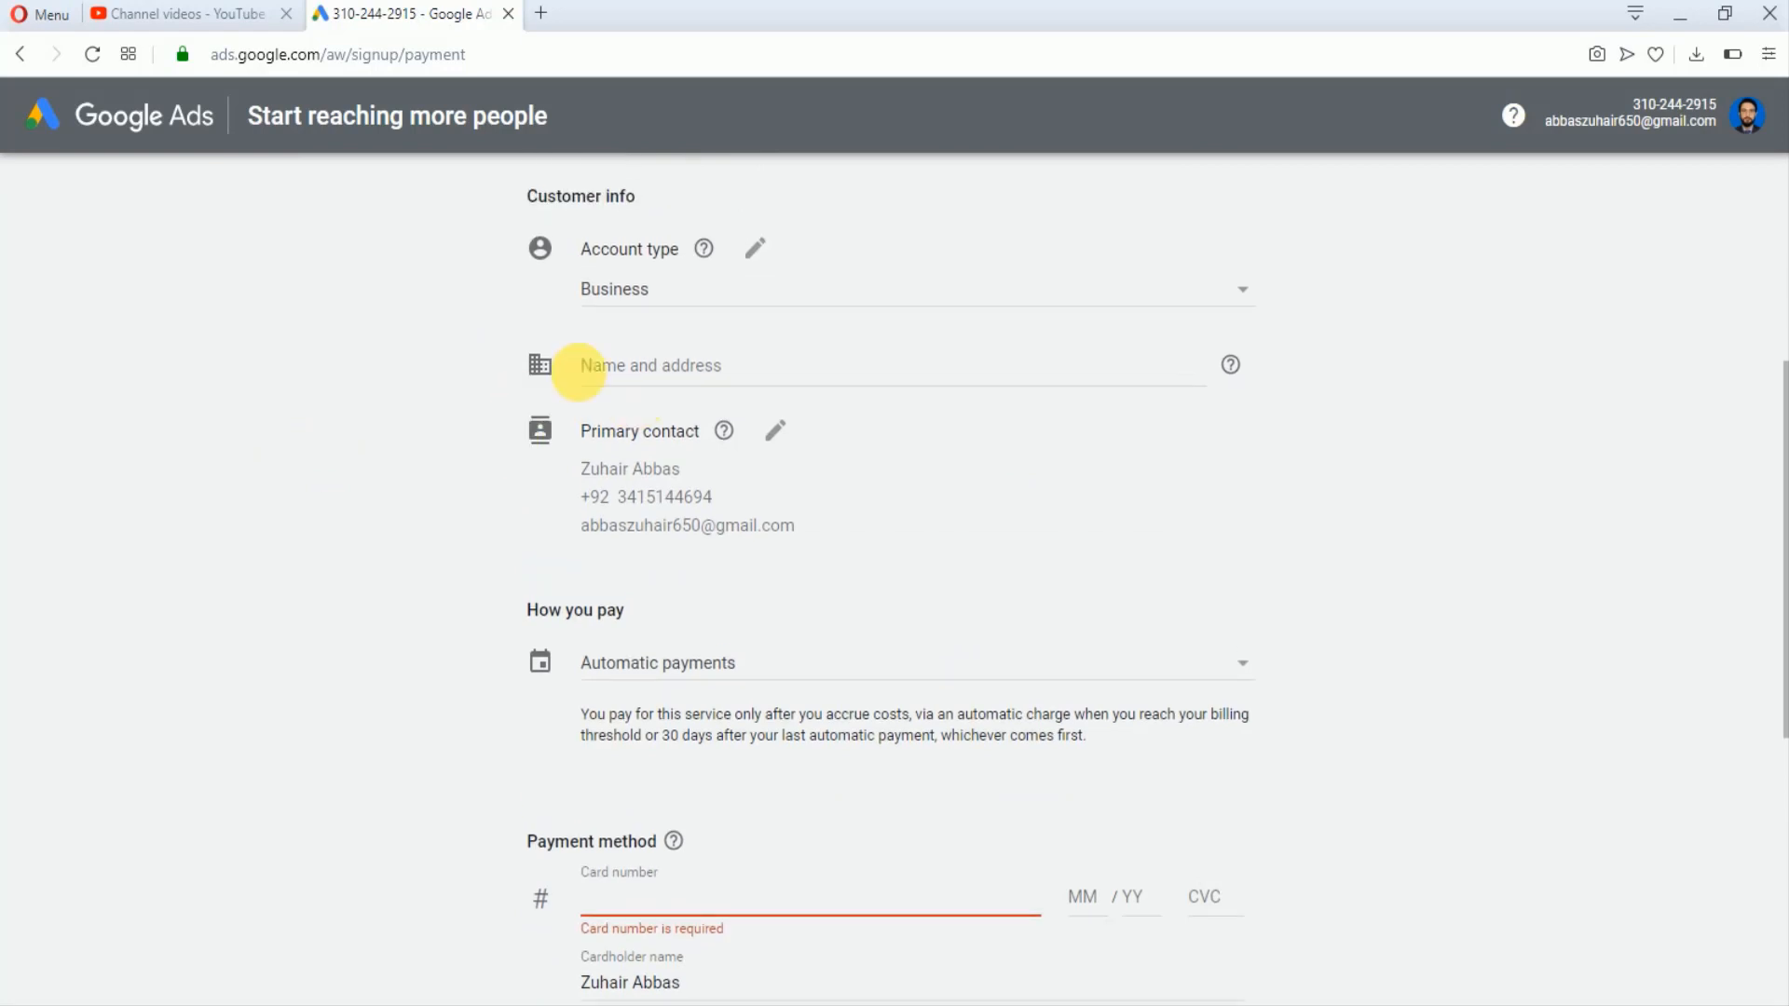
pyautogui.moveTo(545, 503)
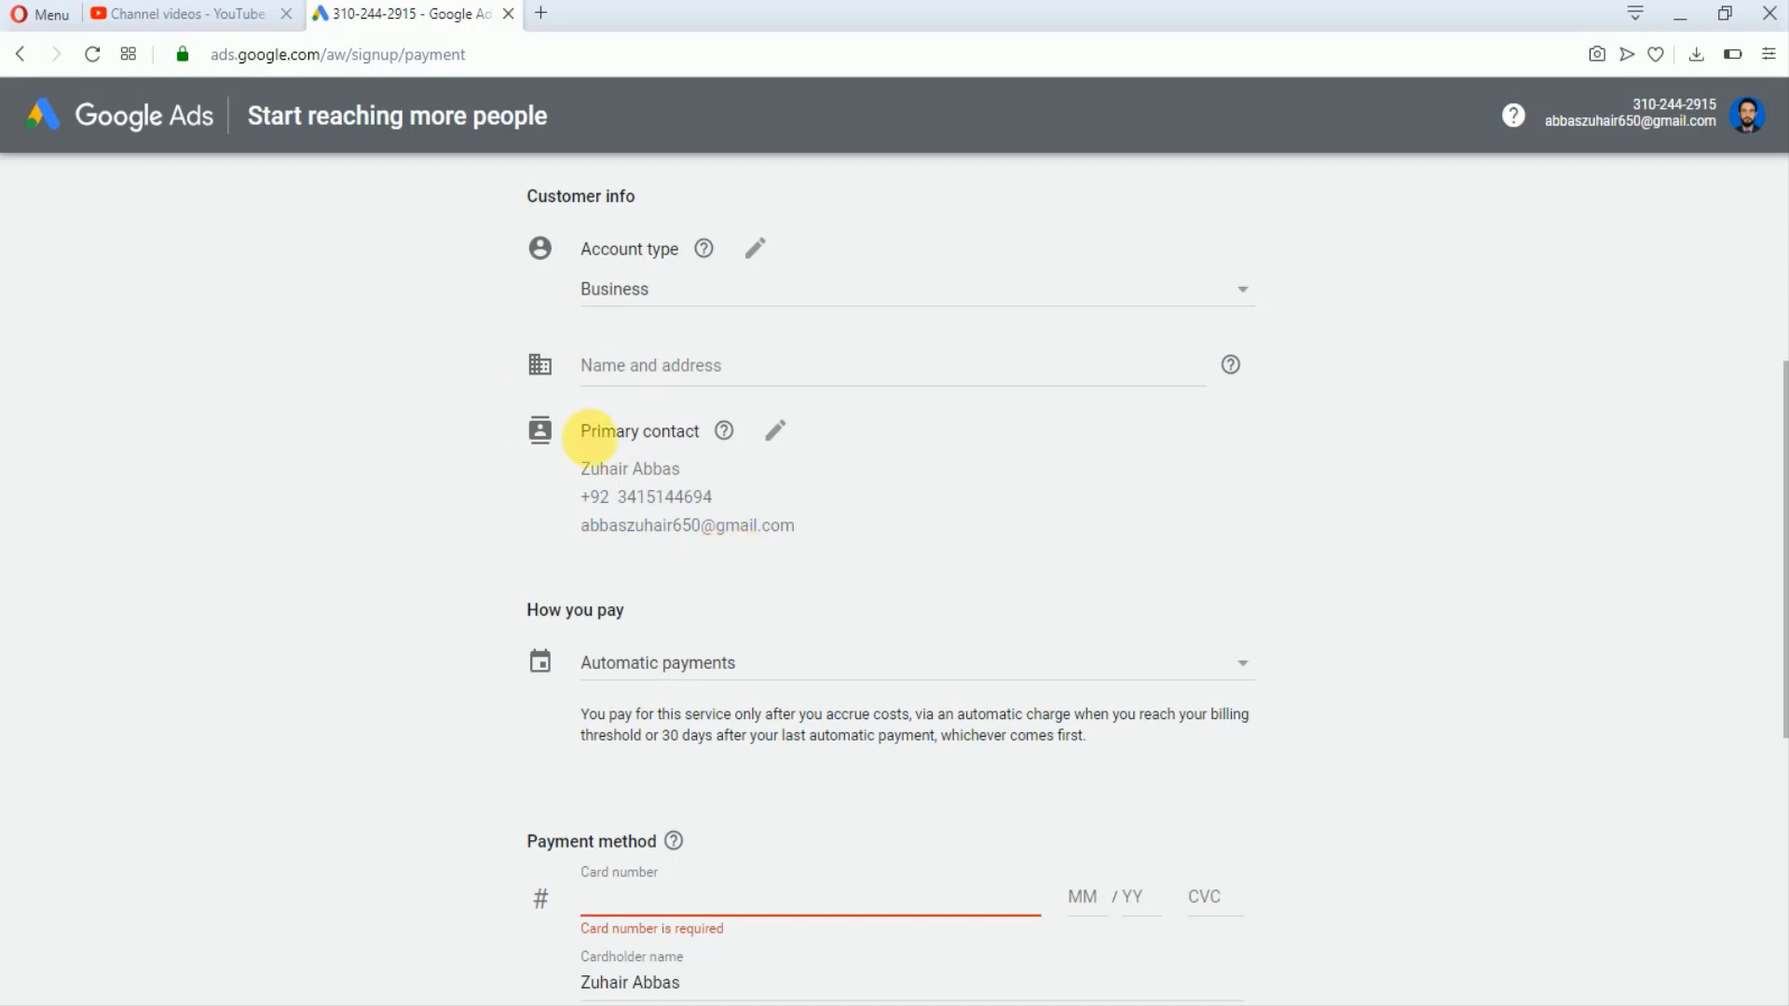
pyautogui.moveTo(382, 715)
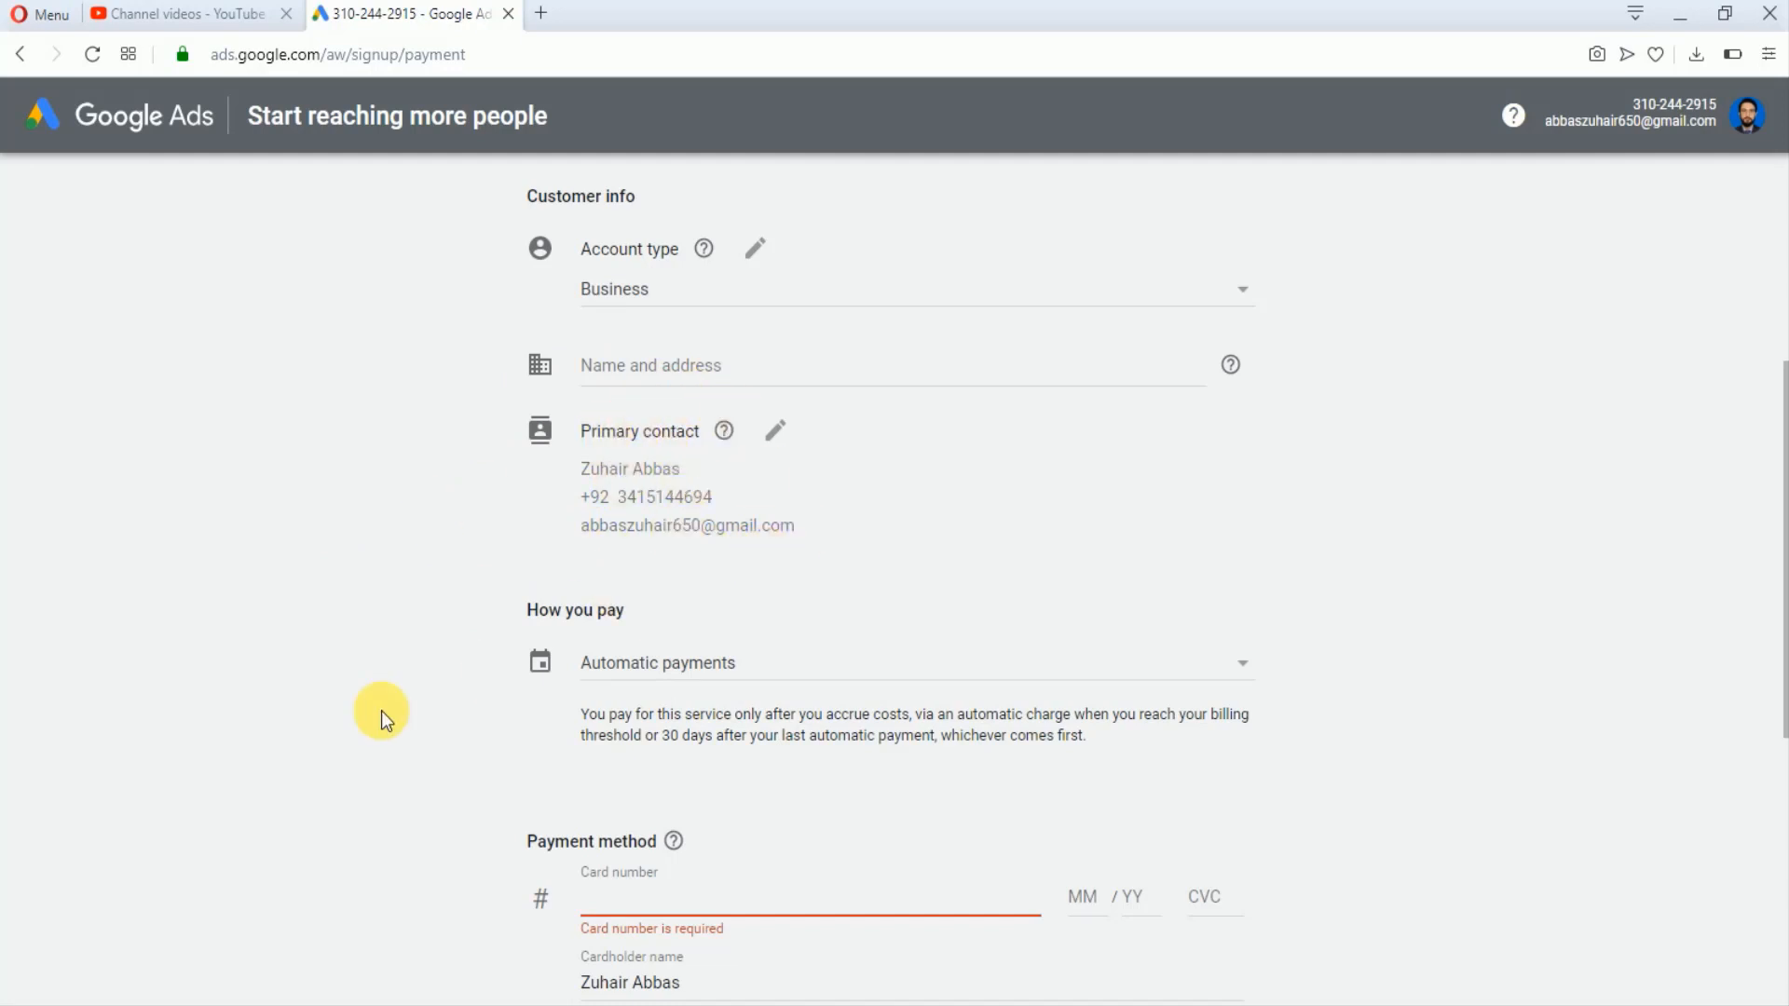
# Scroll down the billing page to the Google Ads terms and conditions agreement.
pyautogui.scroll(-3)
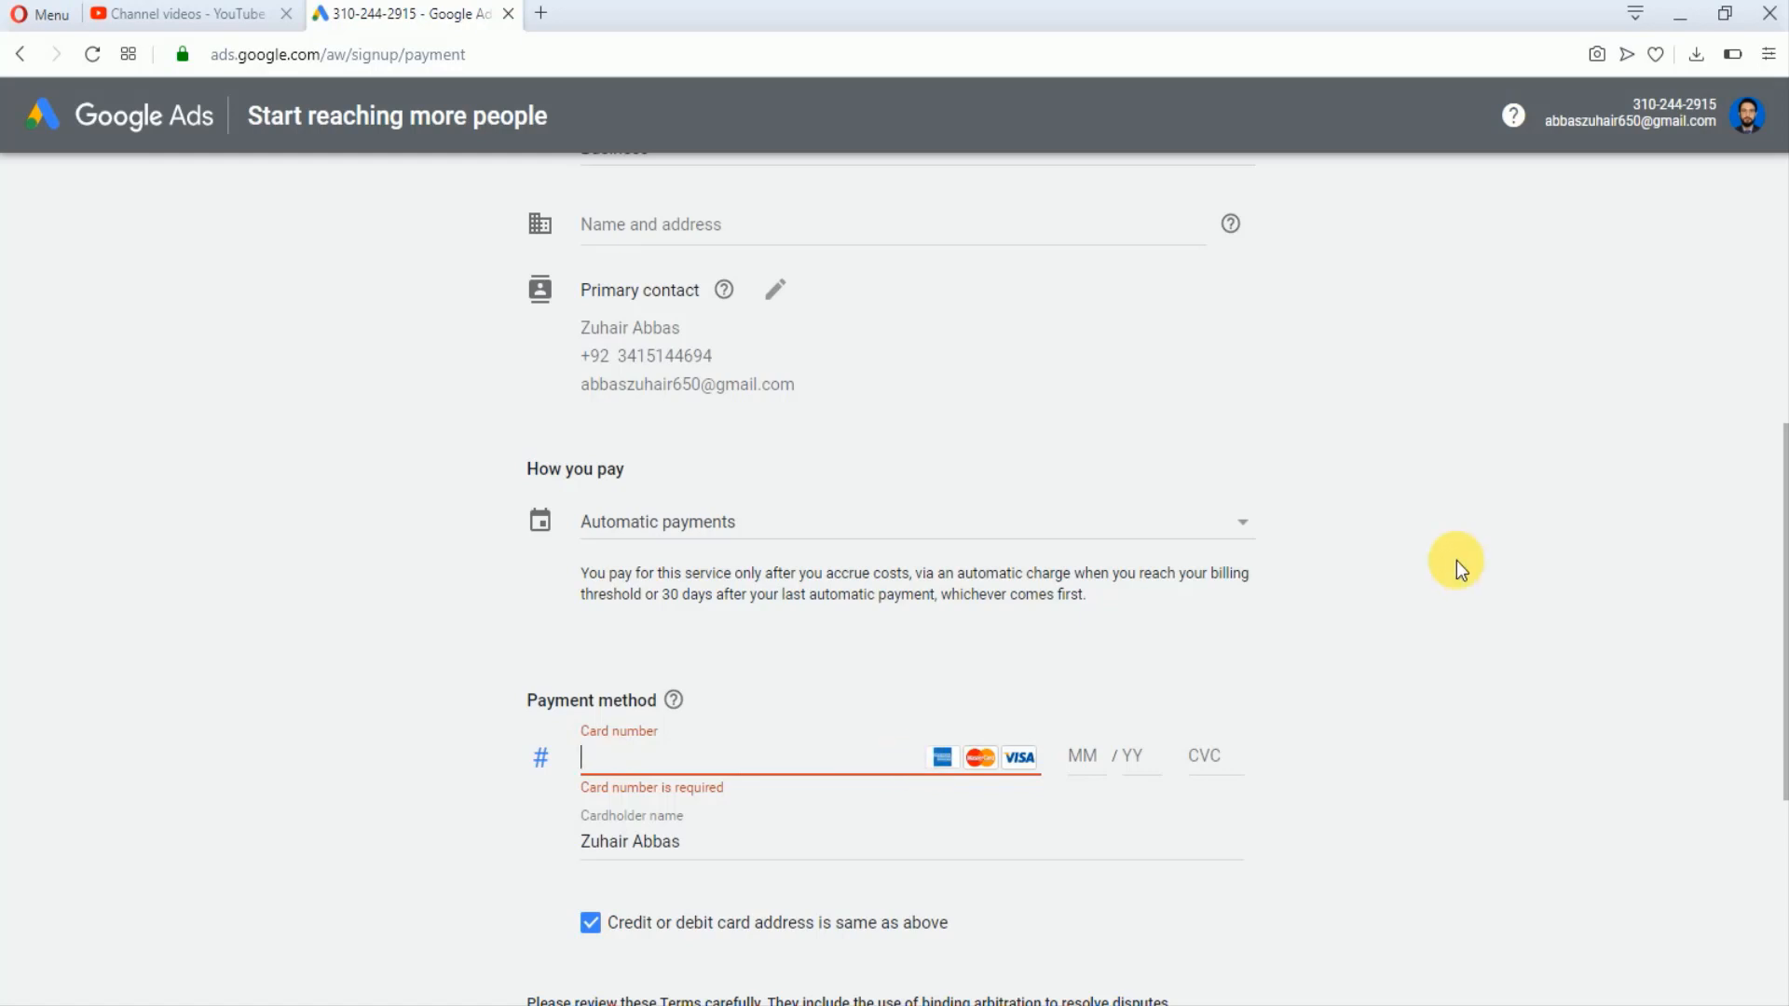
pyautogui.scroll(-3)
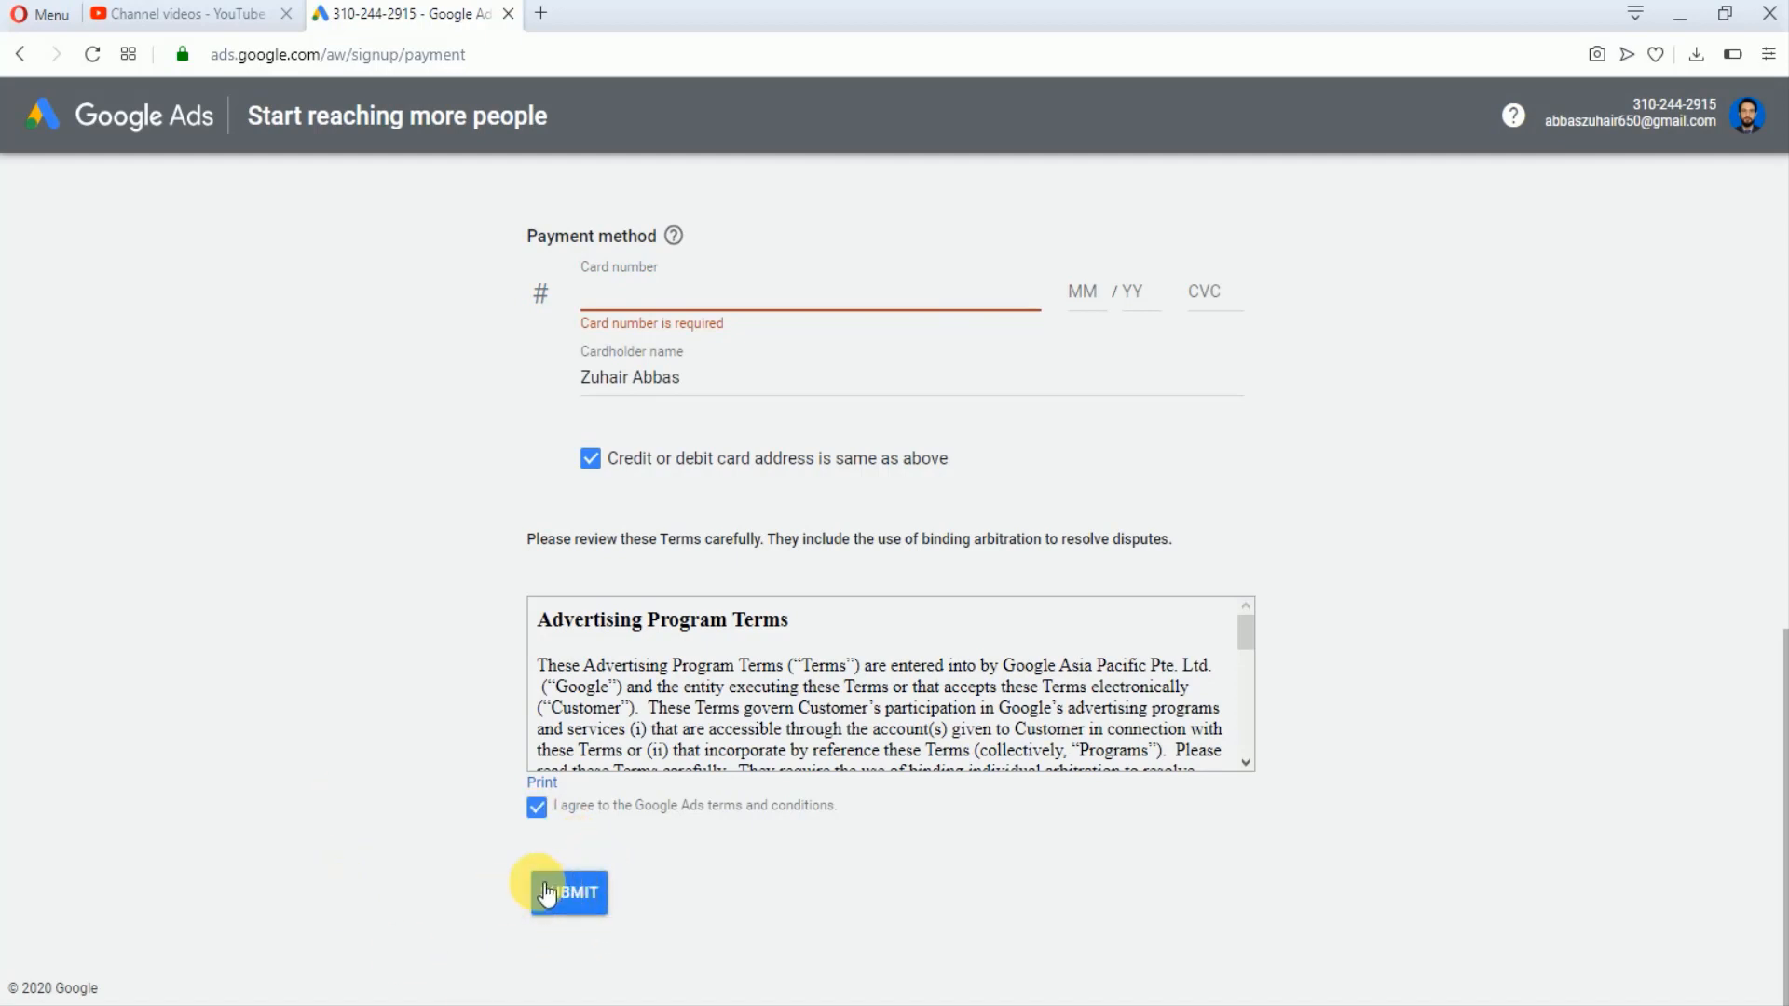
pyautogui.moveTo(418, 818)
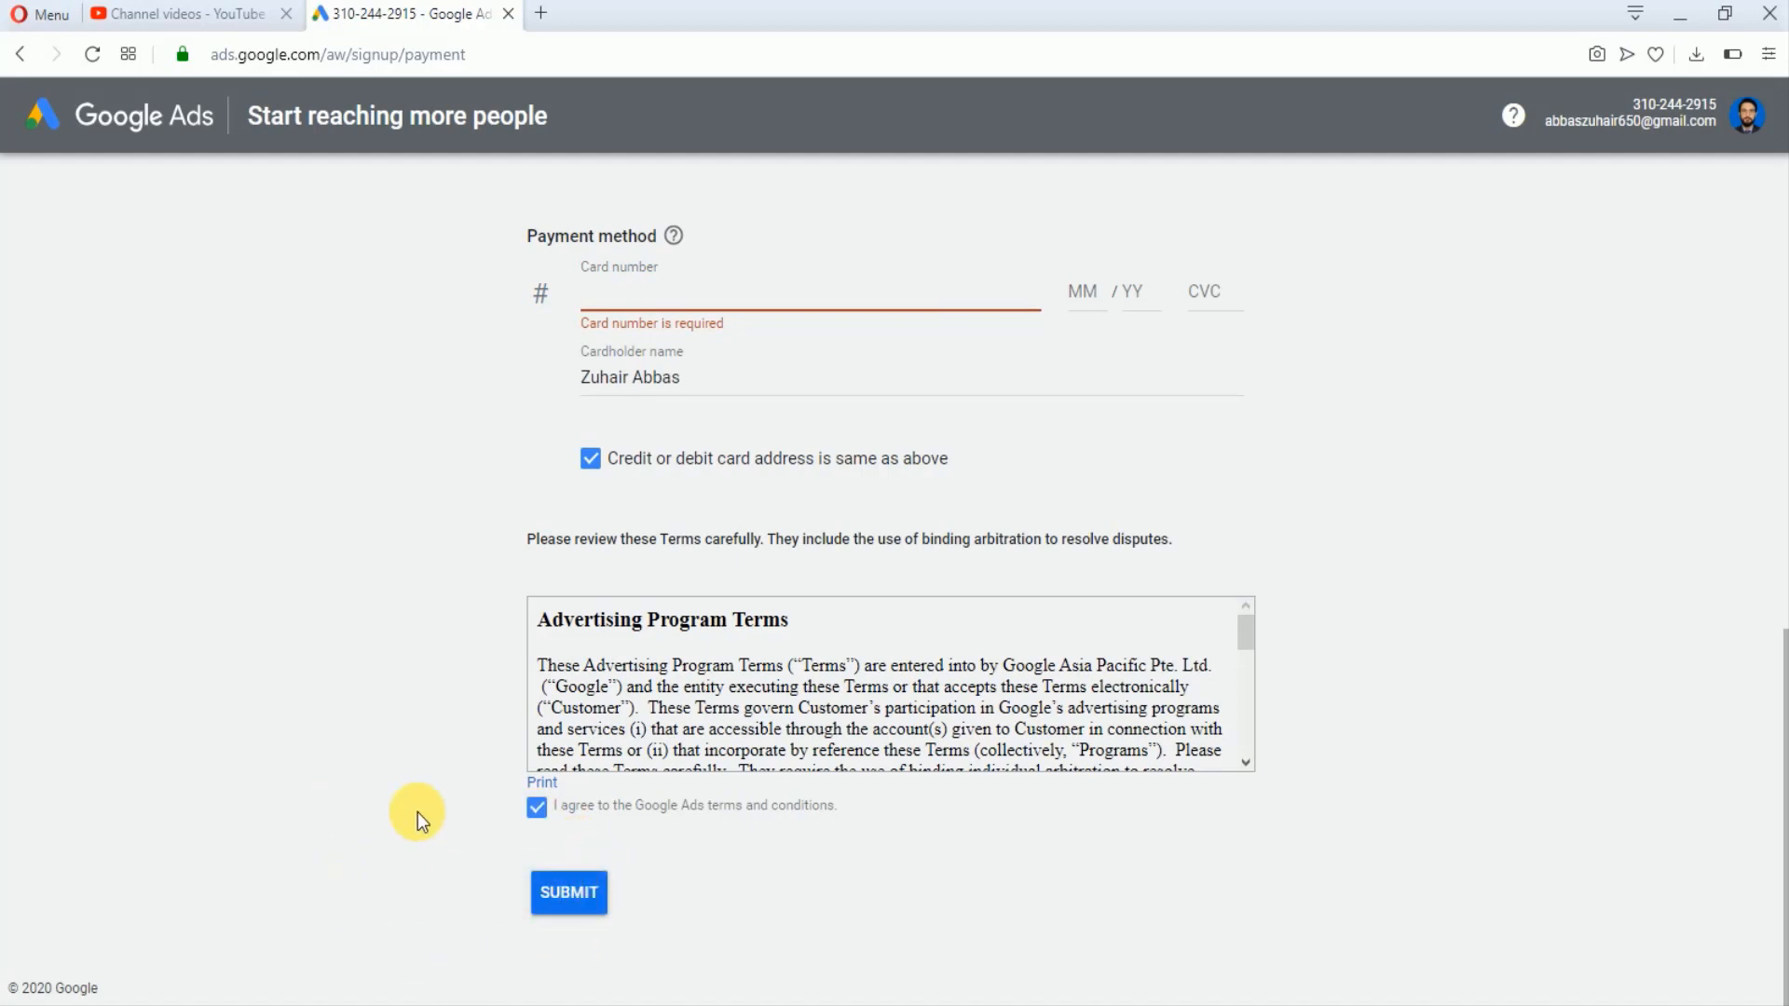
pyautogui.moveTo(346, 663)
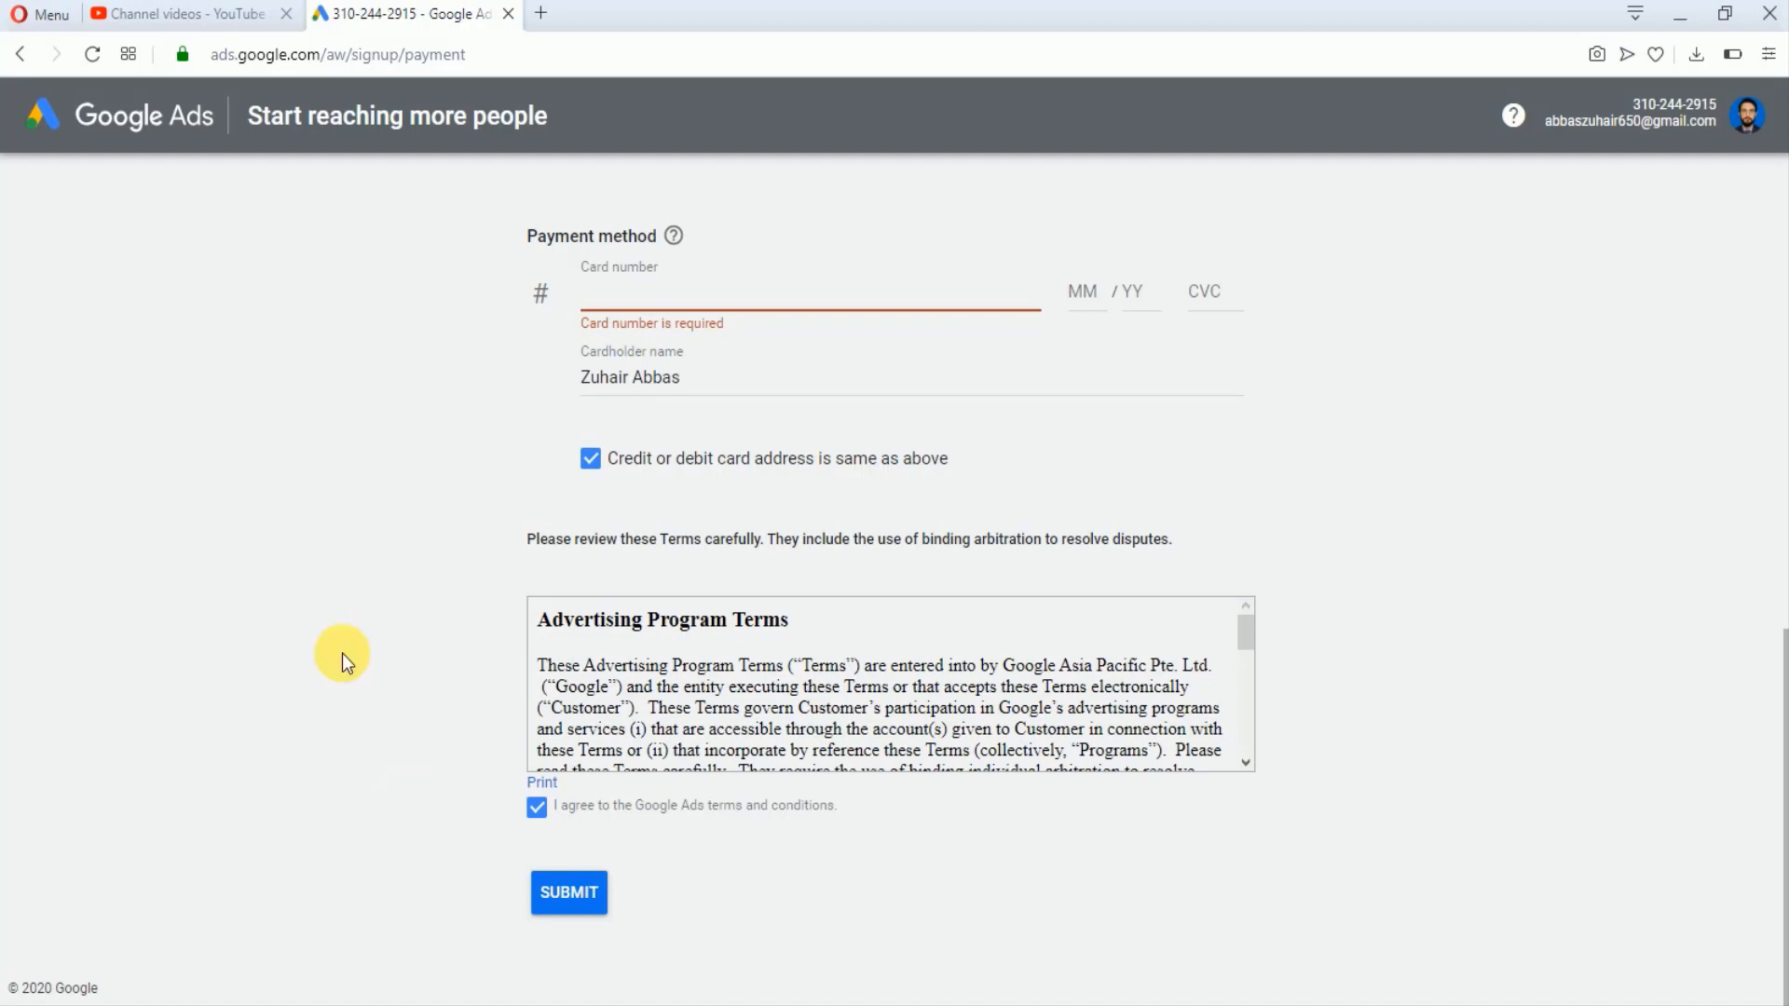